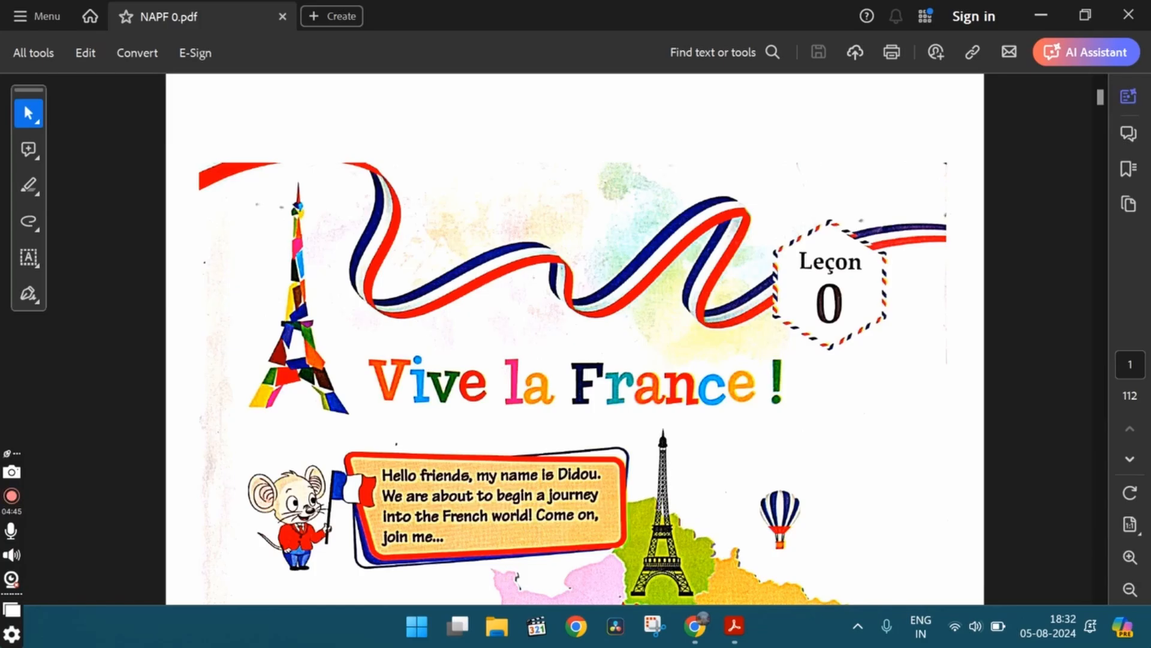
Scroll the PDF to page 27, the Leçon 3 opening 'Visitons l'école élémentaire Jules Ferry !'
left_click(11, 497)
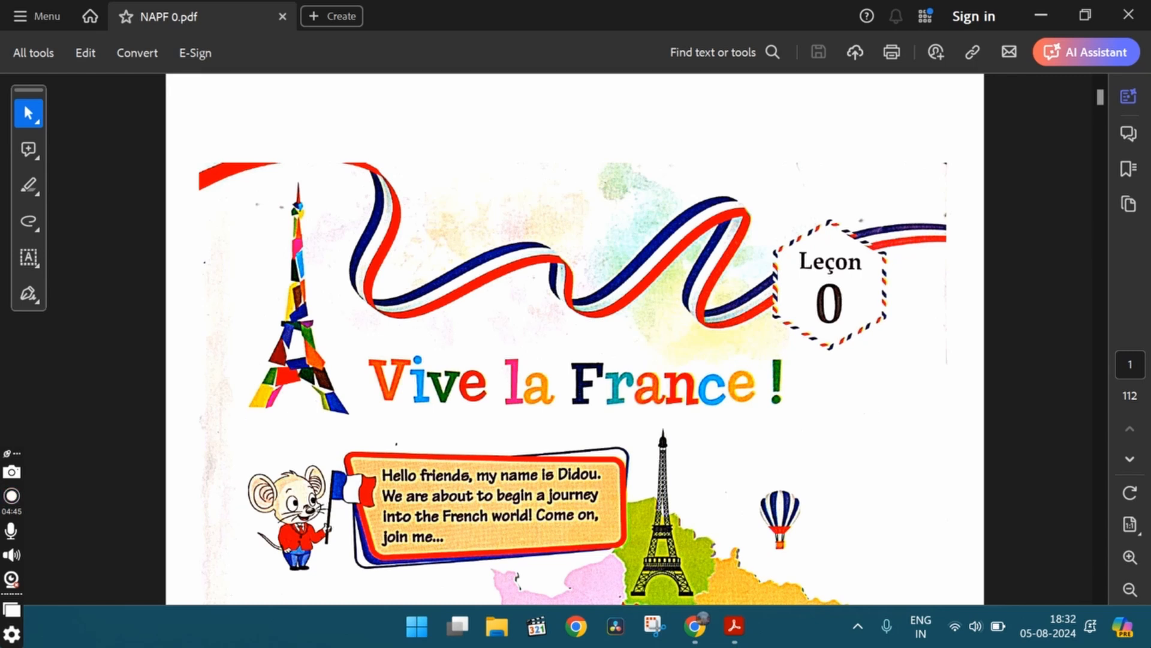
left_click(12, 496)
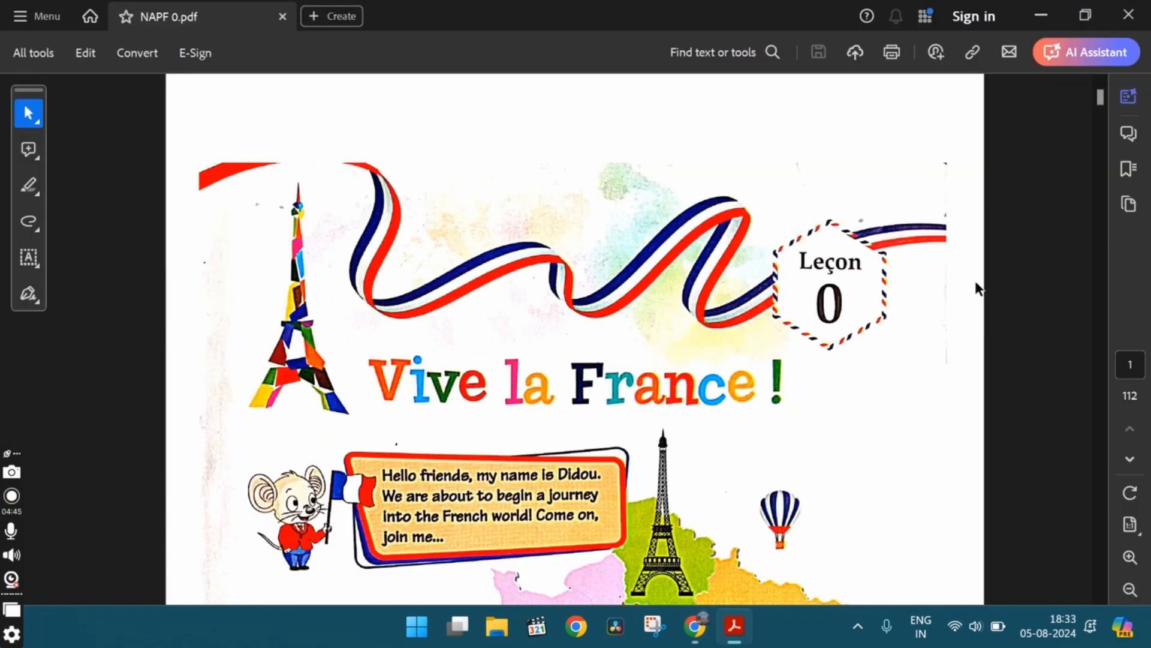
scroll("down", 3)
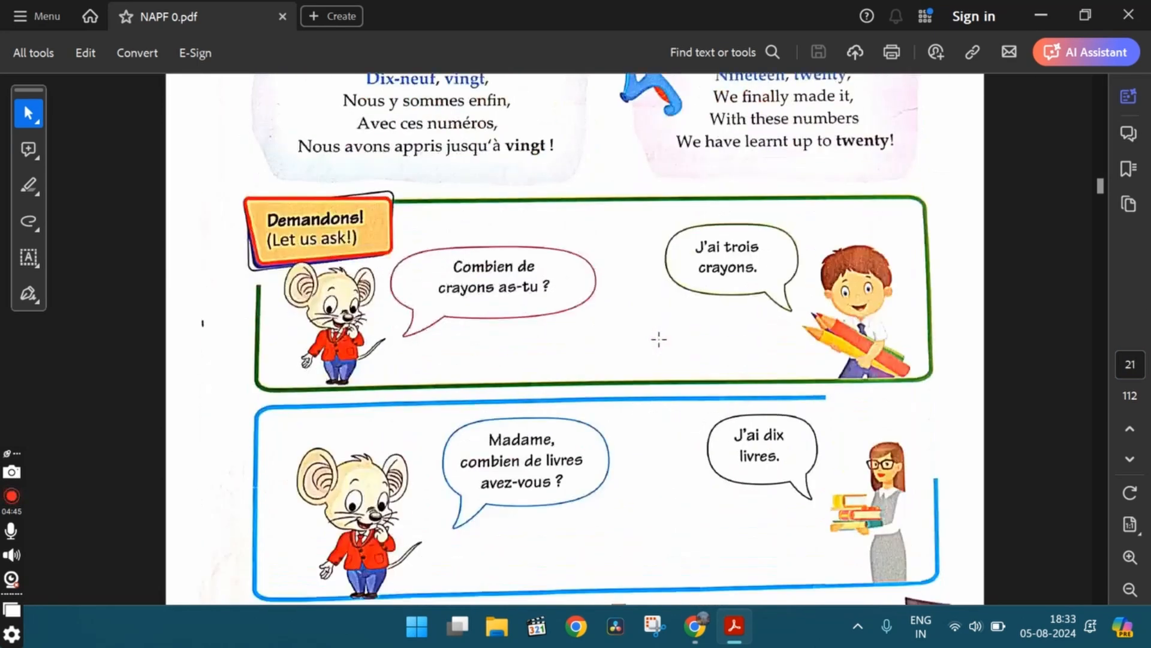
scroll("down", 3)
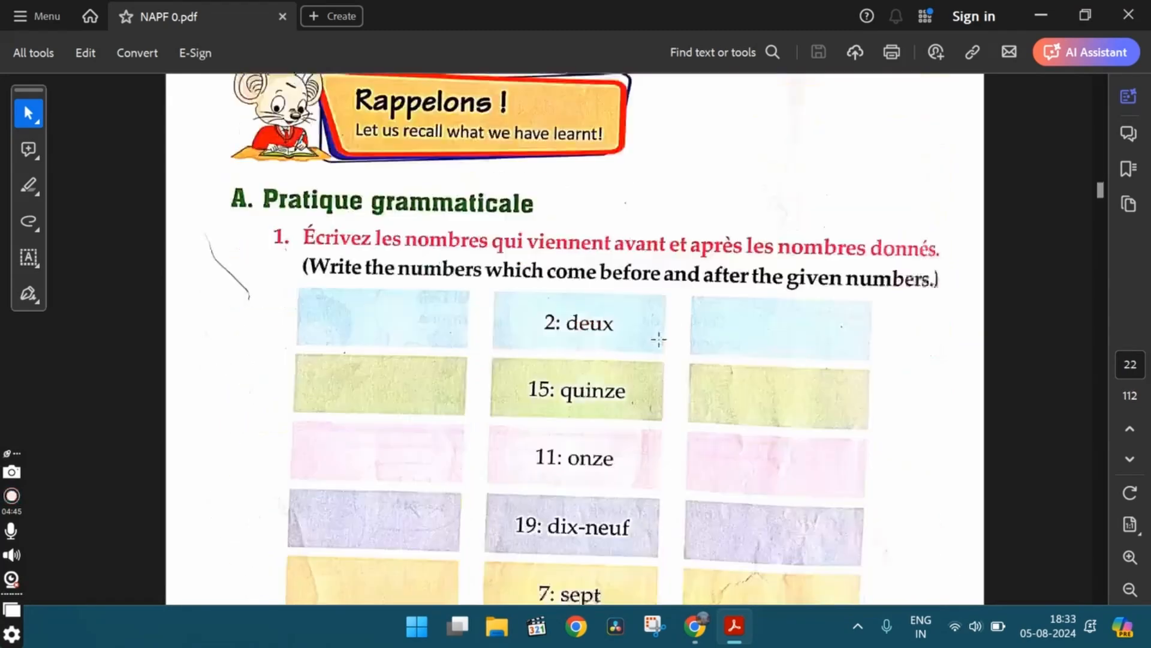
scroll("down", 3)
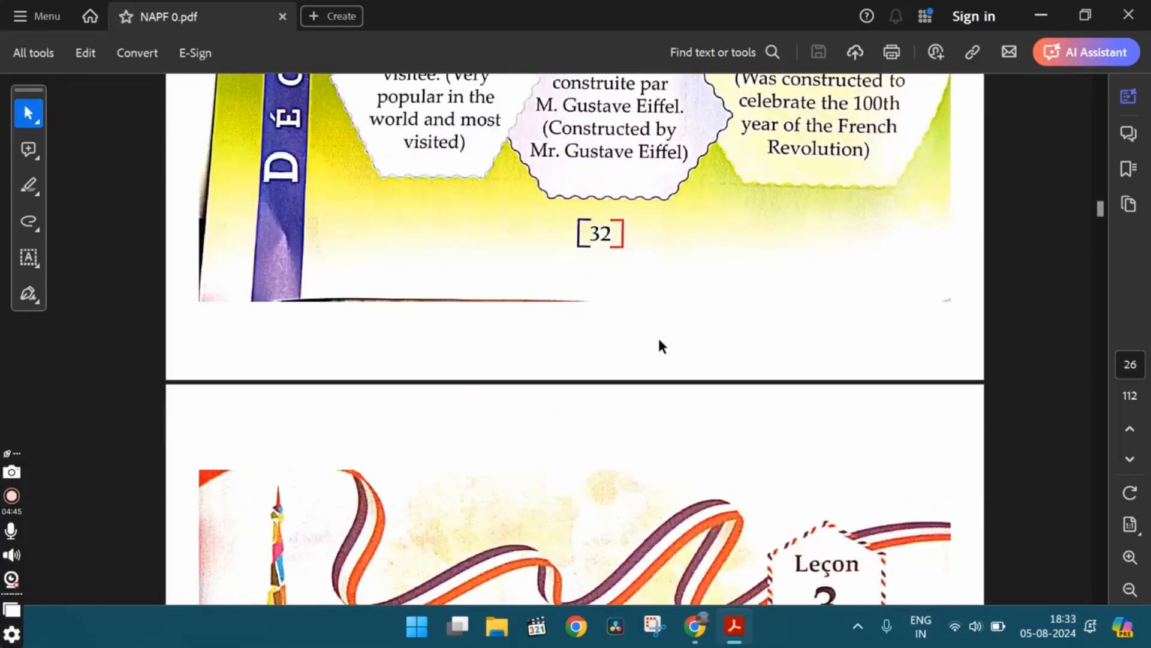
scroll("down", 3)
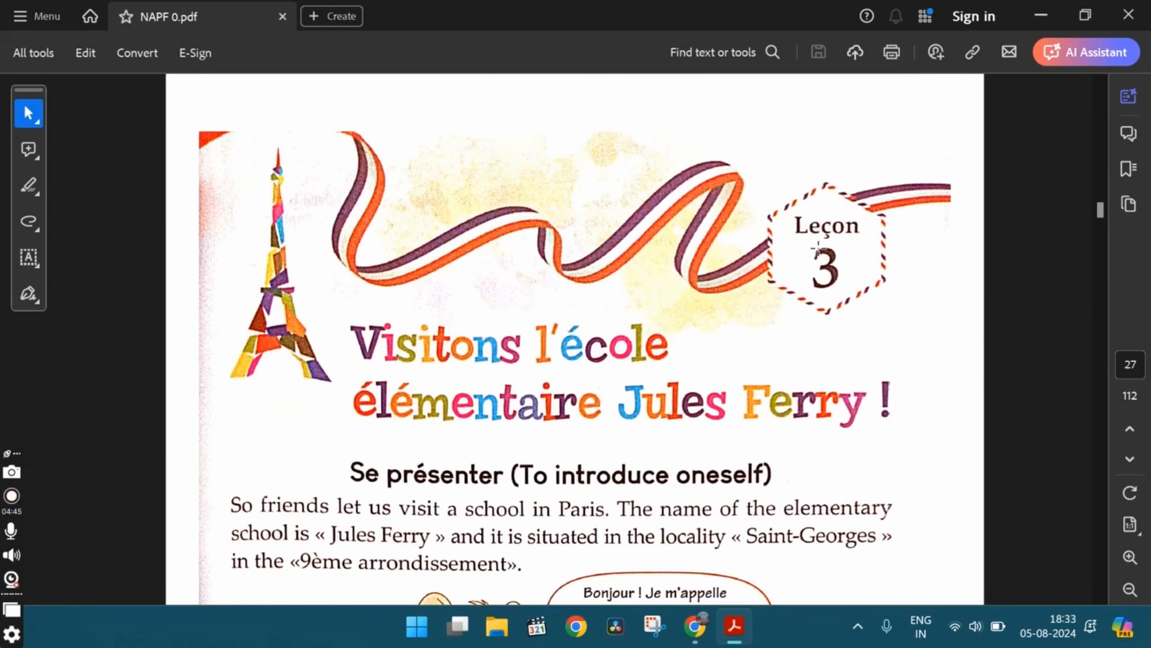
scroll("down", 3)
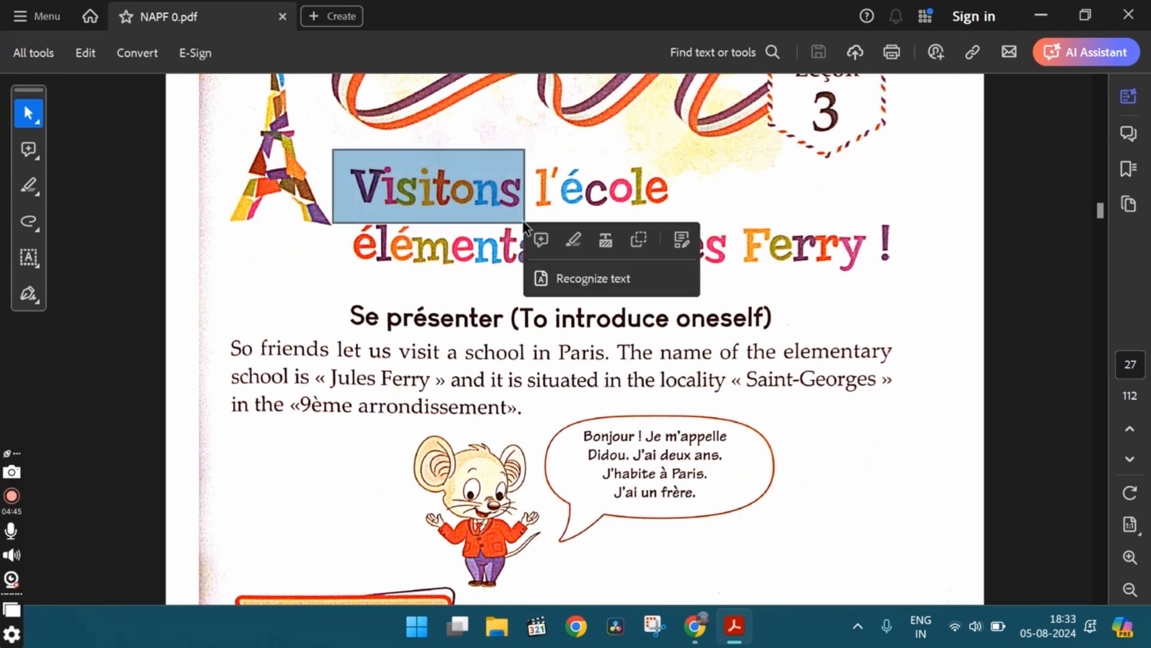
Paste the Visitons clip into the notes and caption it 'Let's visit'
left_click(694, 626)
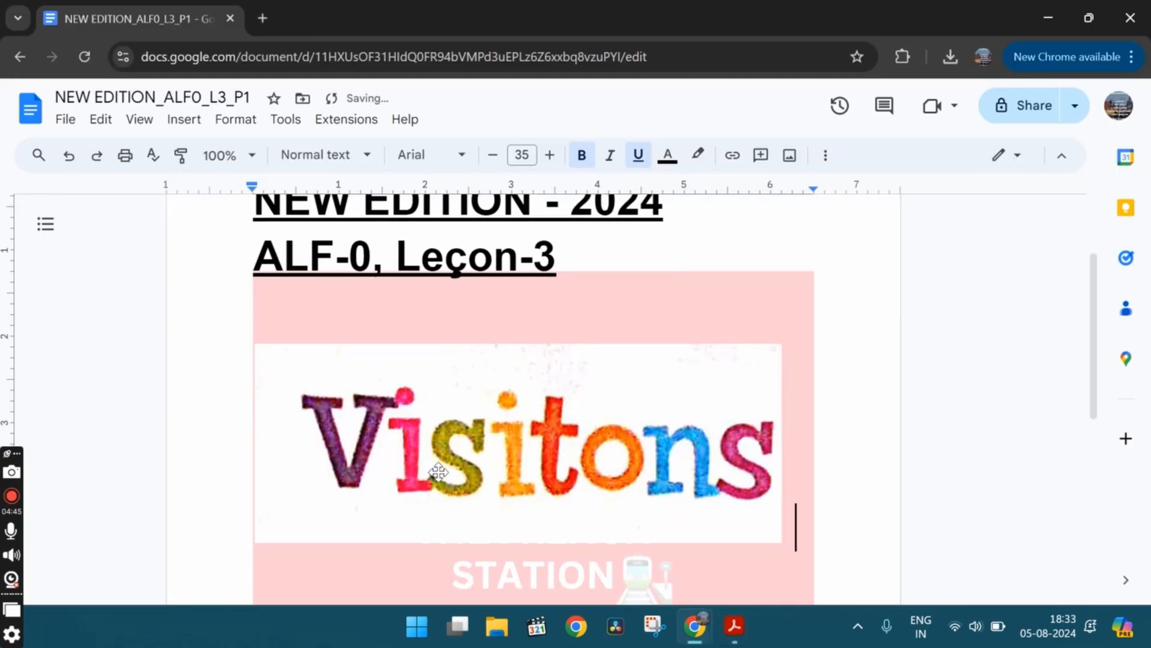
scroll("down", 3)
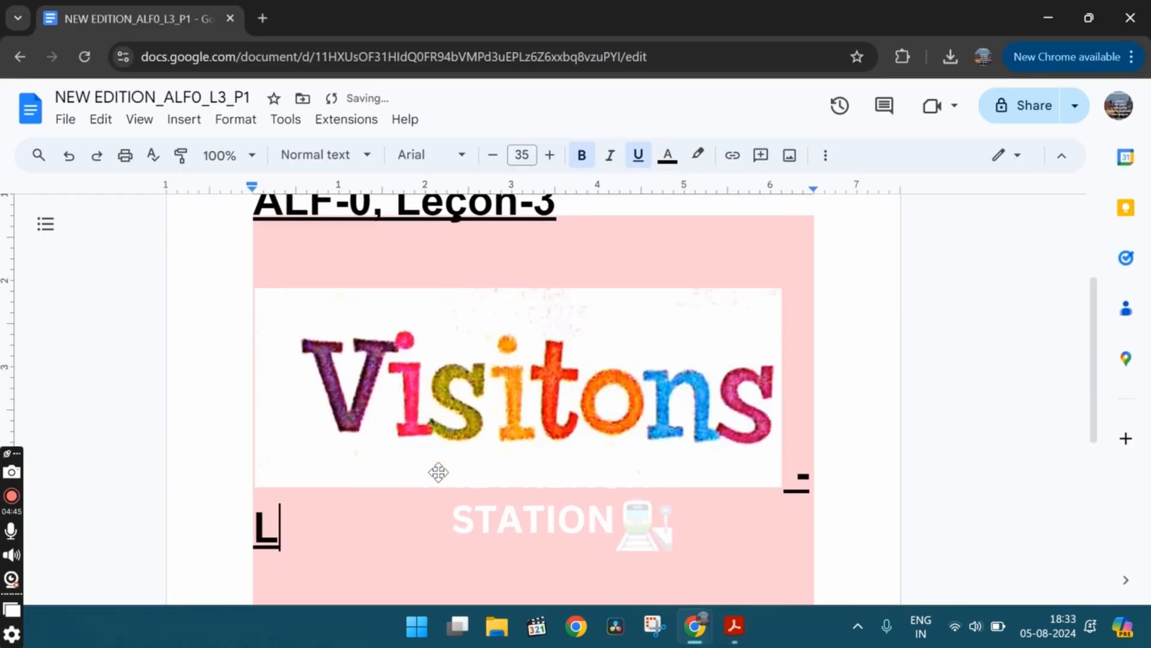
type("et's v")
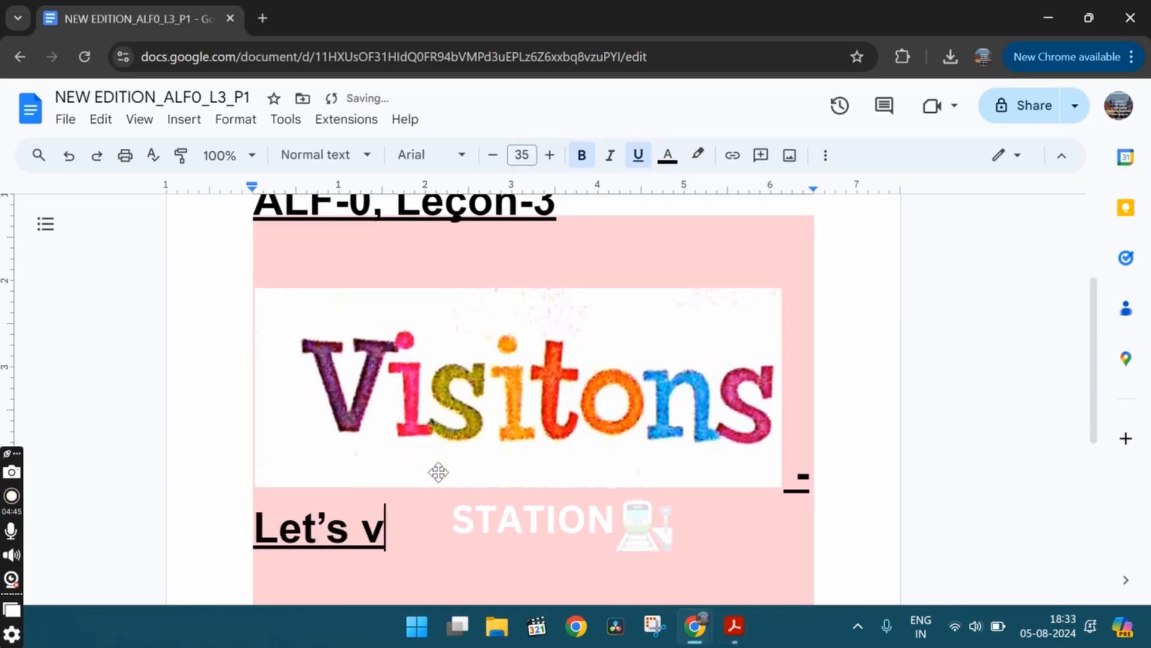
type("isit")
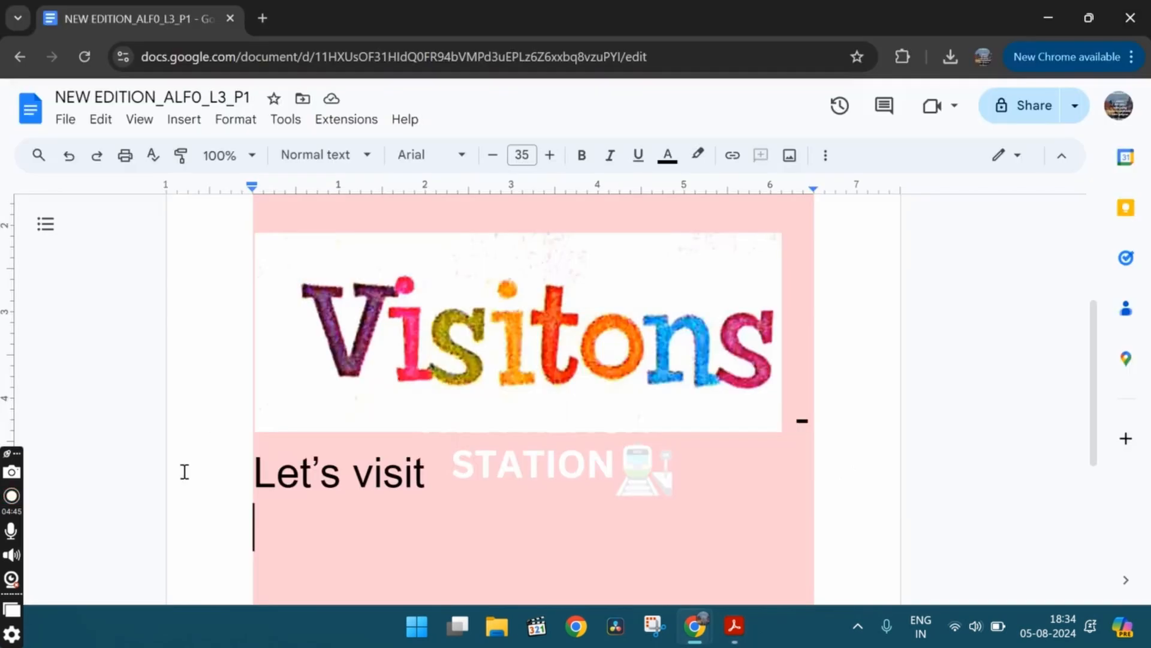
scroll("down", 3)
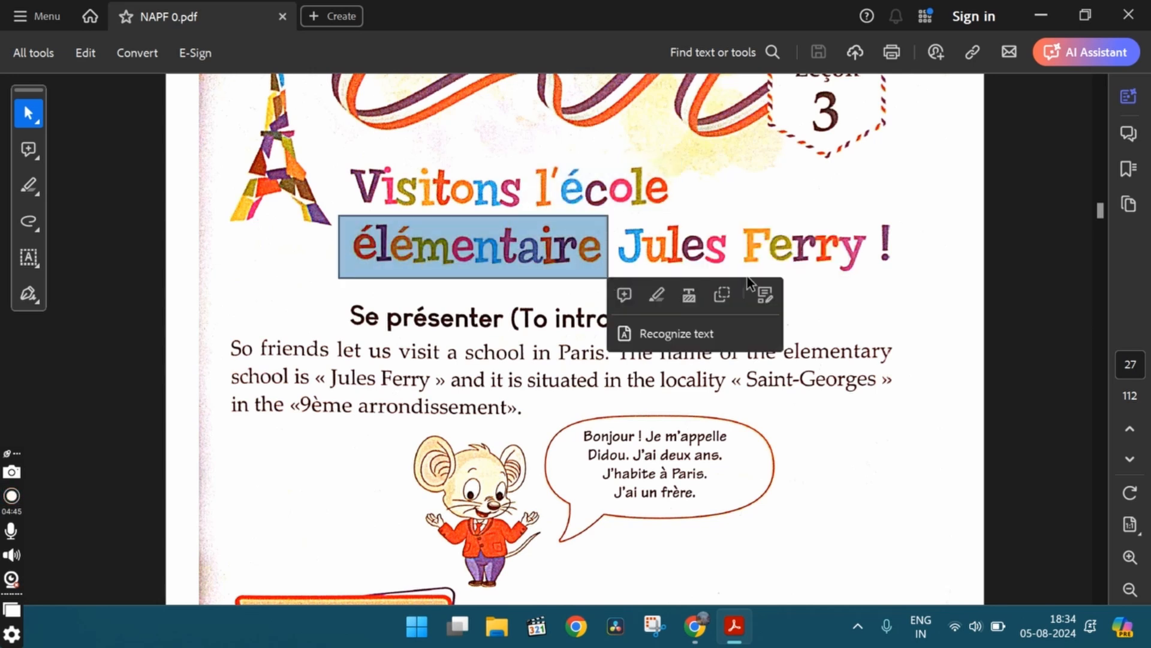
Snapshot the 'Se présenter (To introduce oneself)' heading and copy it as a picture
left_click(261, 288)
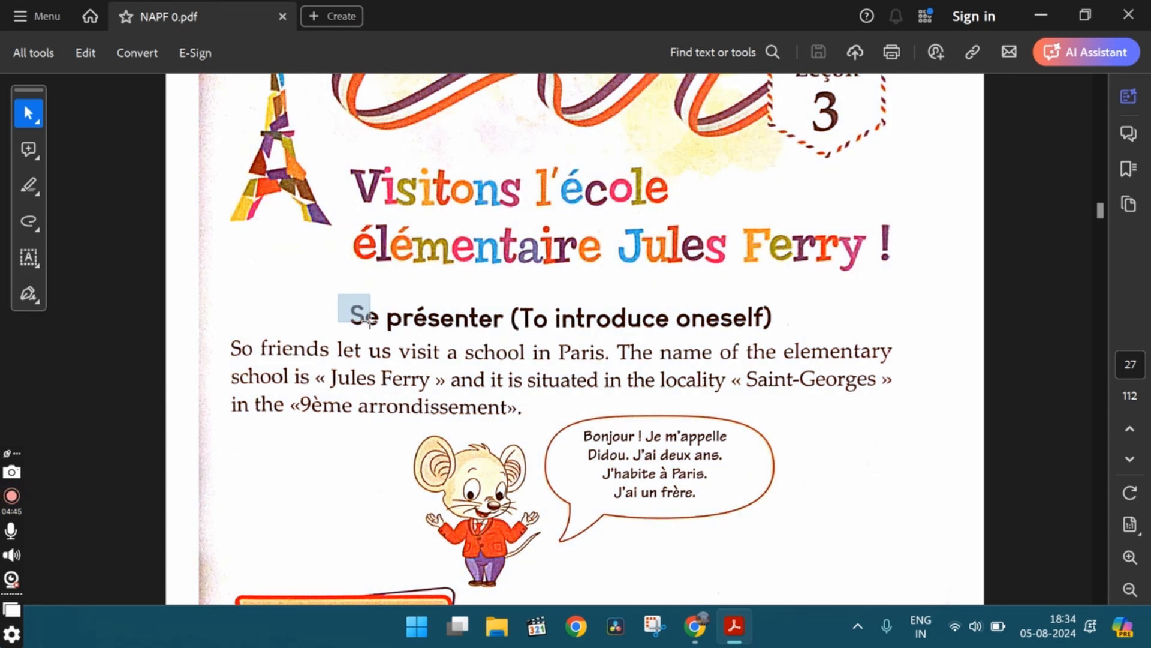
left_click_drag(341, 317, 505, 318)
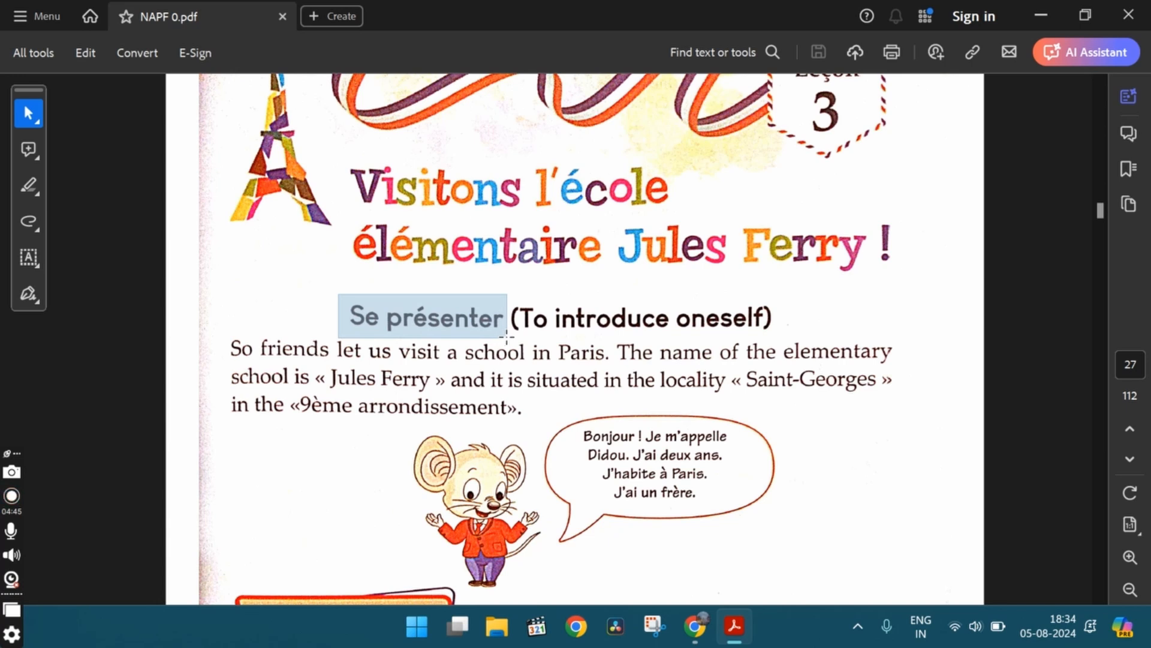
left_click_drag(503, 317, 771, 317)
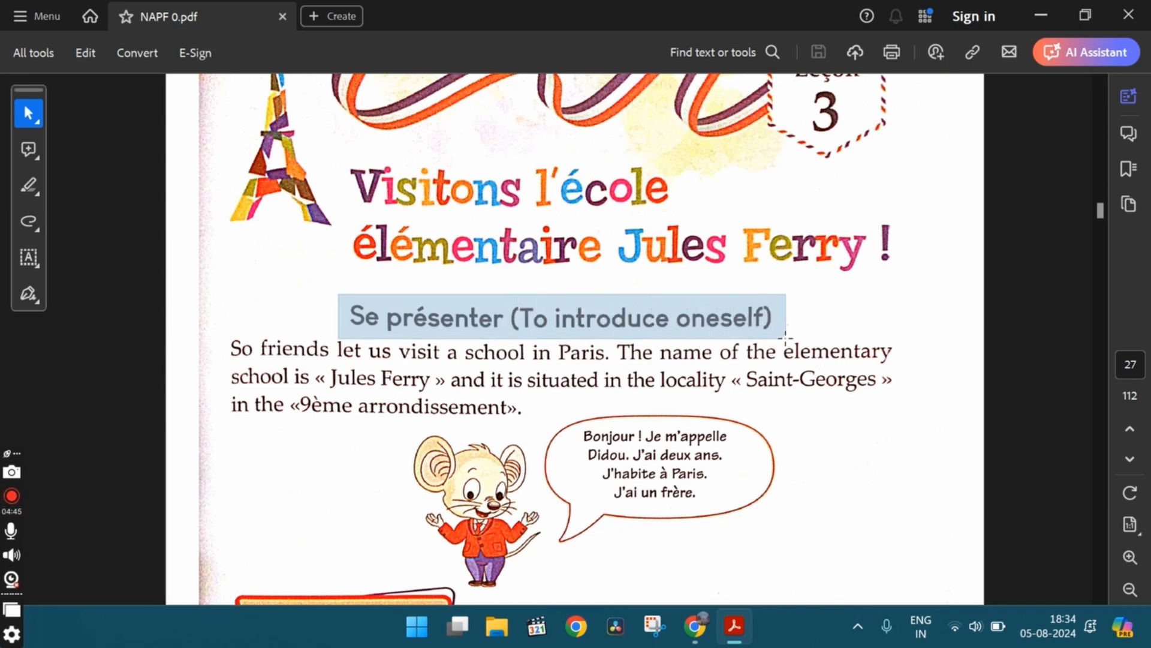
left_click(562, 317)
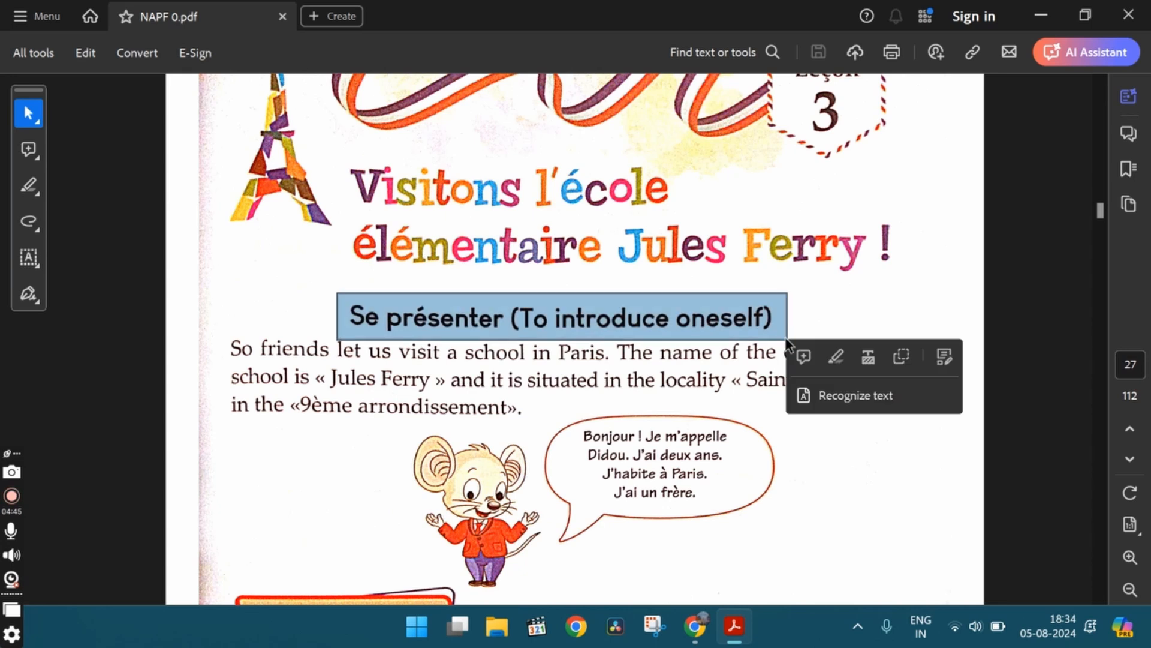
left_click(693, 626)
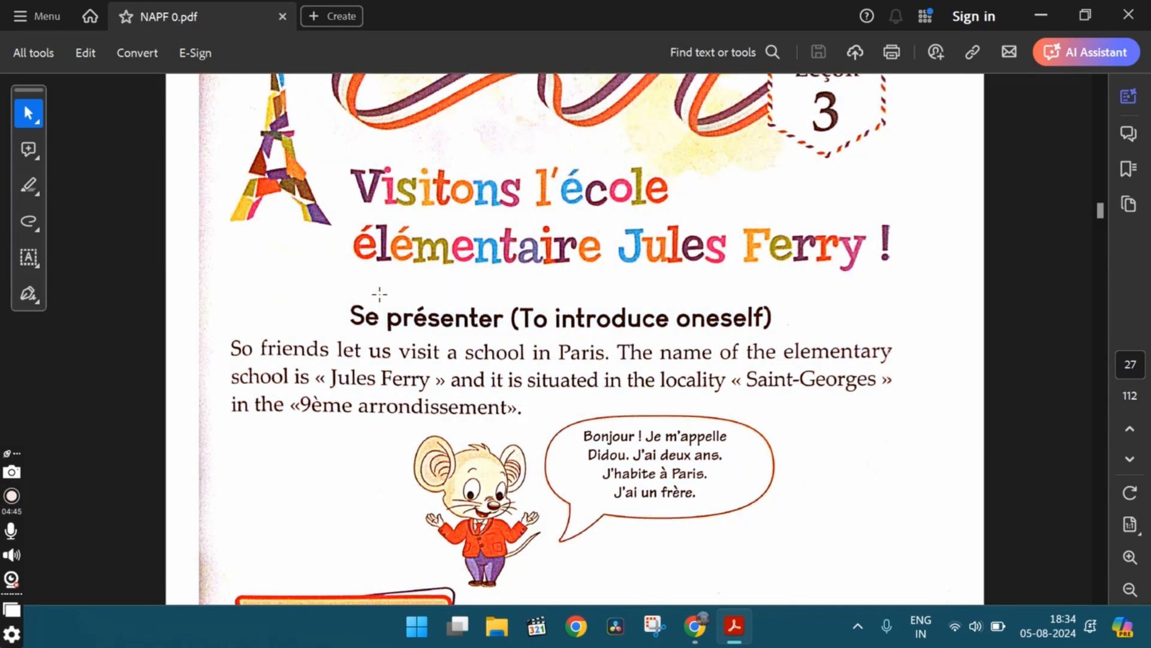
Scroll to the school paragraph and select the word 'arrondissement'
scroll("down", 3)
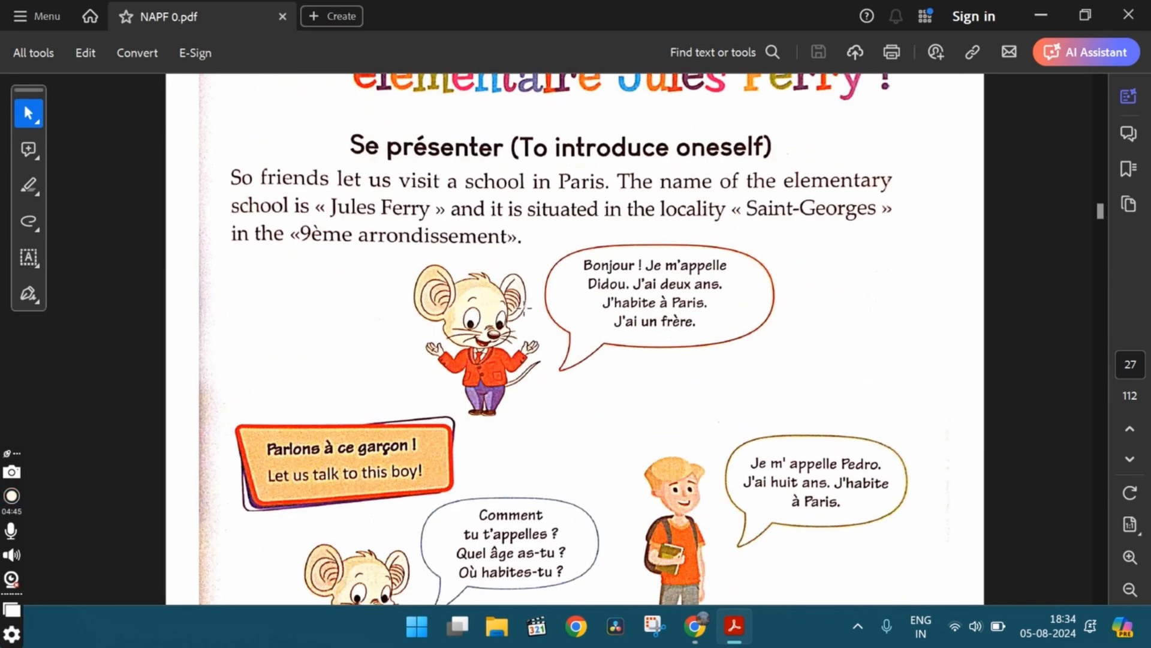
left_click_drag(230, 180, 507, 199)
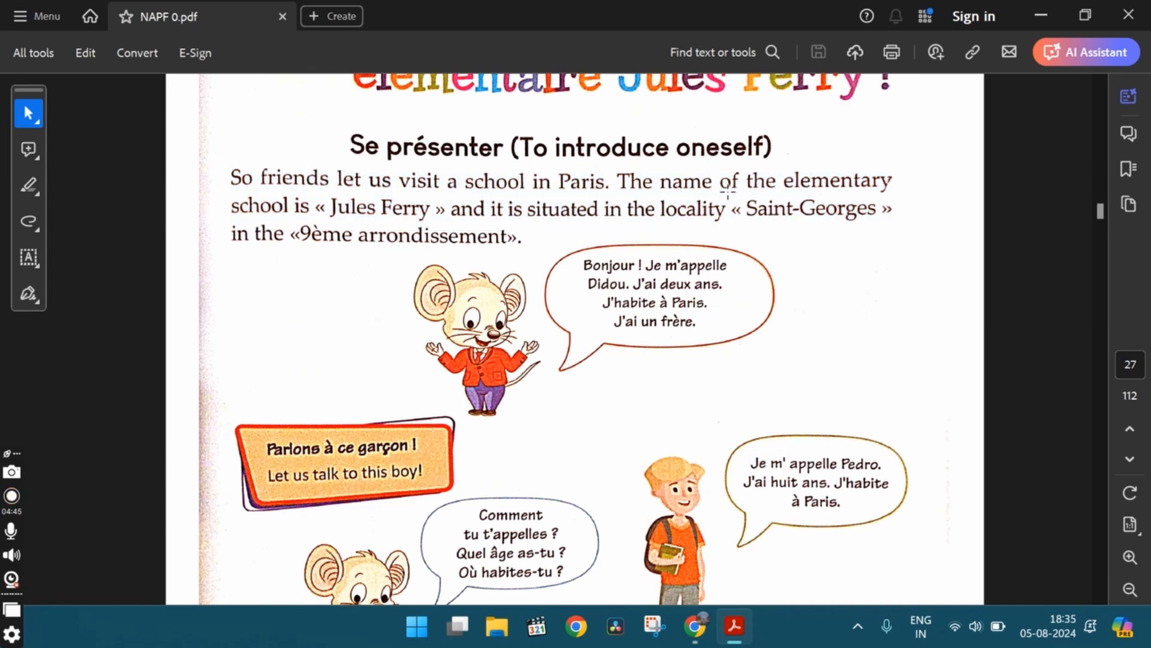
double_click(810, 208)
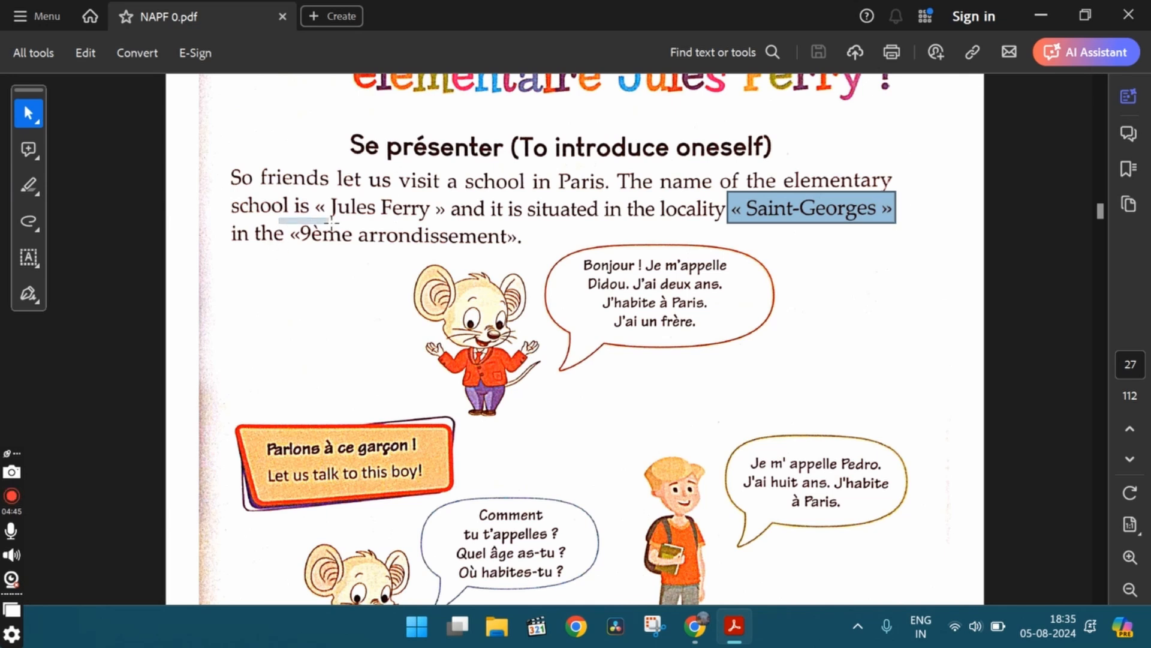
left_click_drag(280, 233, 516, 233)
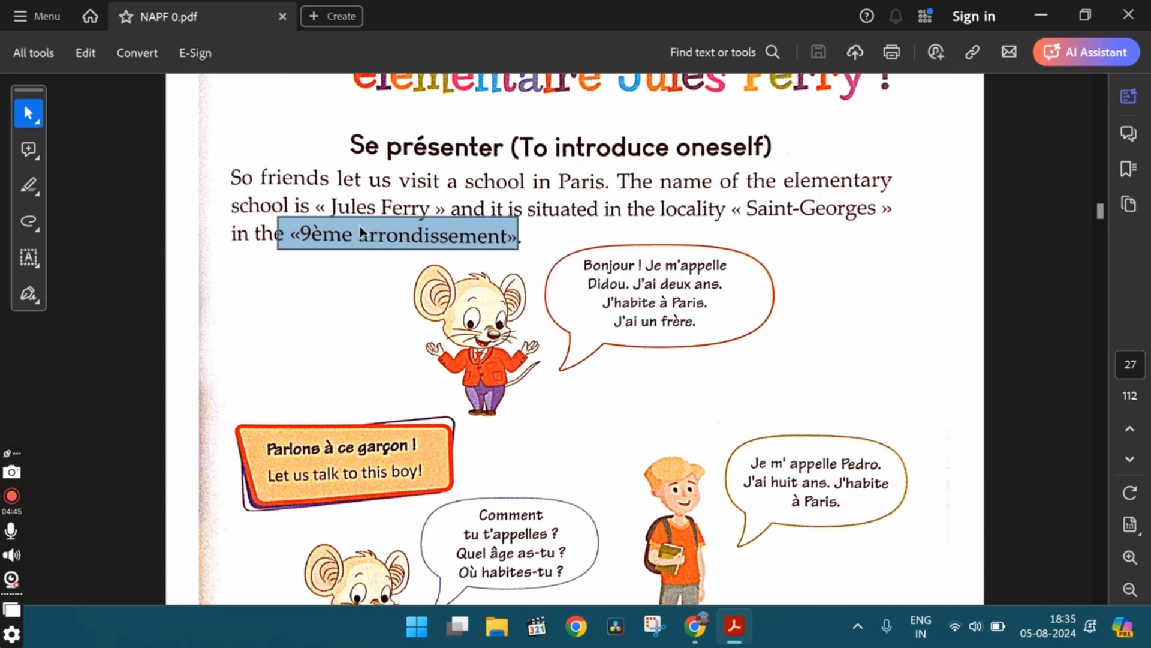
left_click(355, 235)
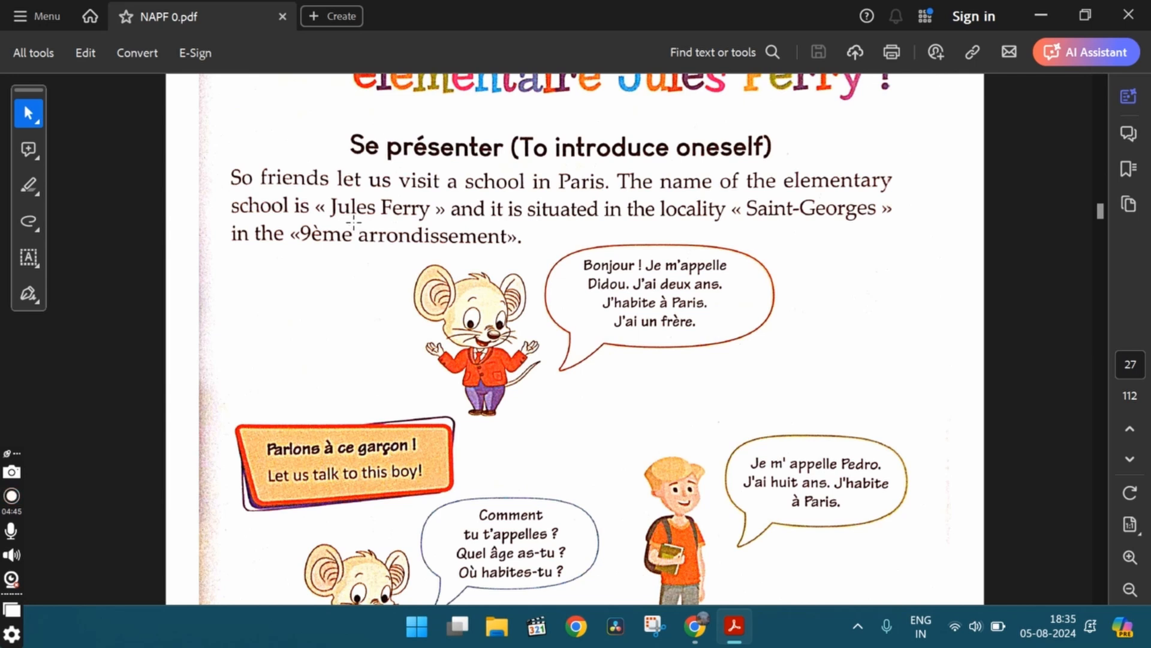
double_click(428, 236)
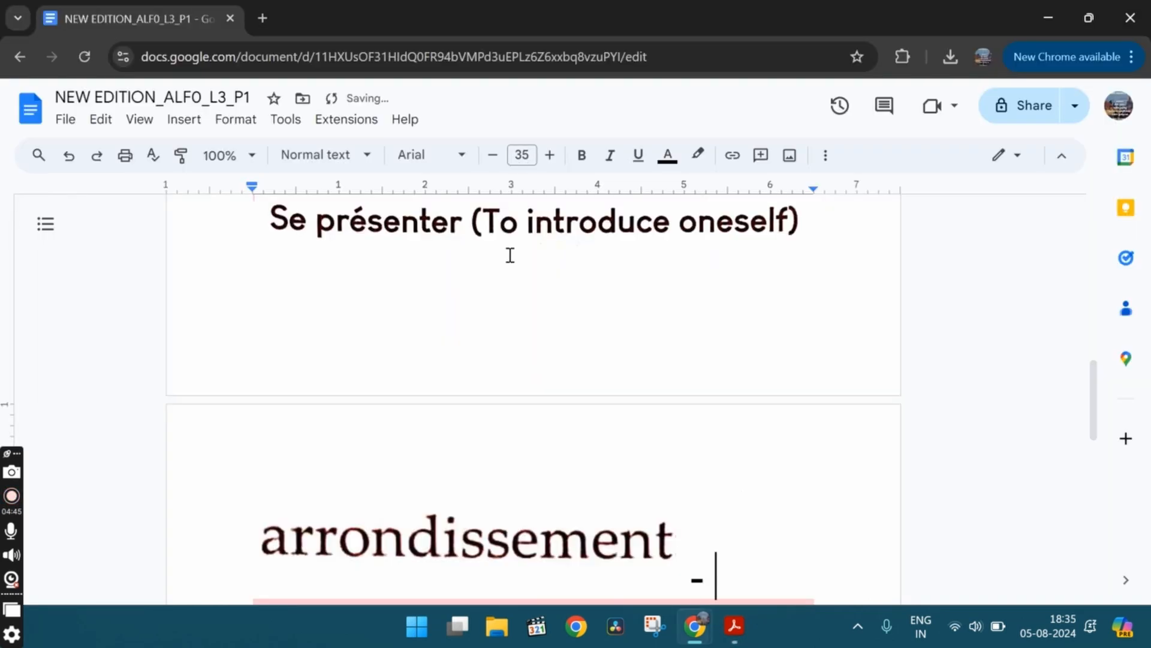
Caption the arrondissement picture 'neighborhood' and start a new line
type("neighbor")
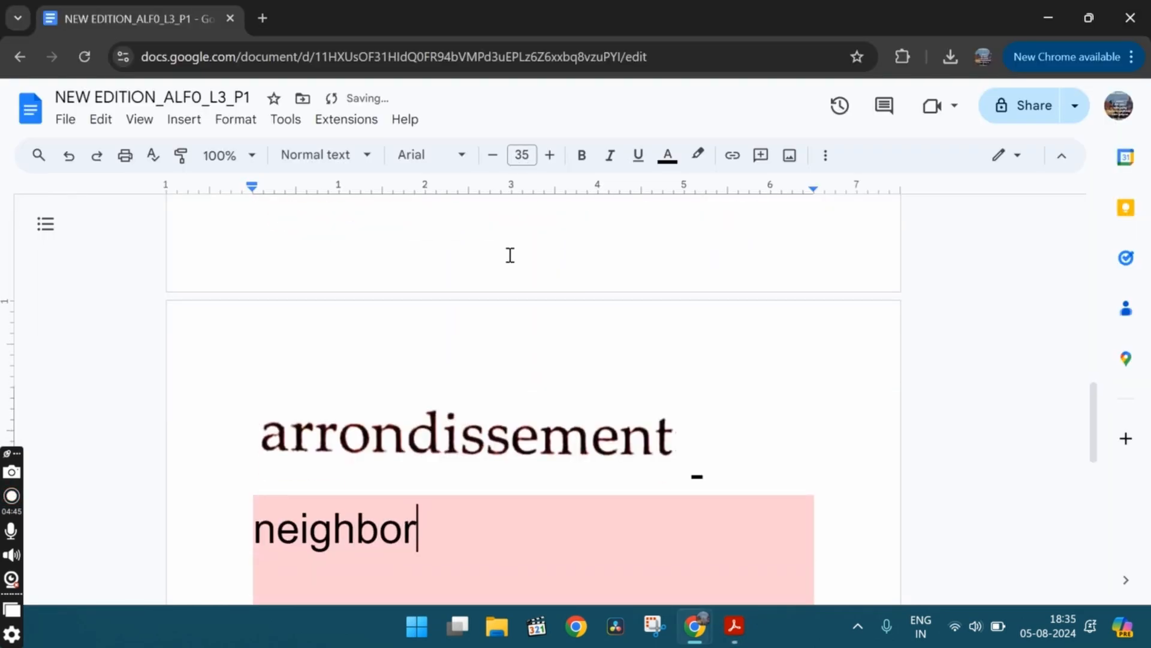
type("hood")
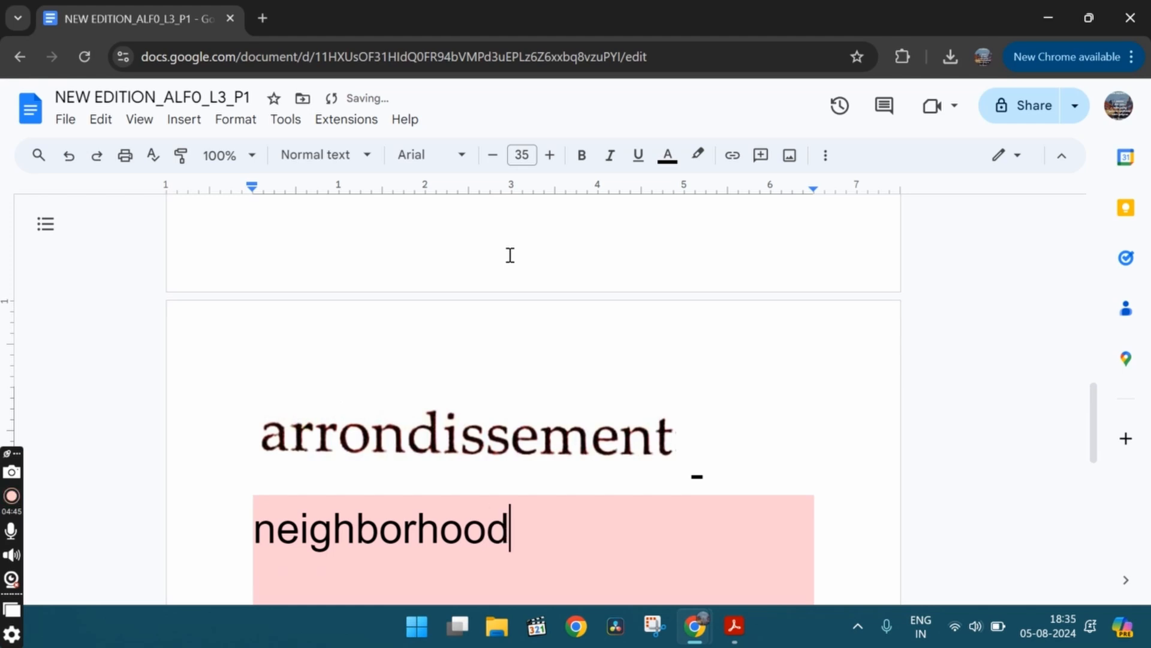
key("enter")
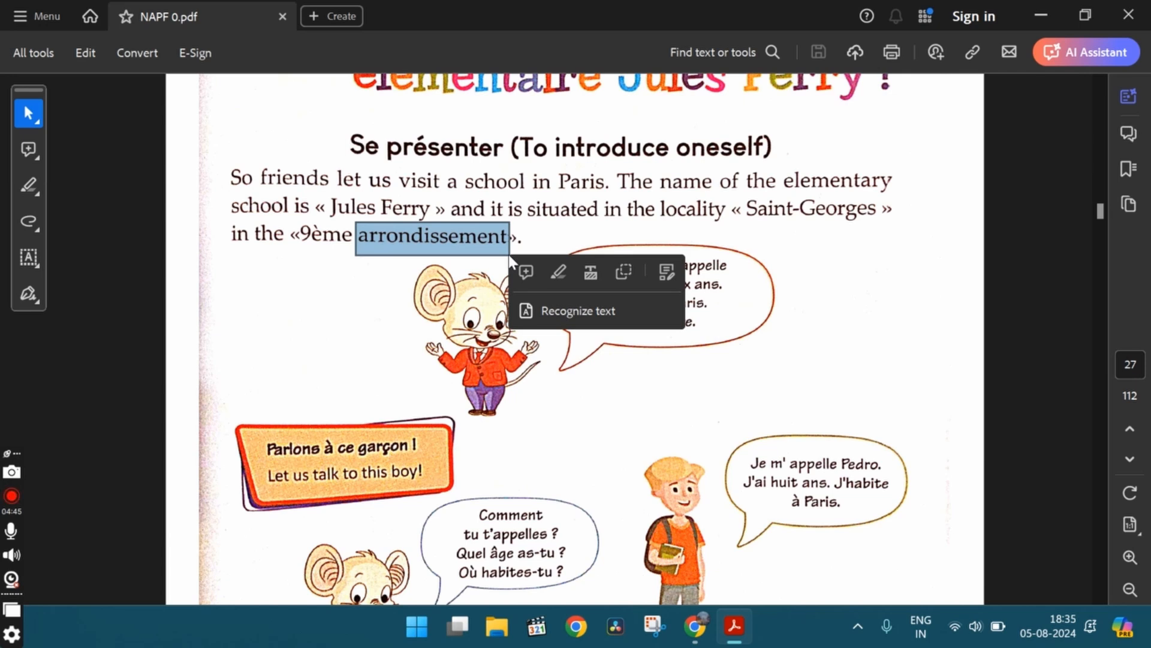
mouse_move(367, 258)
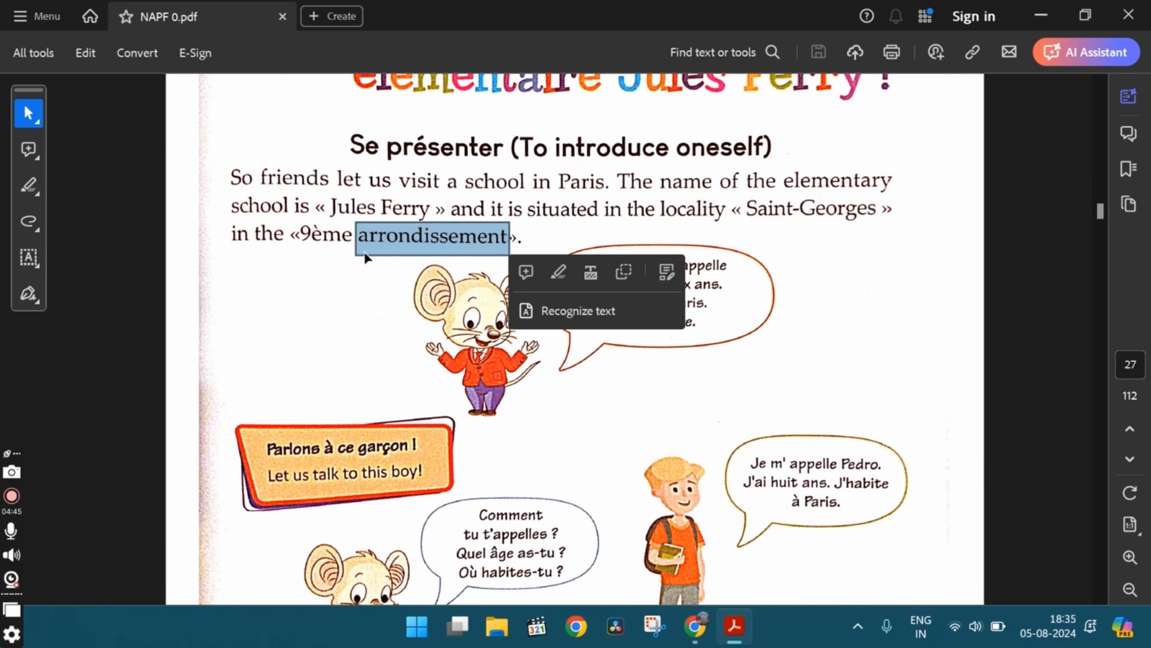
mouse_move(470, 253)
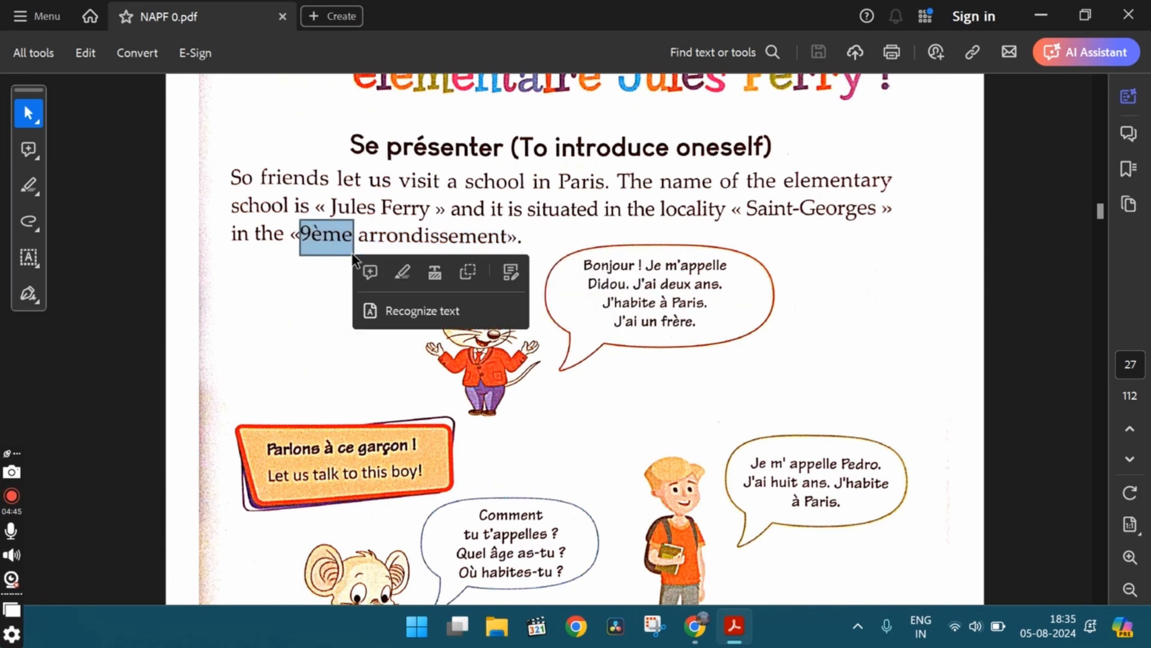
Copy the selected word '9ème' from the school paragraph
left_click(694, 626)
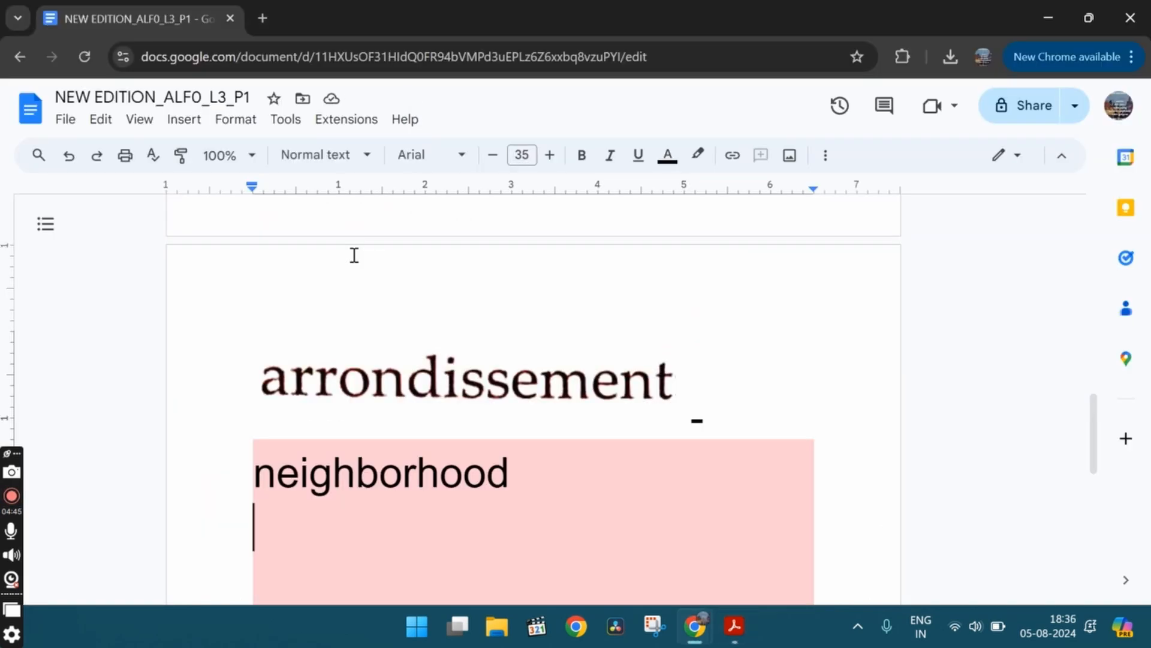
Caption '9ème' as '9th' and type 'Je m'appelle ..(name) - My name is'
type("9ème -")
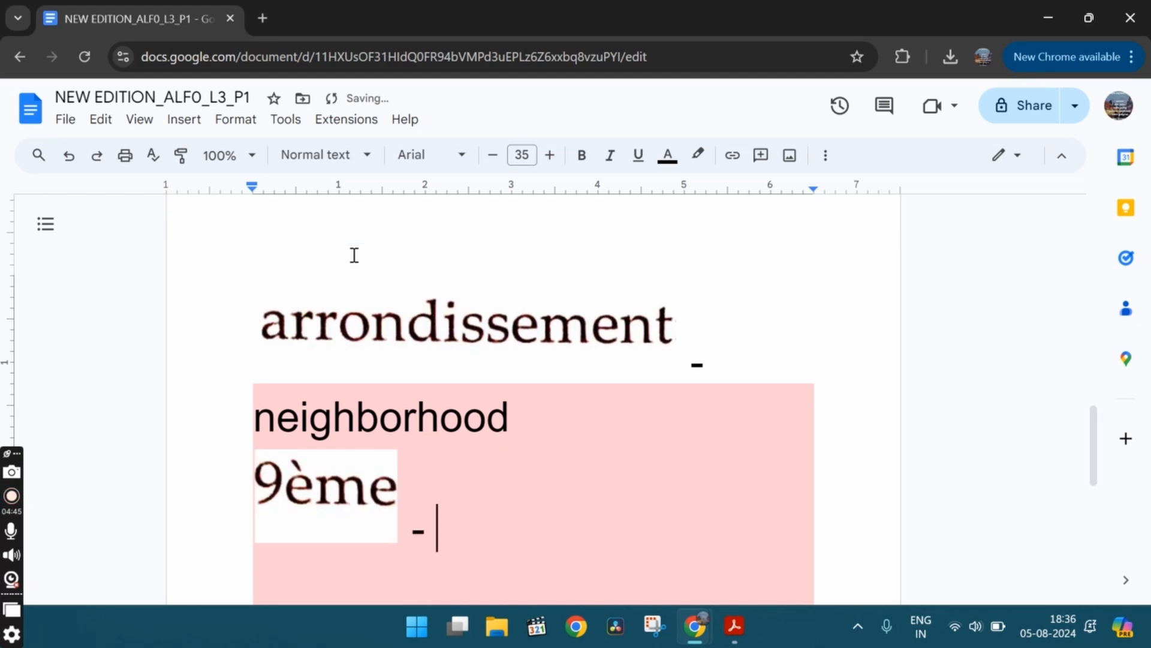
type("9th")
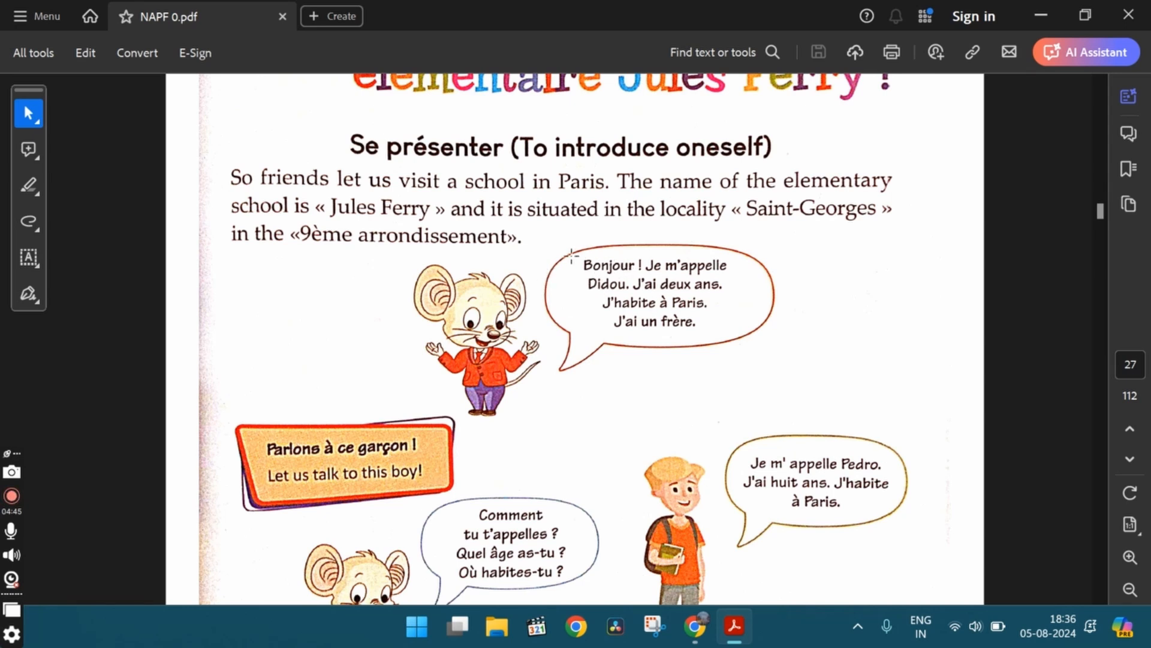
double_click(608, 265)
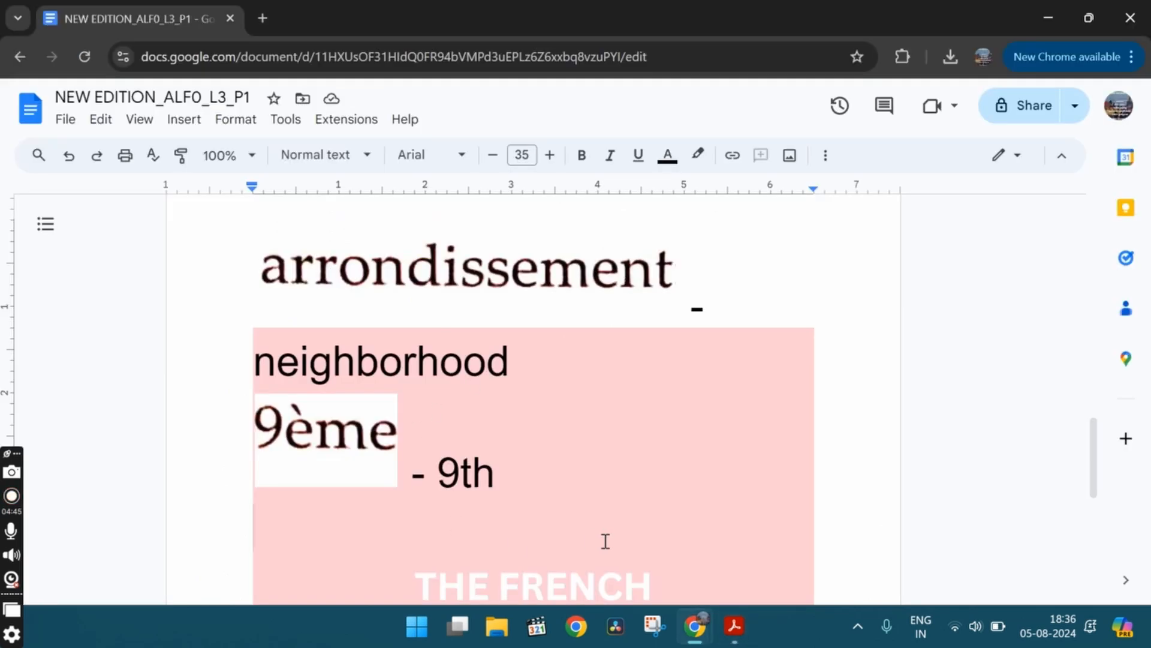
type("Je m'a")
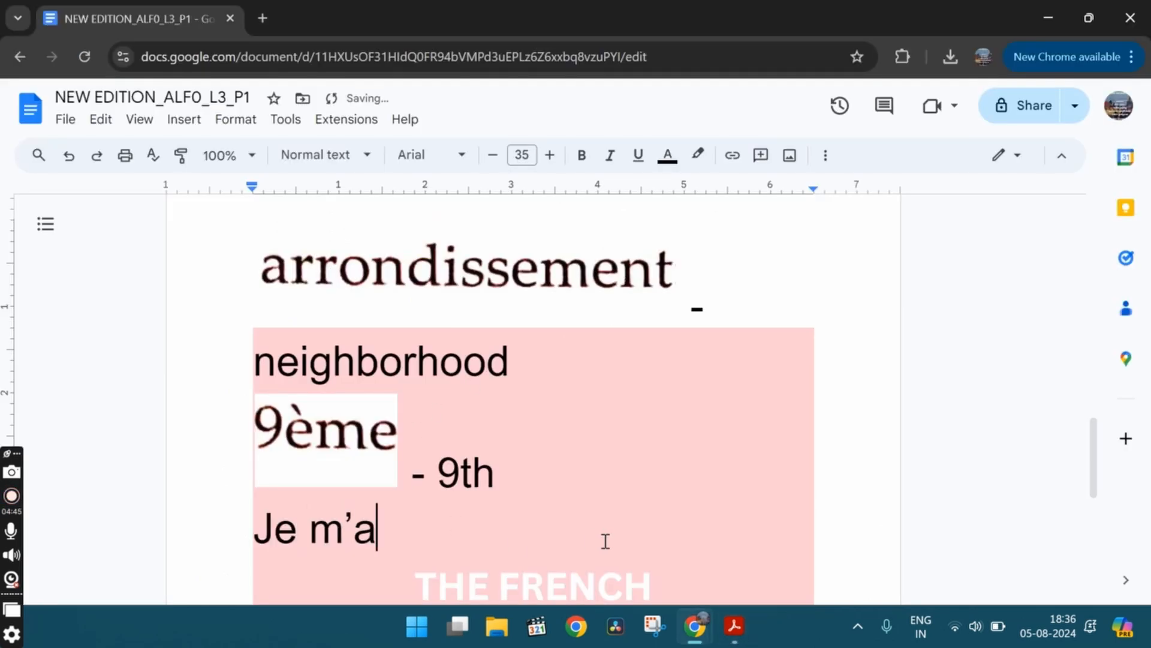
type("ppelle")
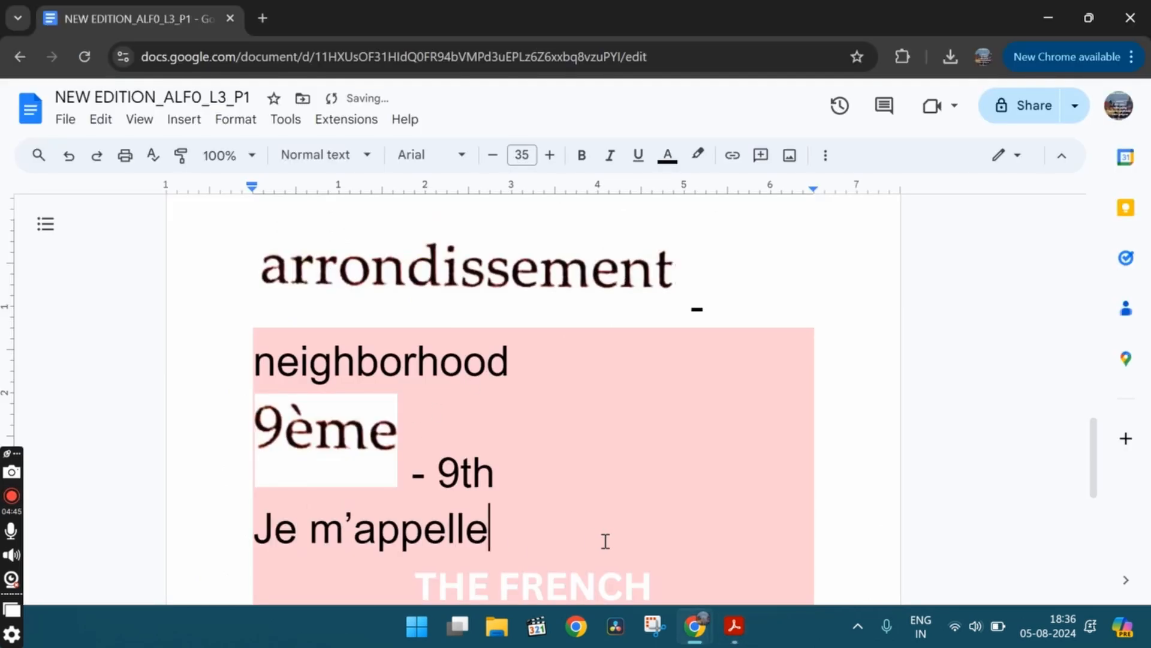
type(".")
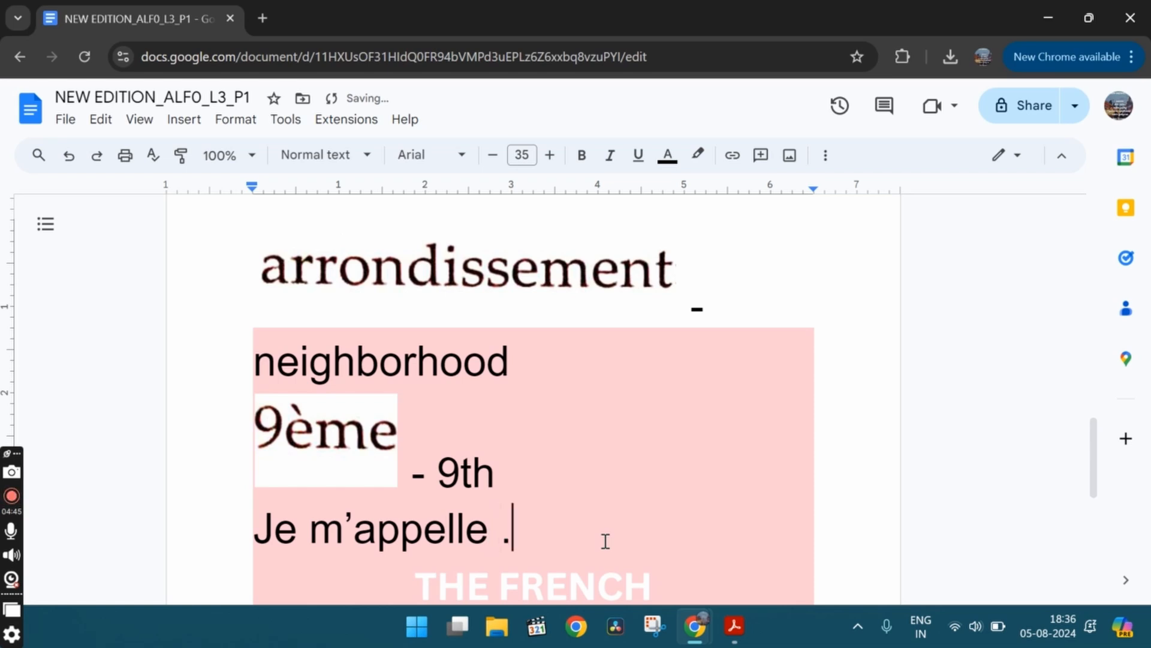
type(".(name) - My")
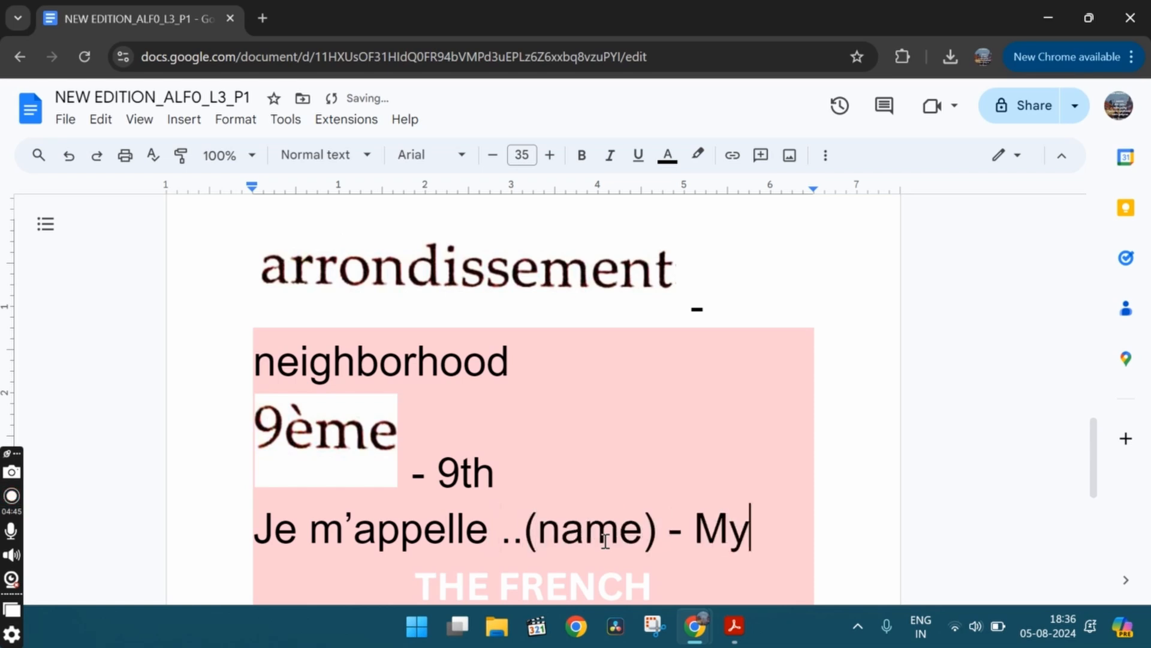
type("name is")
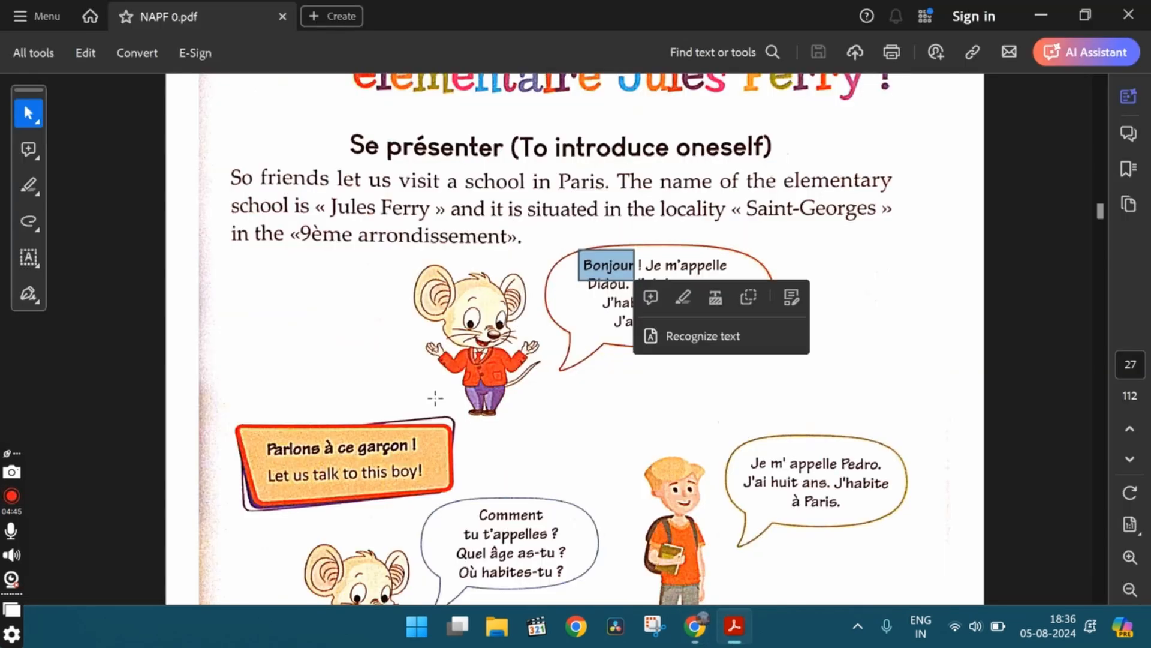
Look over the 'Se présenter' speech bubbles in Acrobat, then return to the notes
left_click(664, 317)
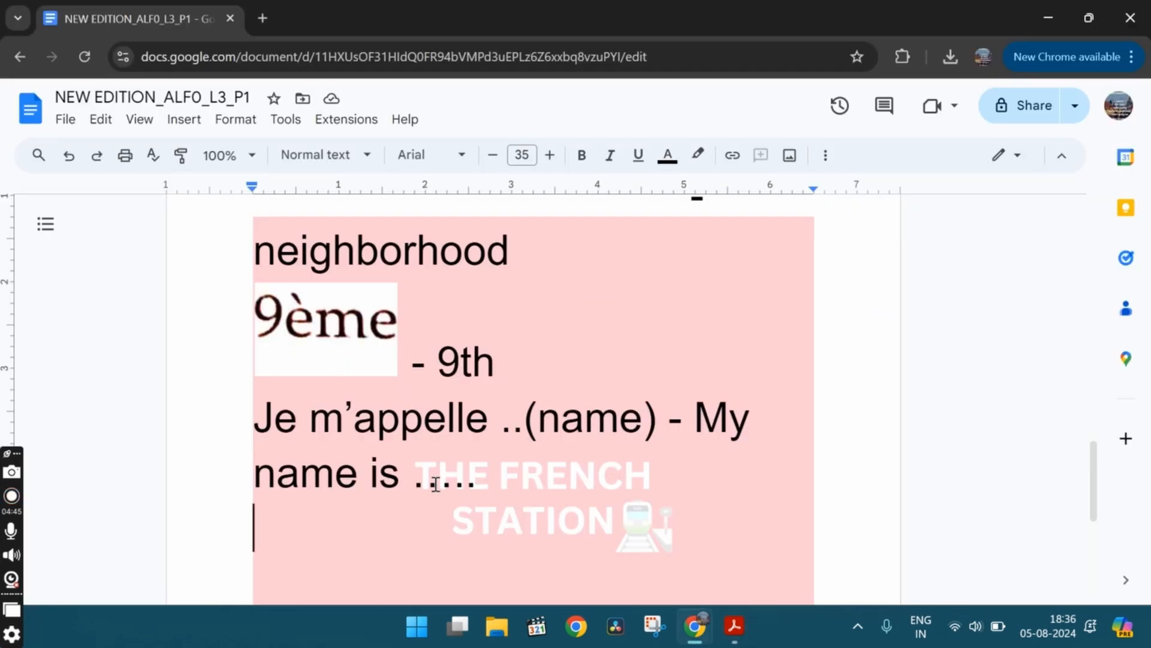
Start a new line and type 'J'ai …(number)... ans -'
left_click(12, 496)
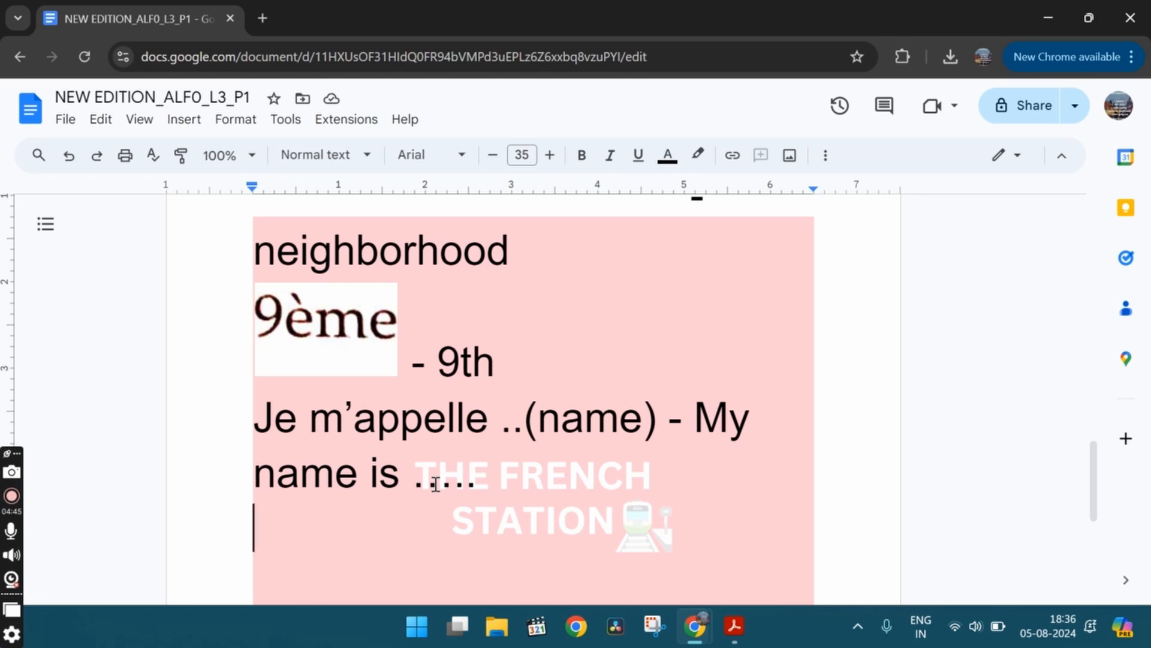
type("J")
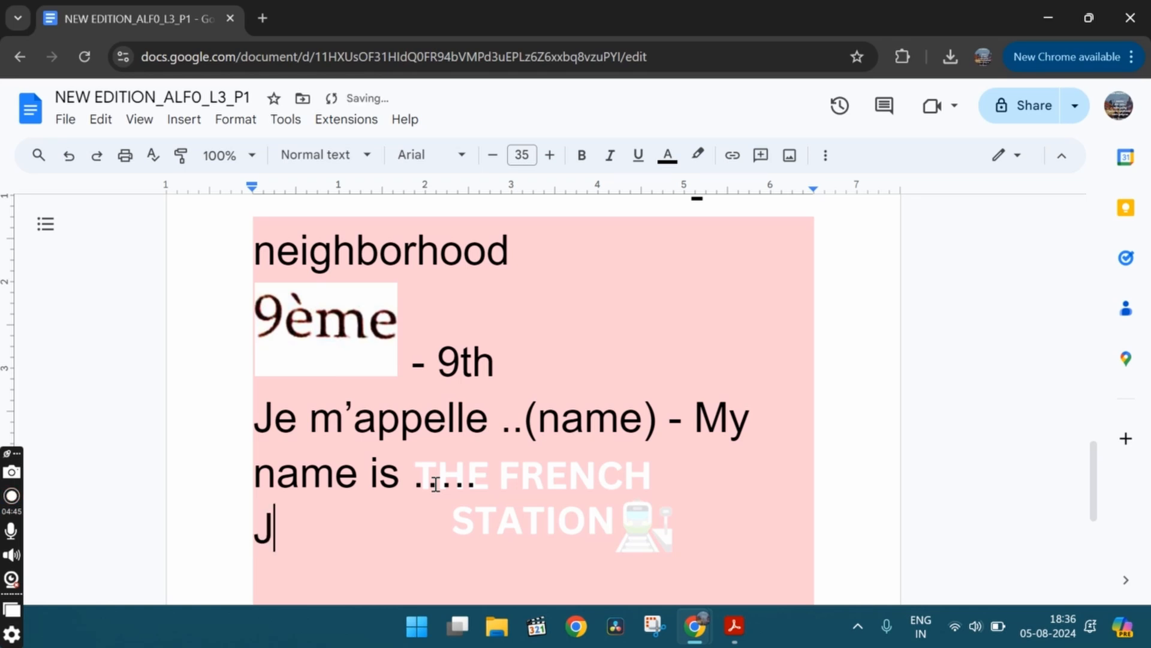
type("'ai")
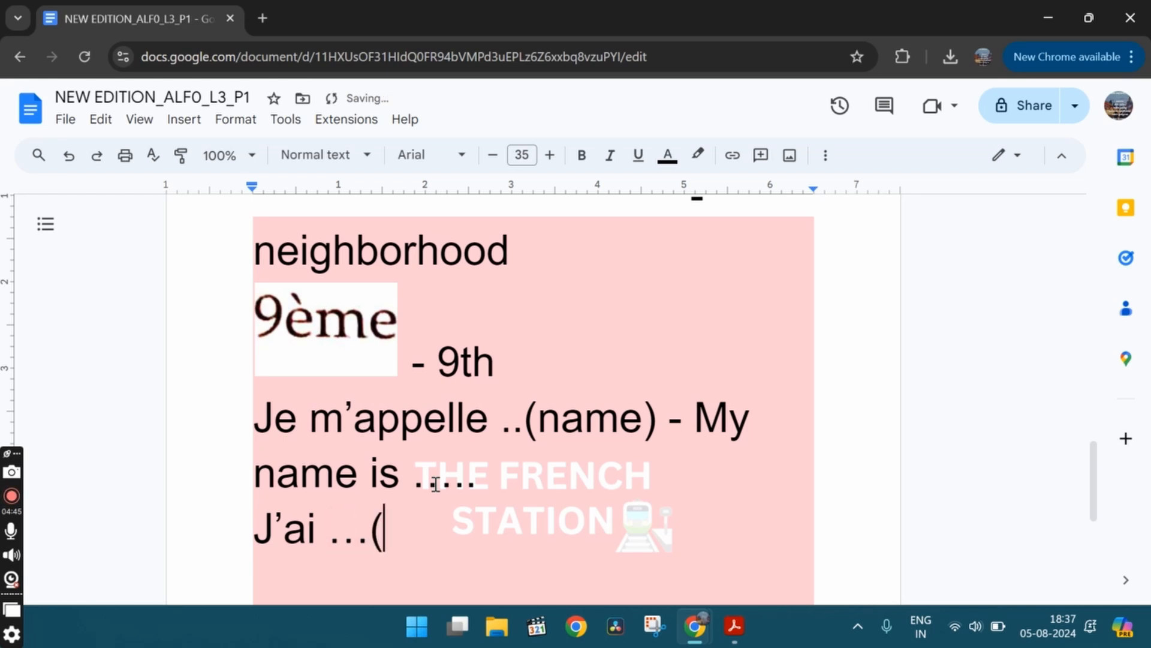
type("numbe")
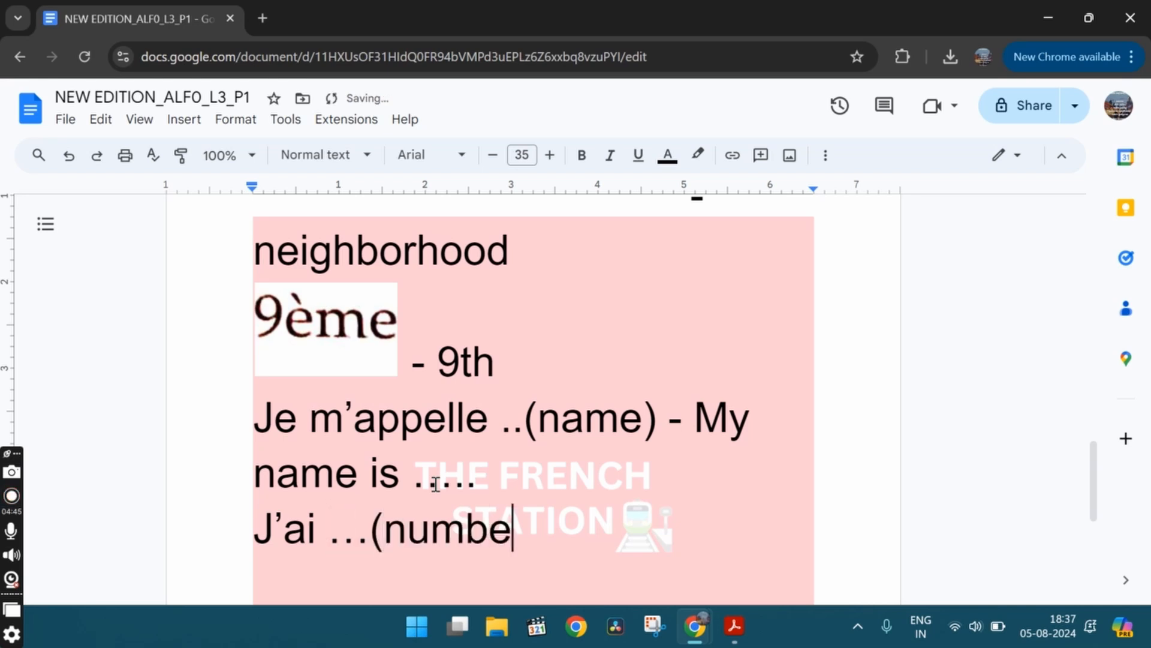
type("r(")
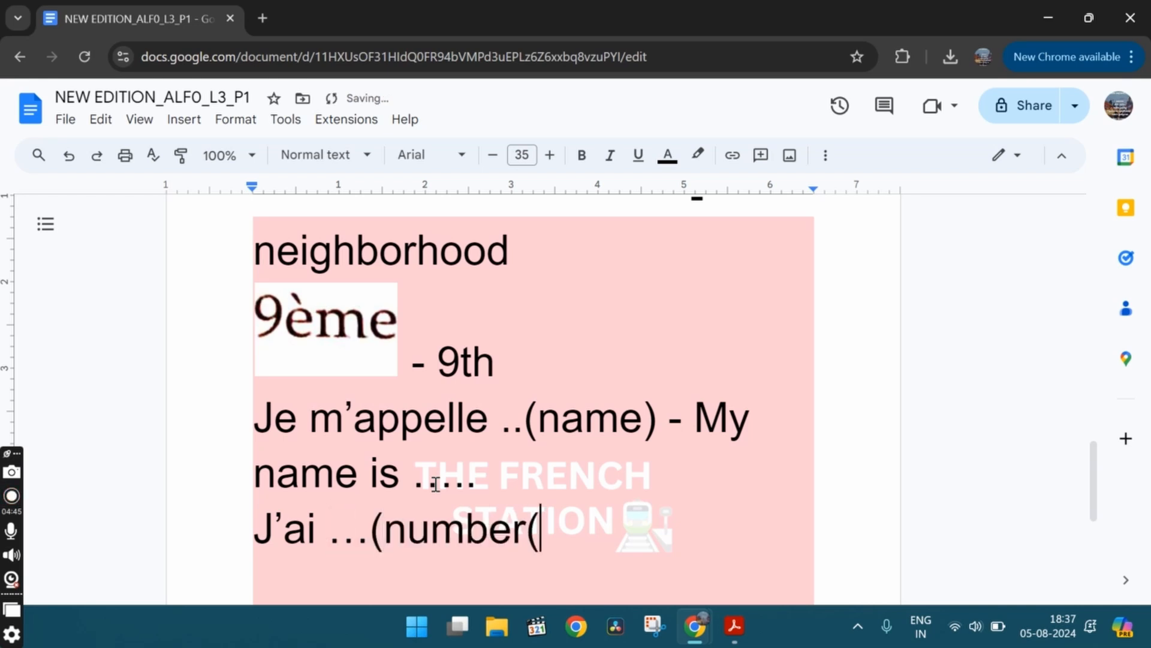
type(").")
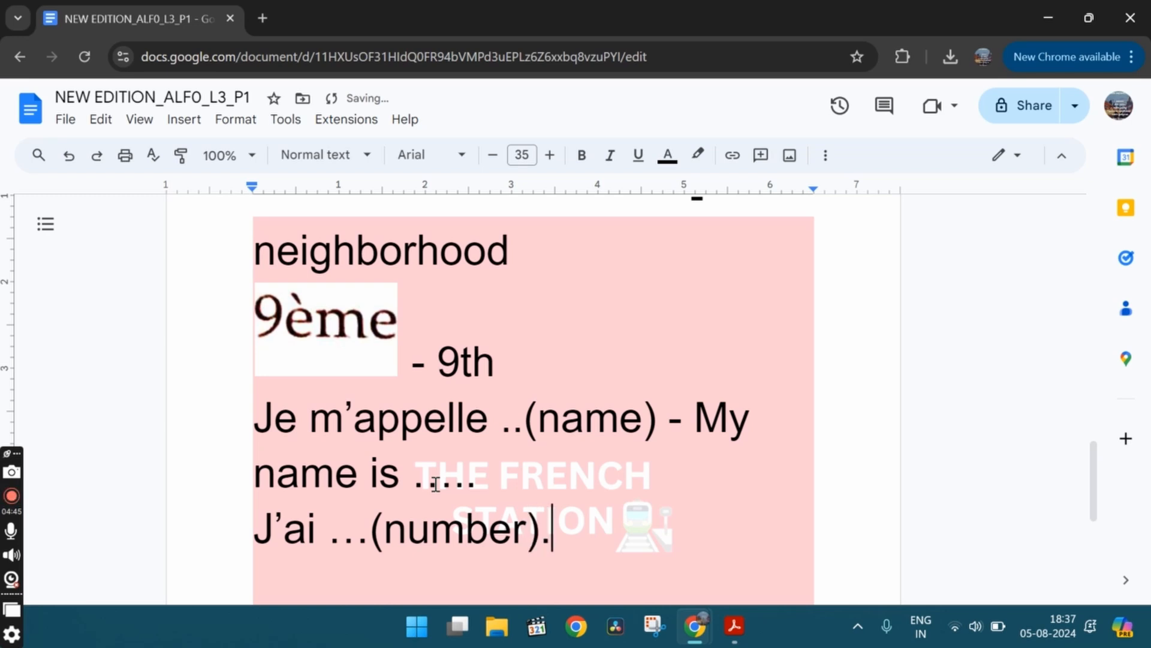
type(".. an")
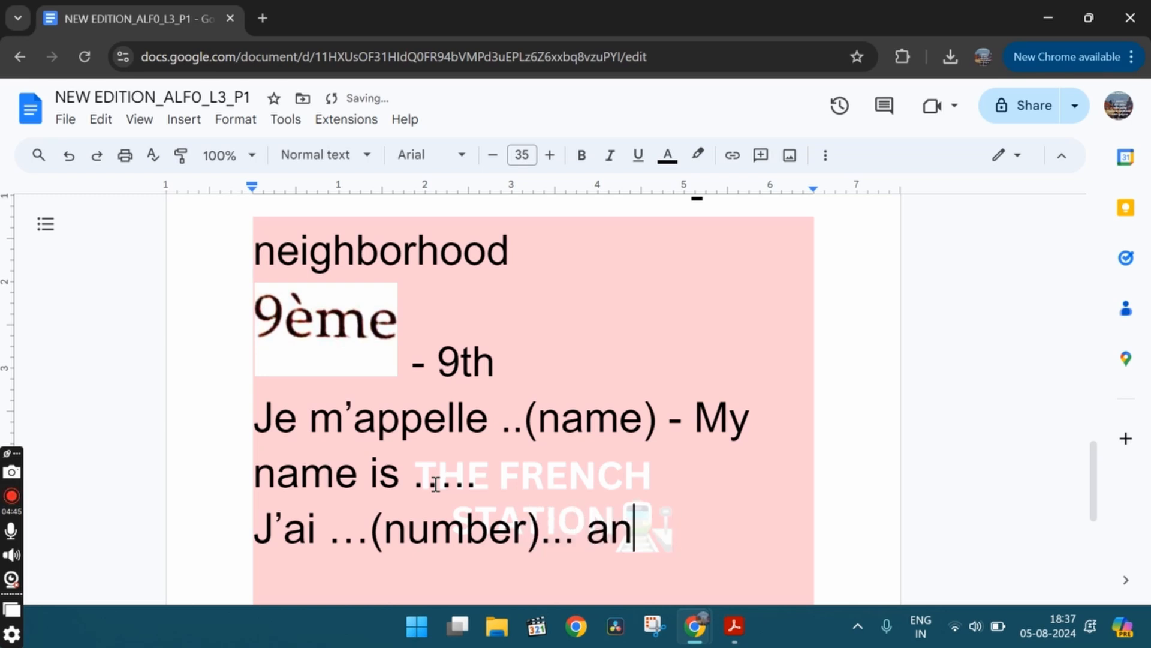
type("s -")
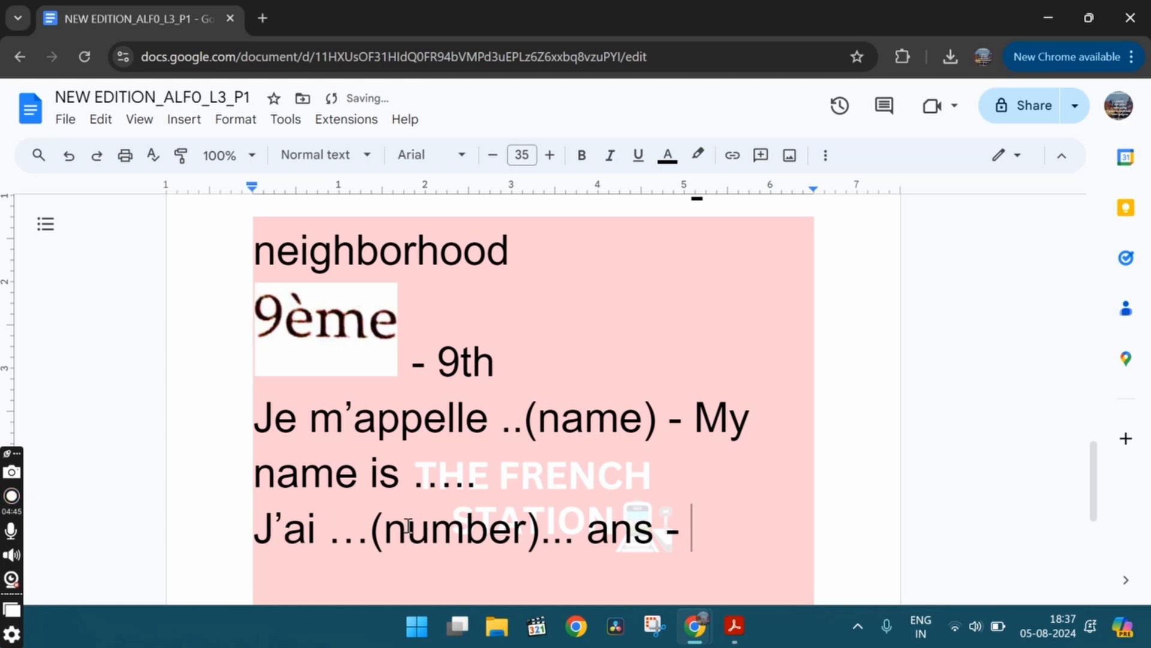
Complete the meaning as 'I am …. years old.'
double_click(448, 529)
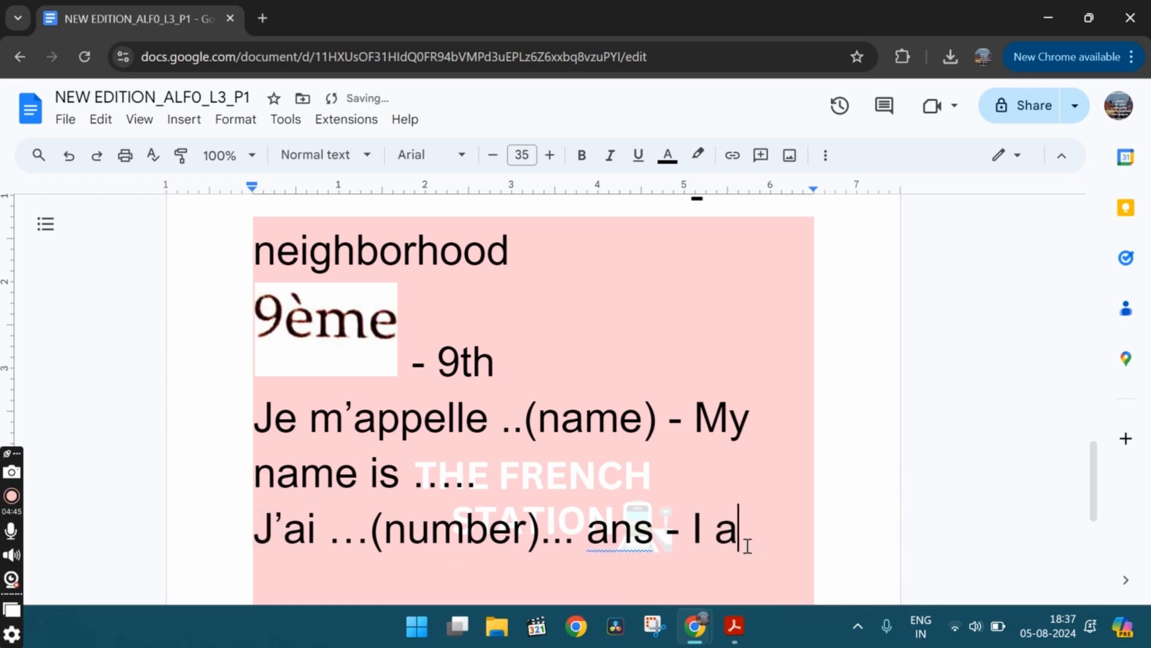
type("m")
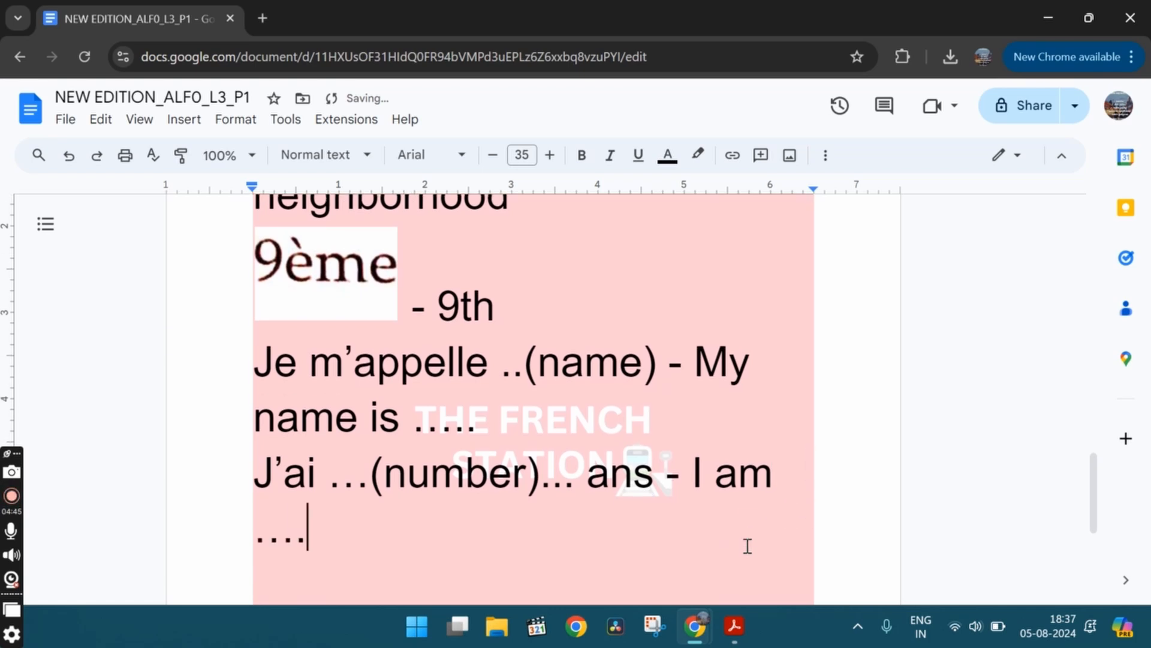
double_click(278, 472)
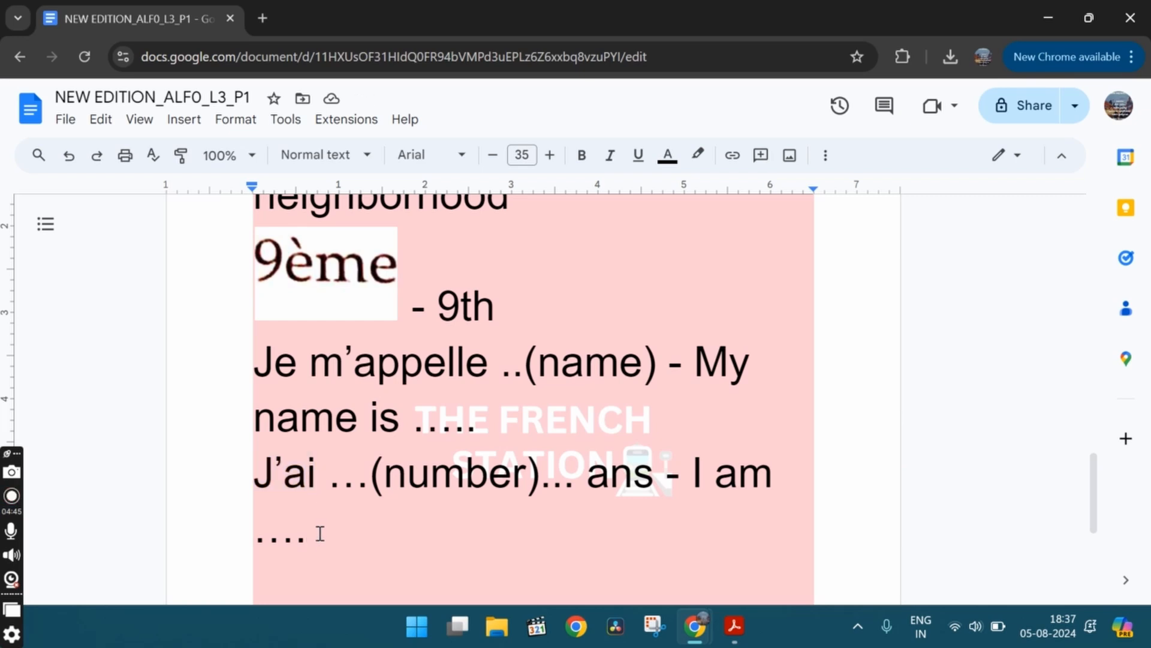
left_click(317, 532)
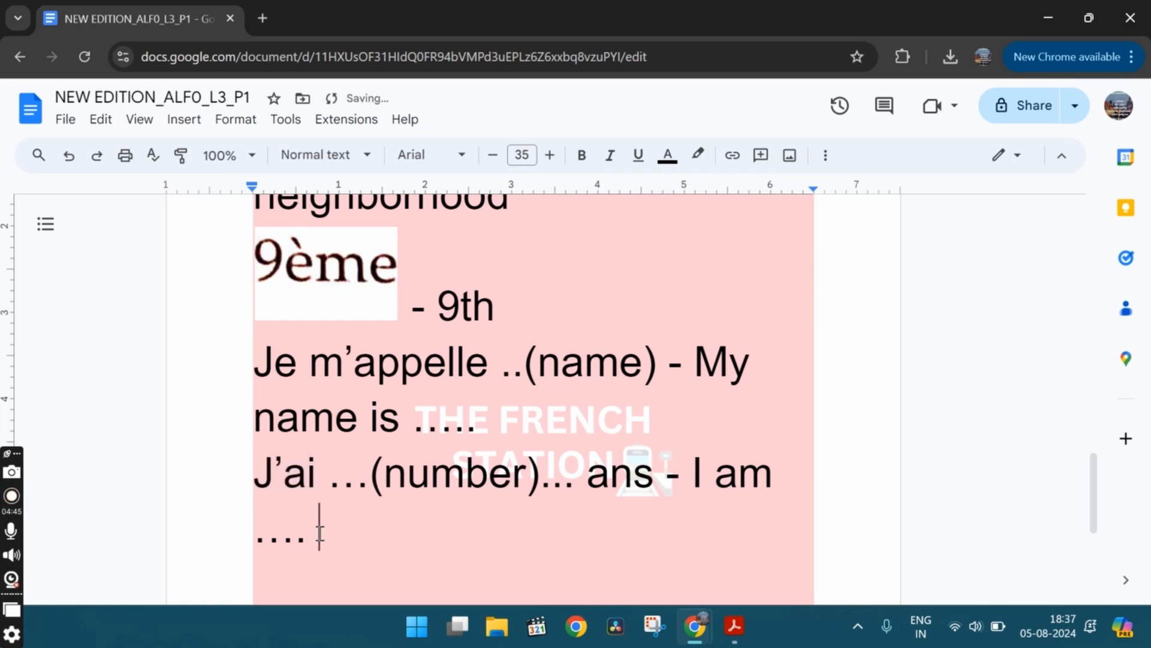
type("years old.")
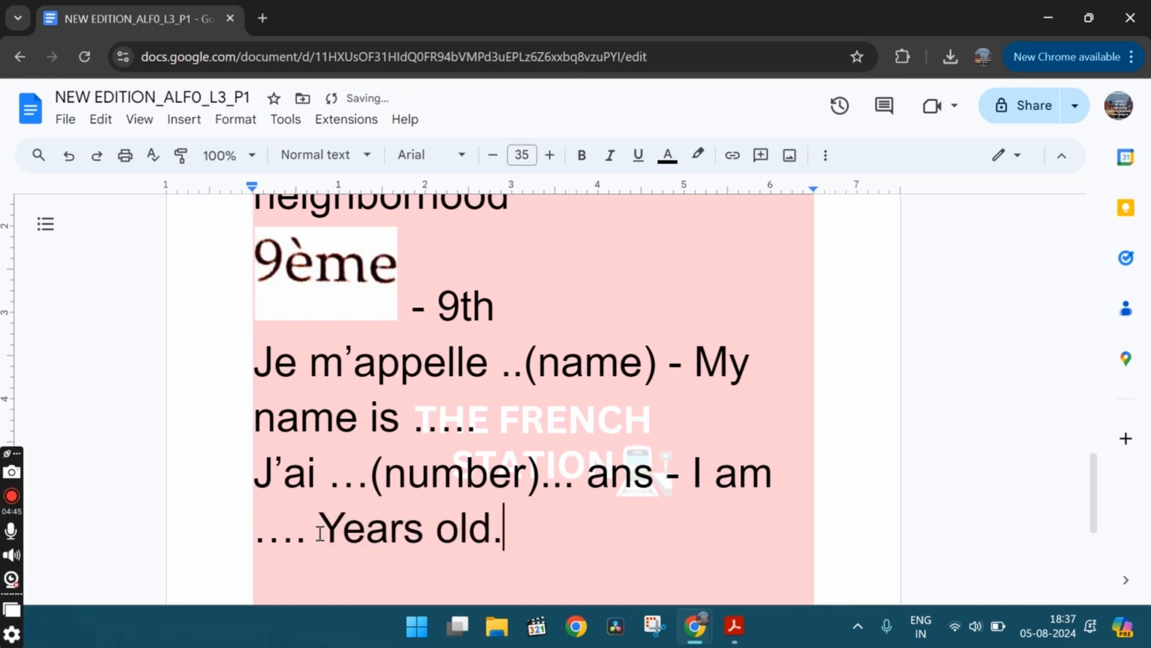
key("Backspace")
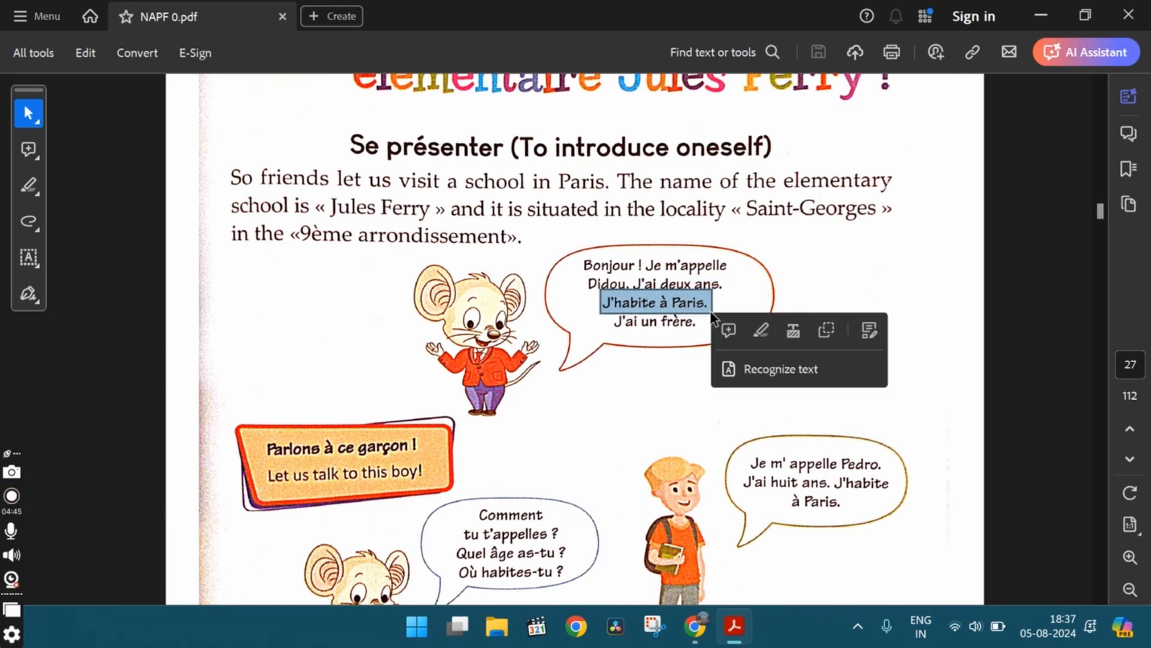
Type 'J'habite - I live', then caption clips 'I live in Paris.' and 'I have a brother'
left_click(695, 626)
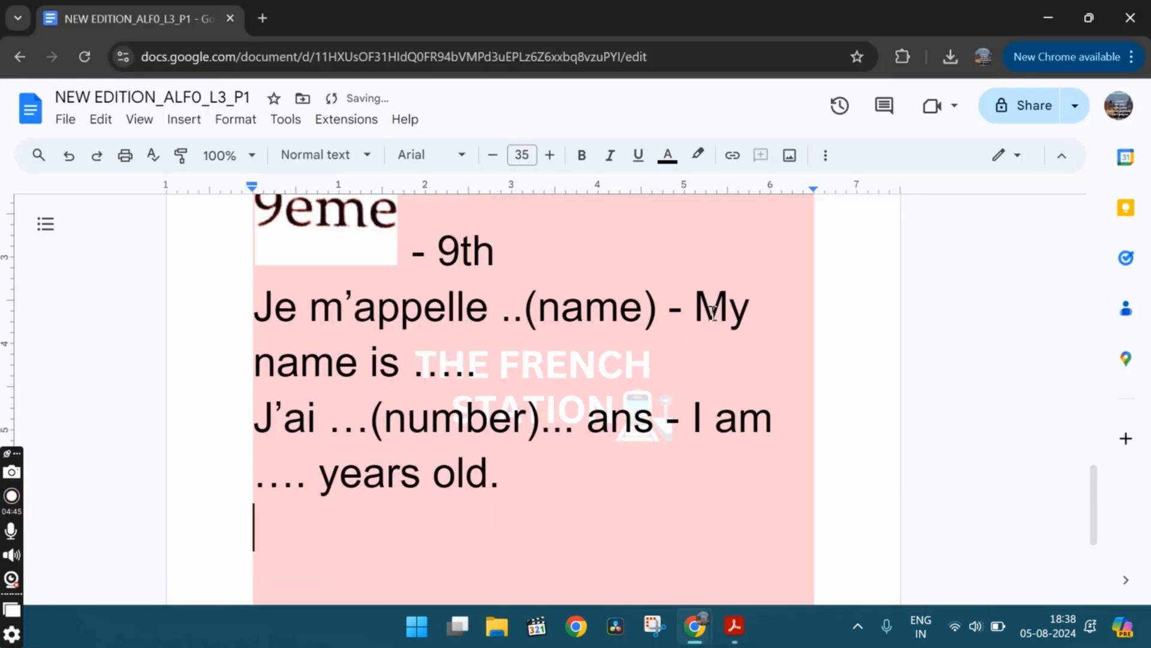
type("J'")
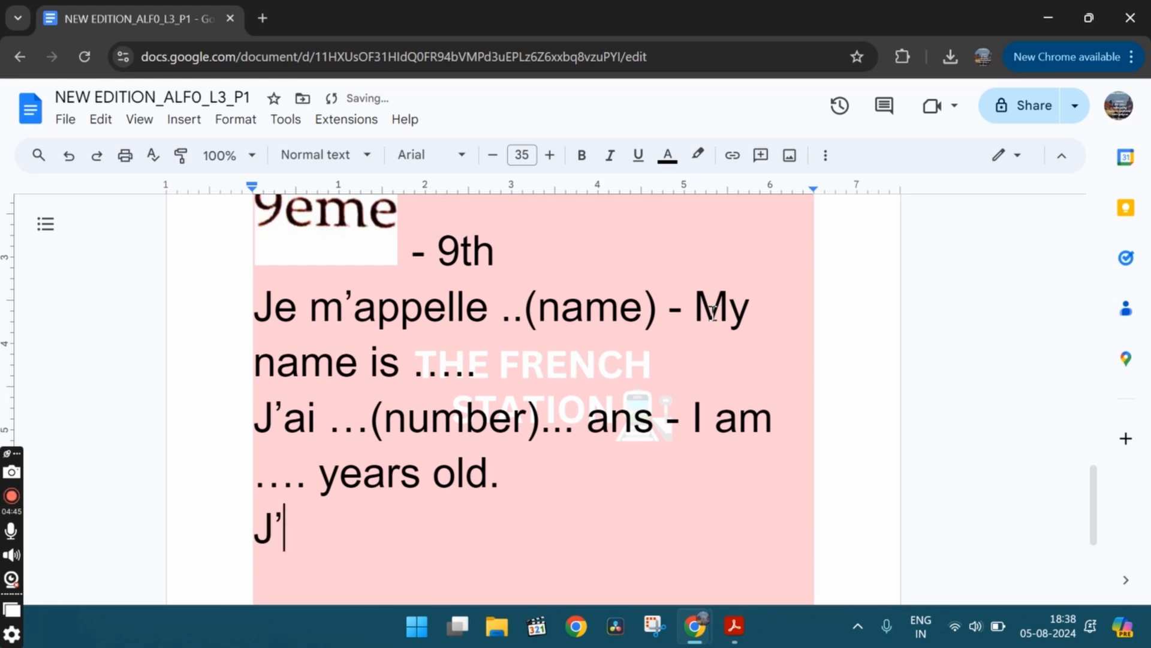
type("hab")
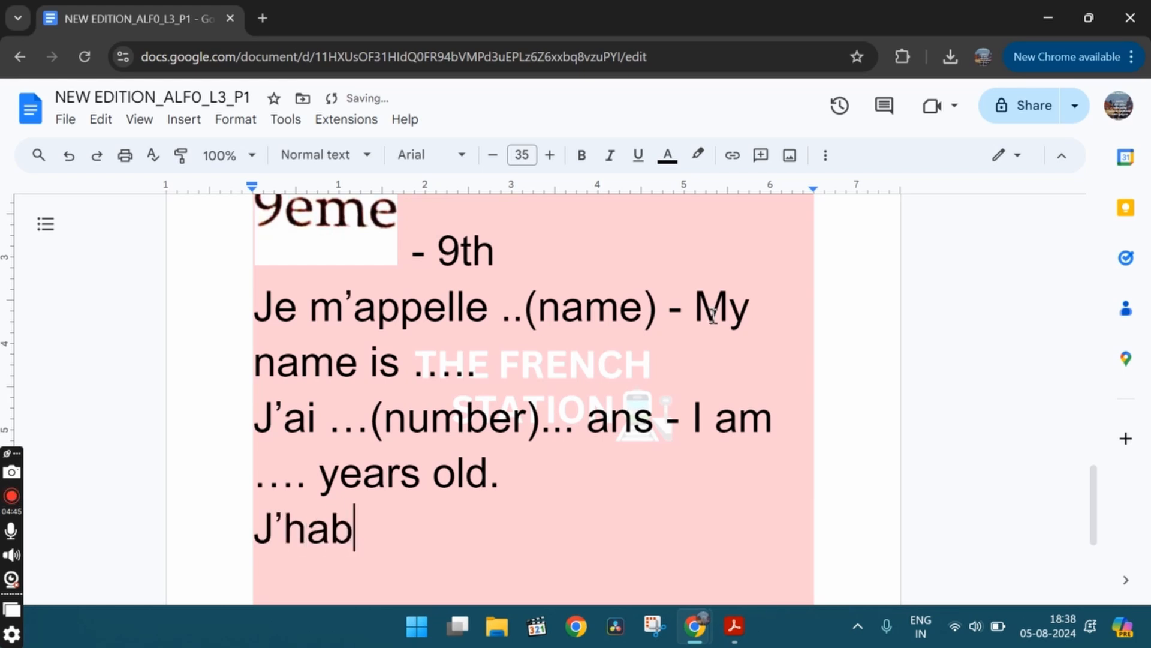
type("ite - I live")
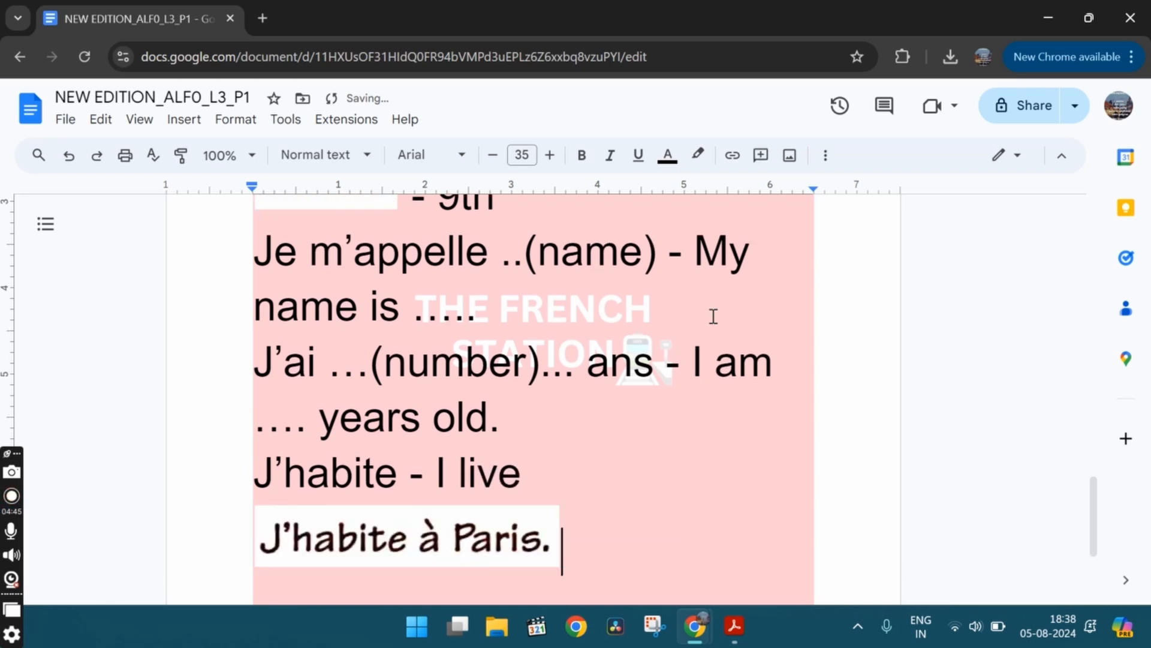
type("- I live in")
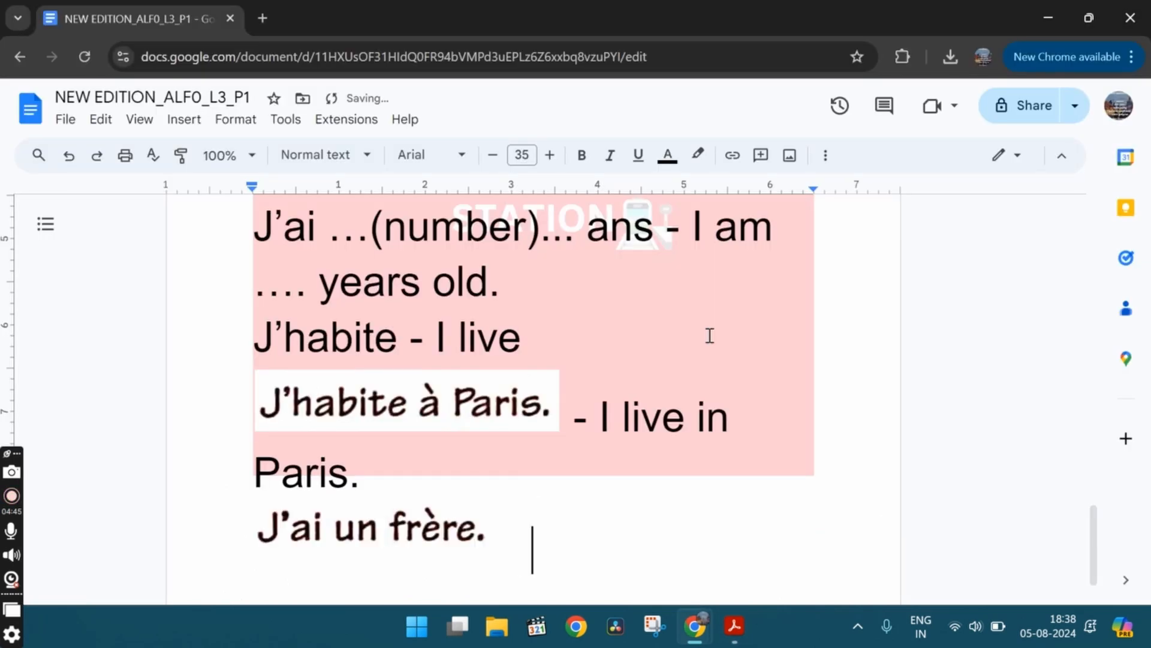
type("- I have")
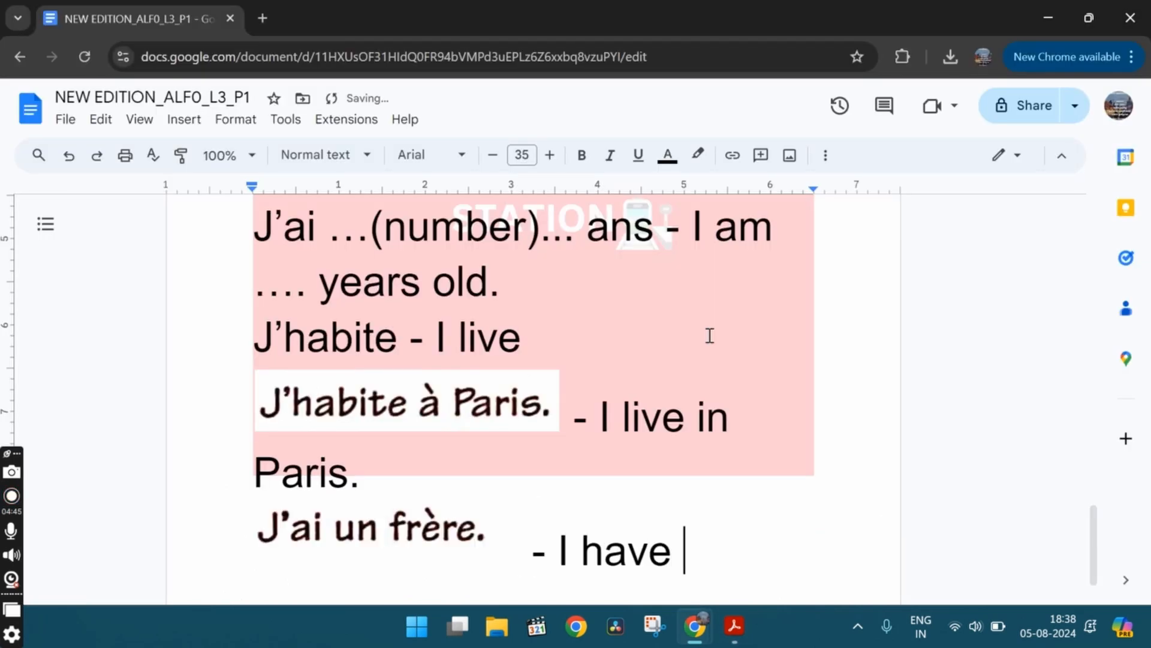
type("a brother")
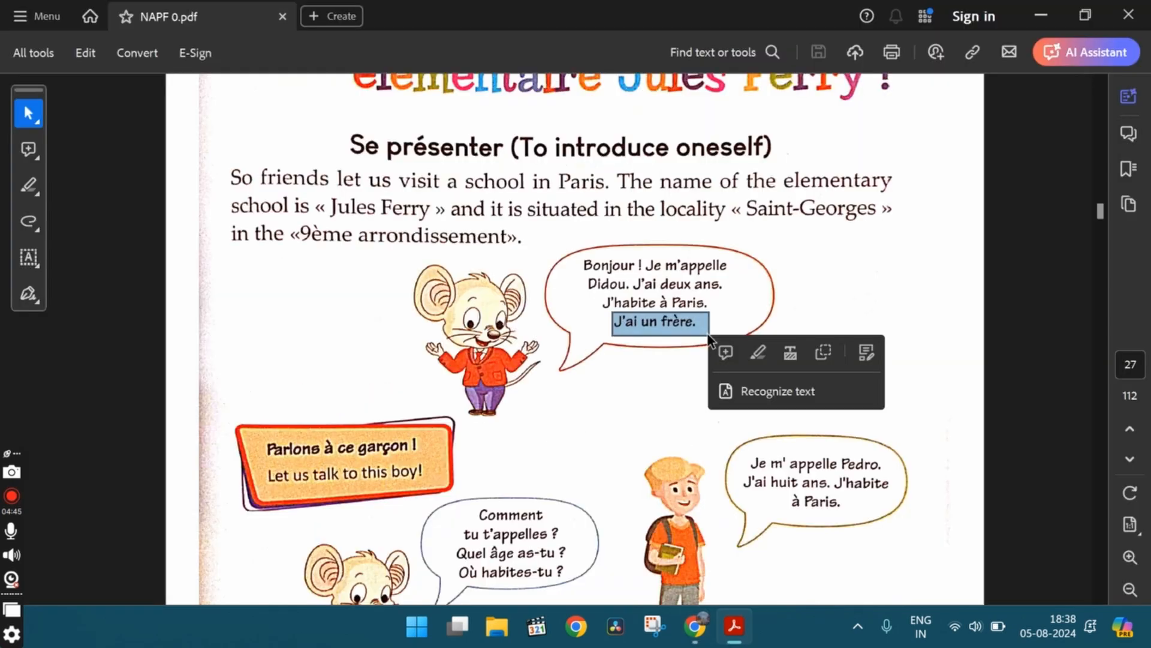
Scroll the PDF and clip the 'Quel âge as-tu ?' line from the mouse's speech bubble
scroll("down", 3)
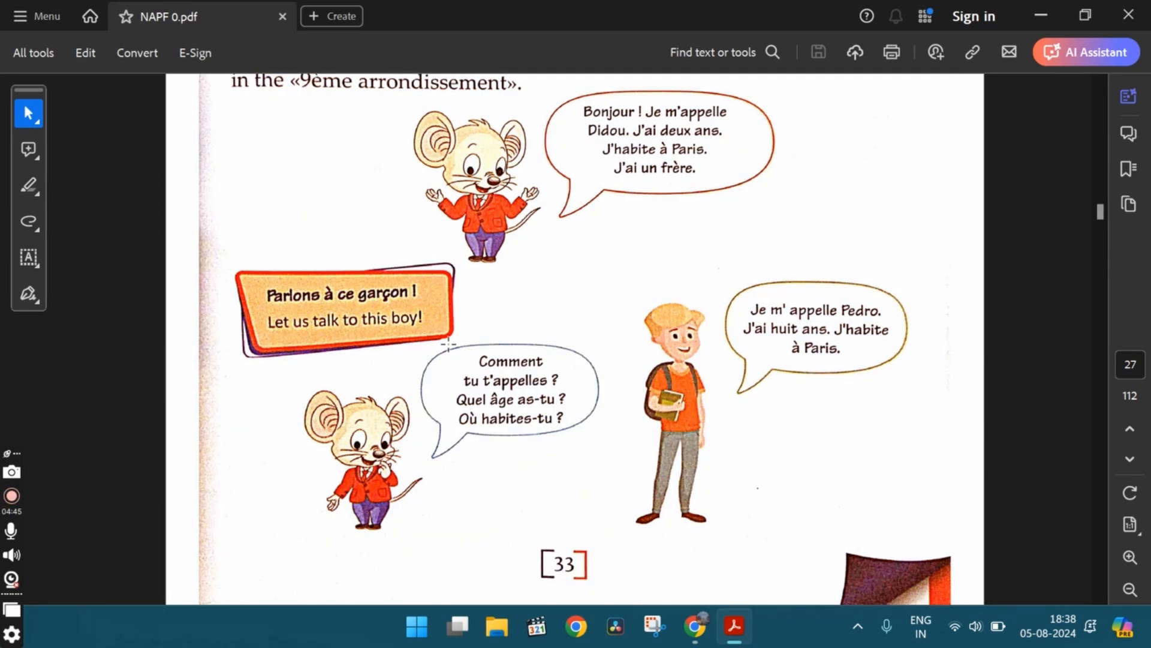
left_click_drag(475, 360, 547, 382)
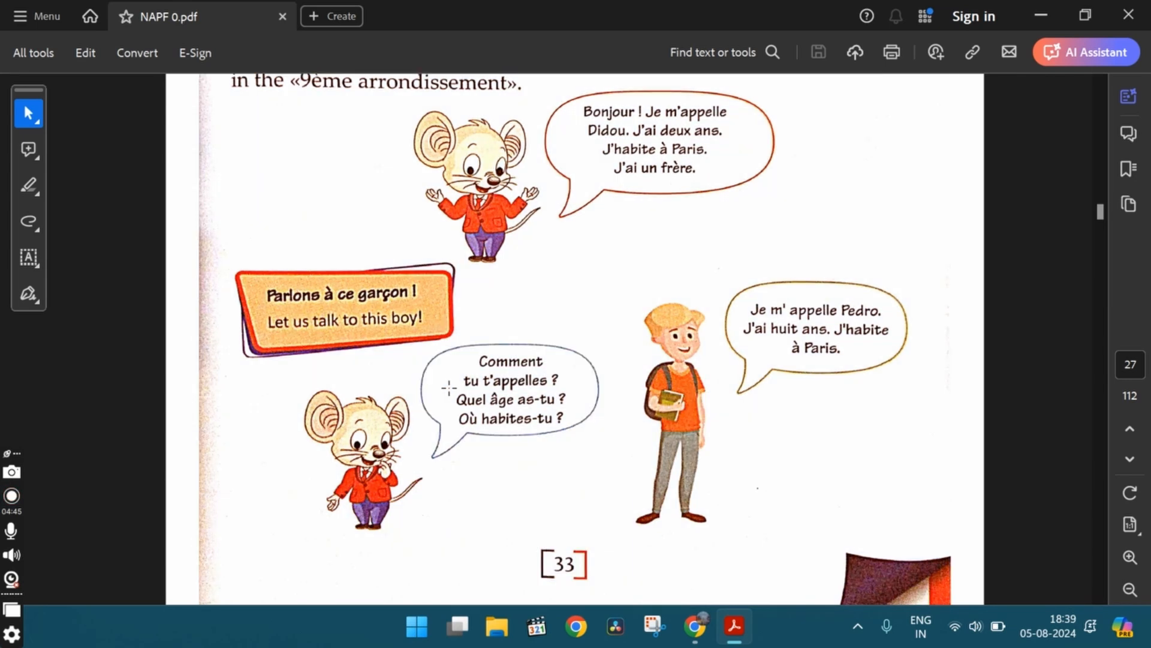
left_click_drag(458, 399, 536, 399)
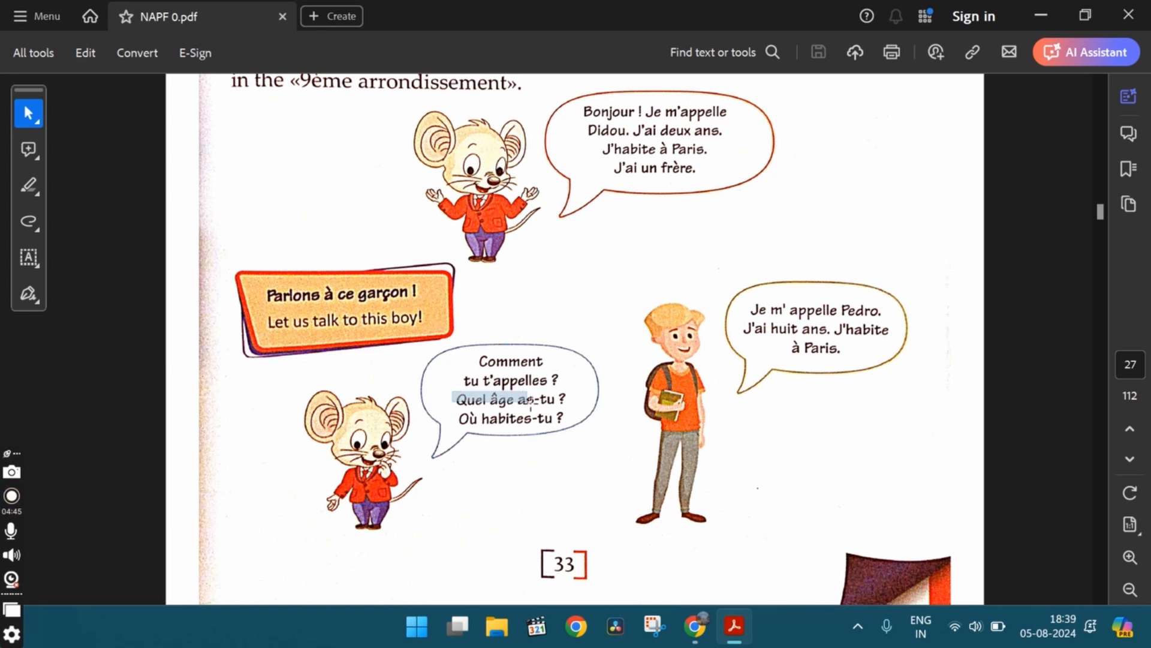
double_click(510, 399)
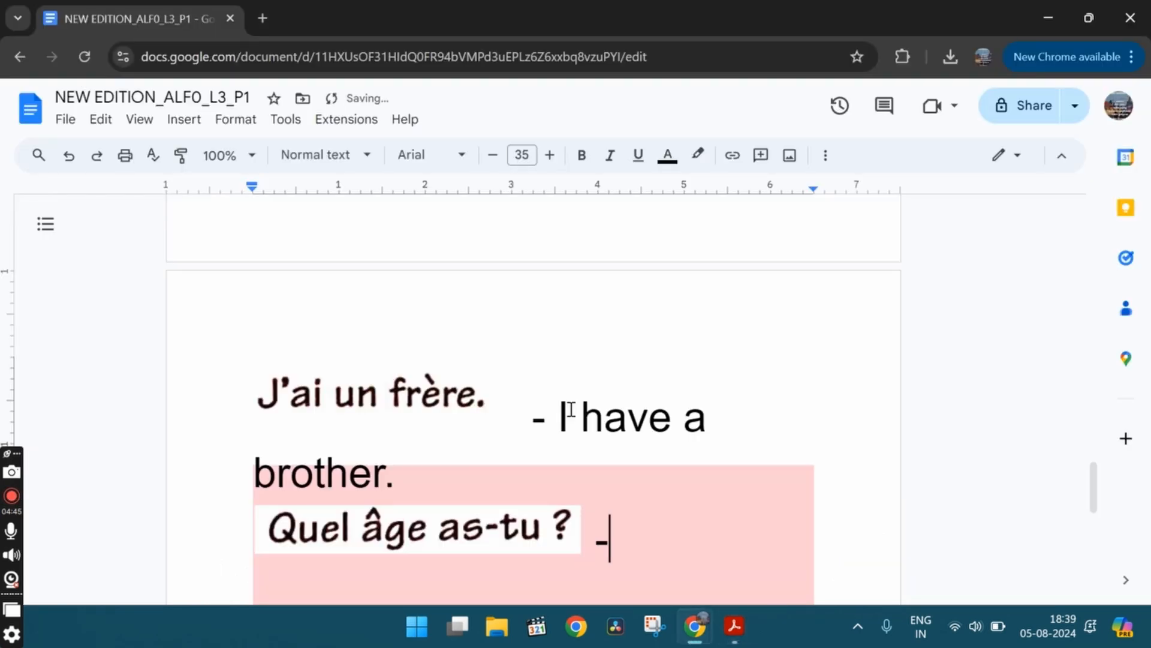
Caption the 'Quel âge as-tu ?' clip 'How old are you? (Informal)'
type("How old")
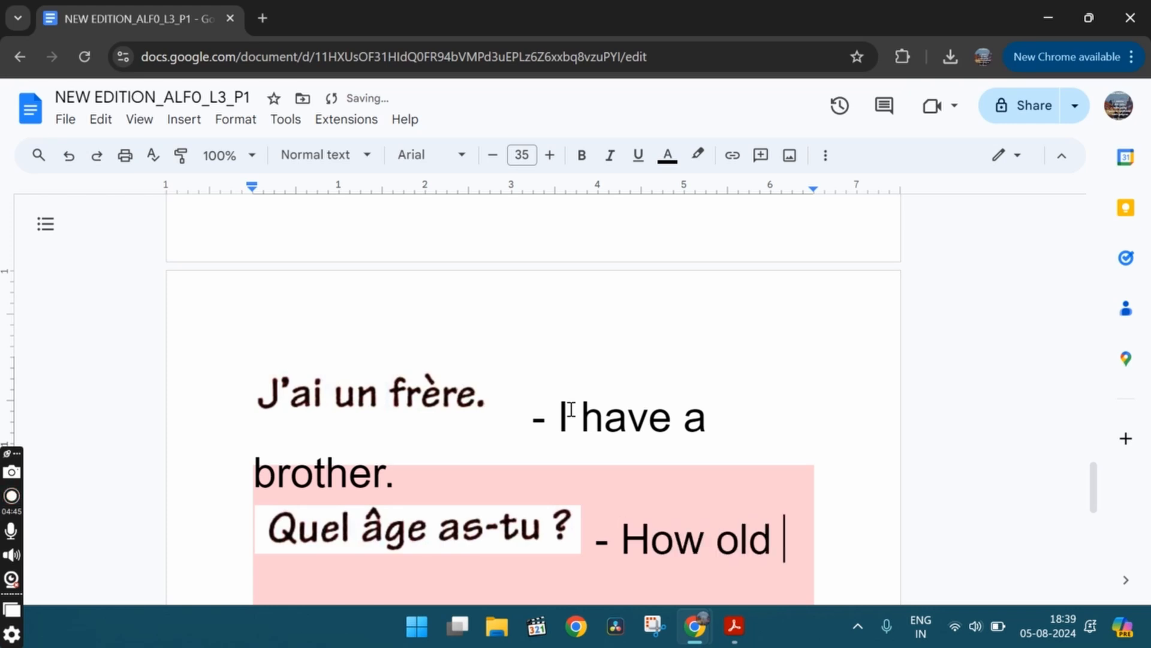
type("are you")
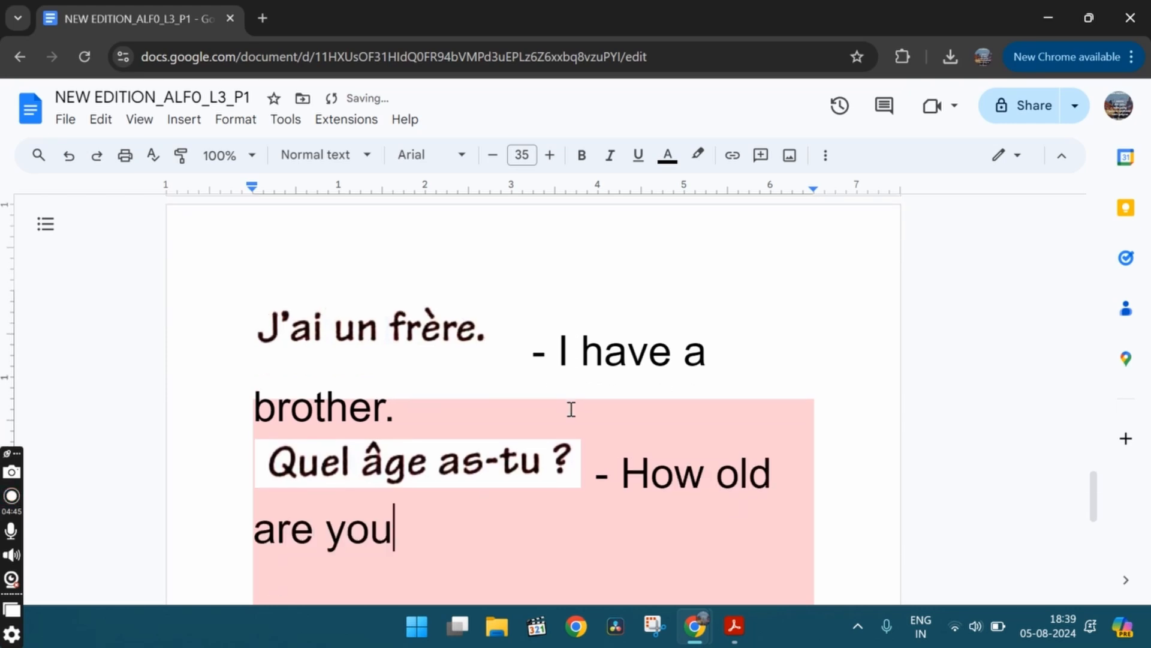
type("? (")
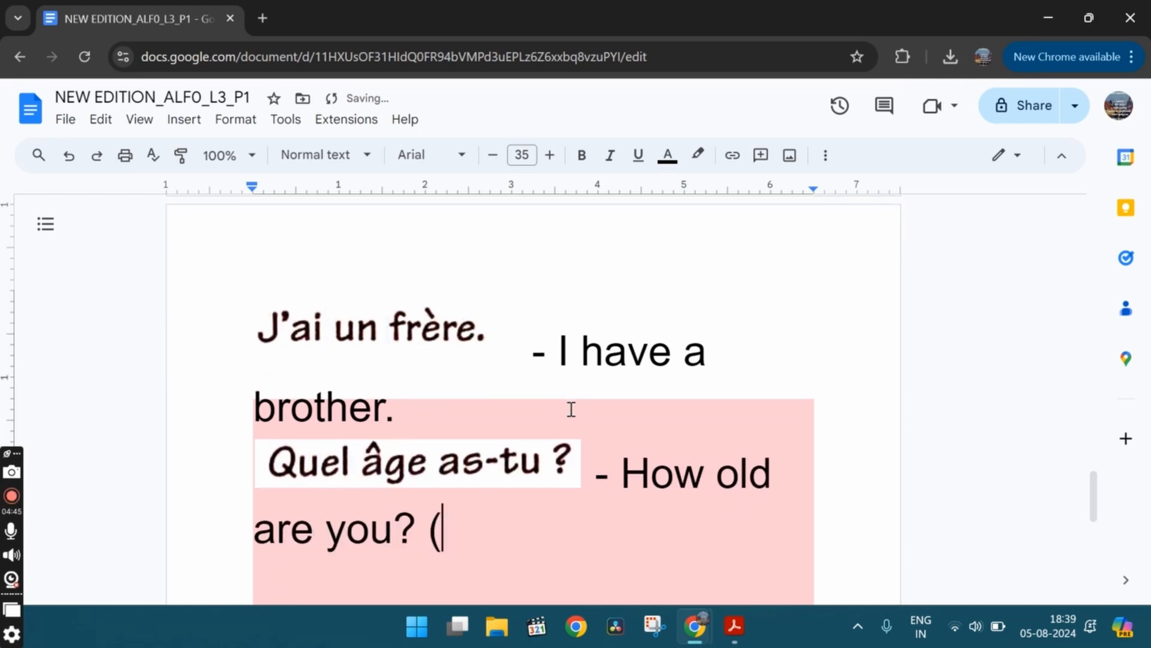
type("Informa")
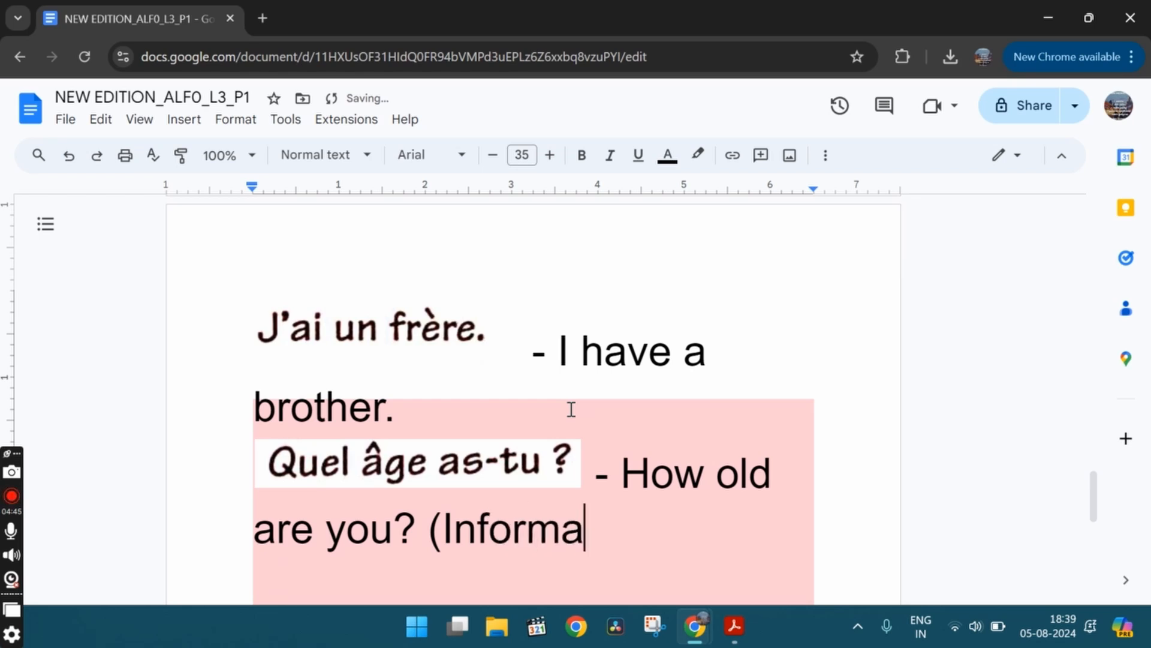
type(")")
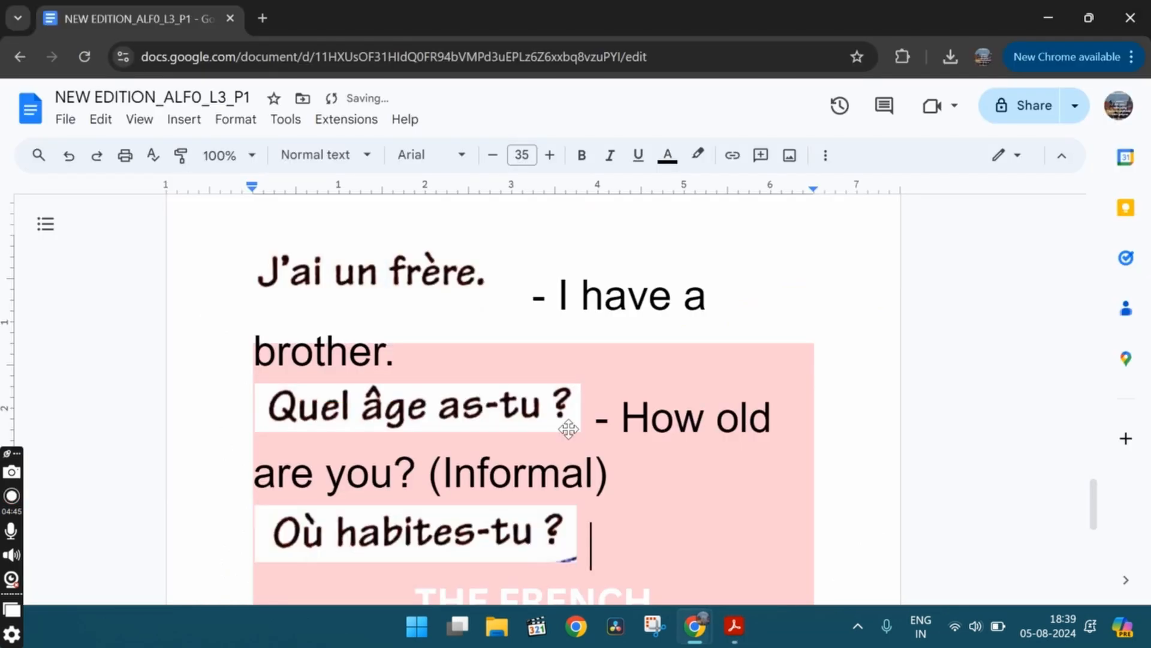
Type '- Where are do you live' beside the 'Où habites-tu ?' clip
type("- Where a")
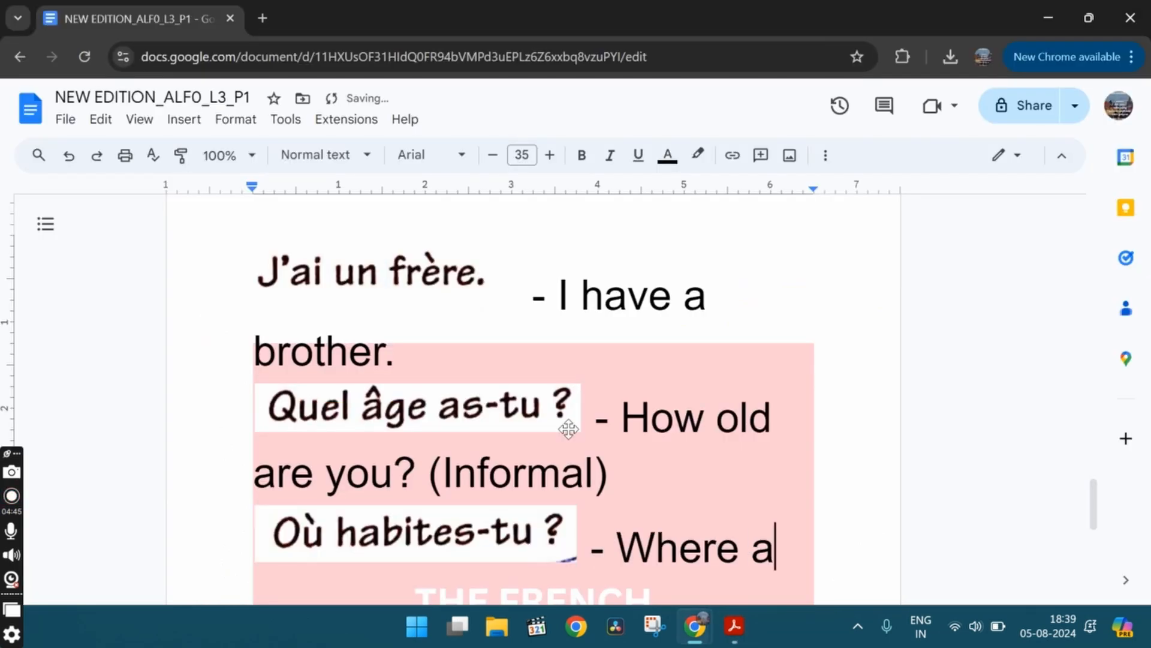
type("re")
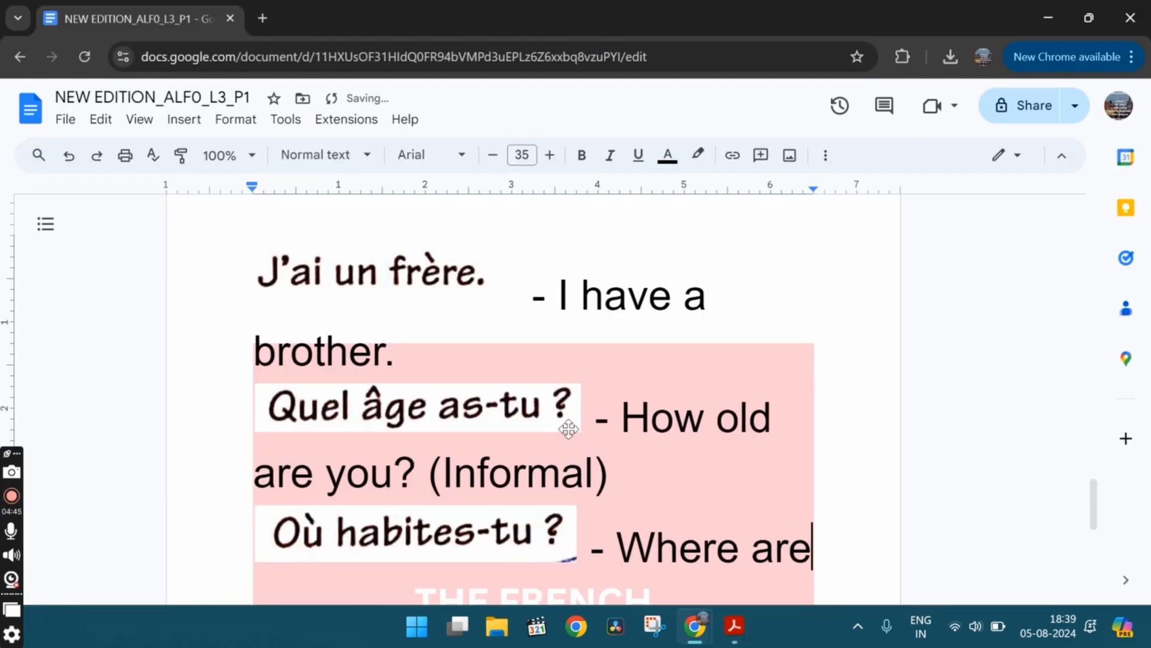
type("do")
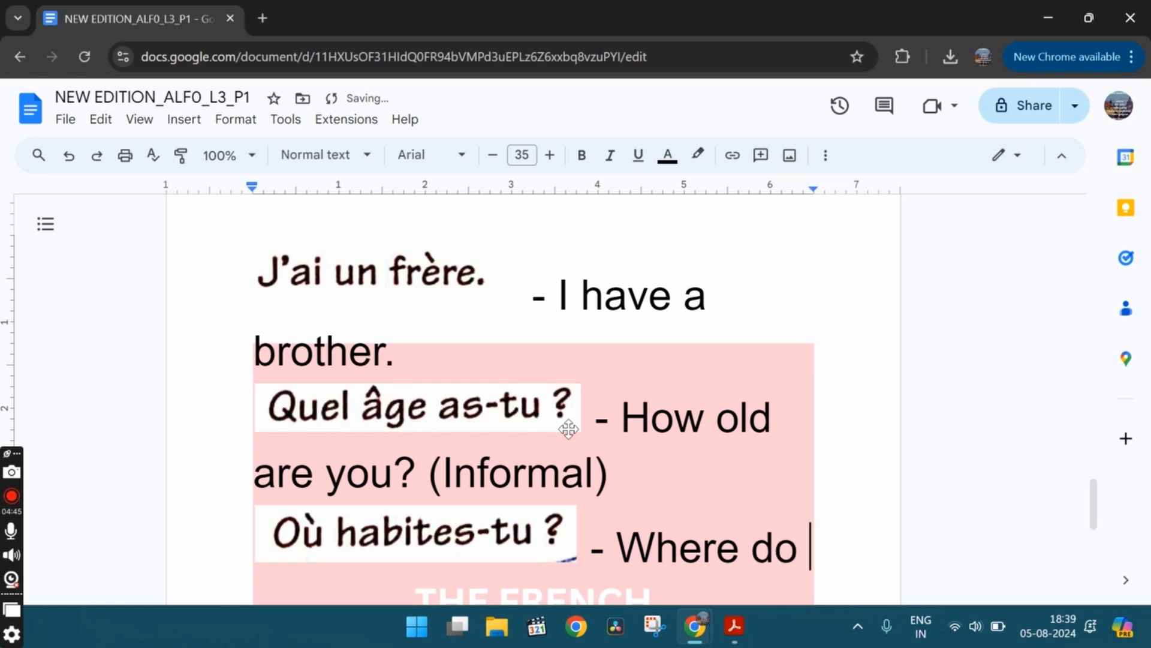
type("you")
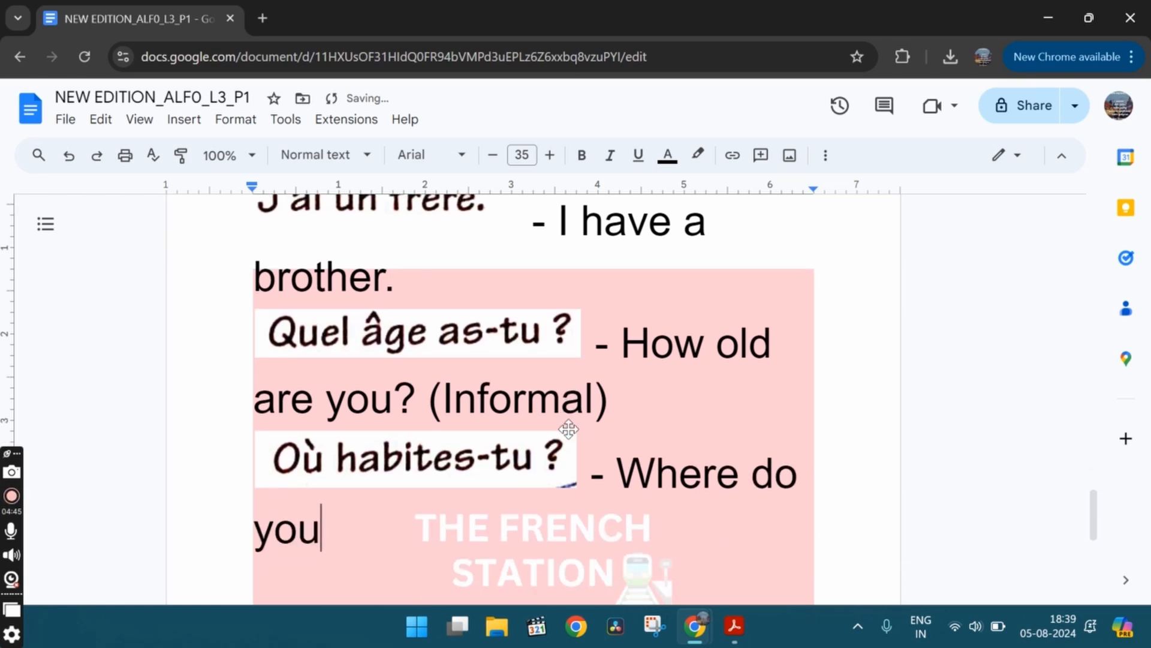
type("live")
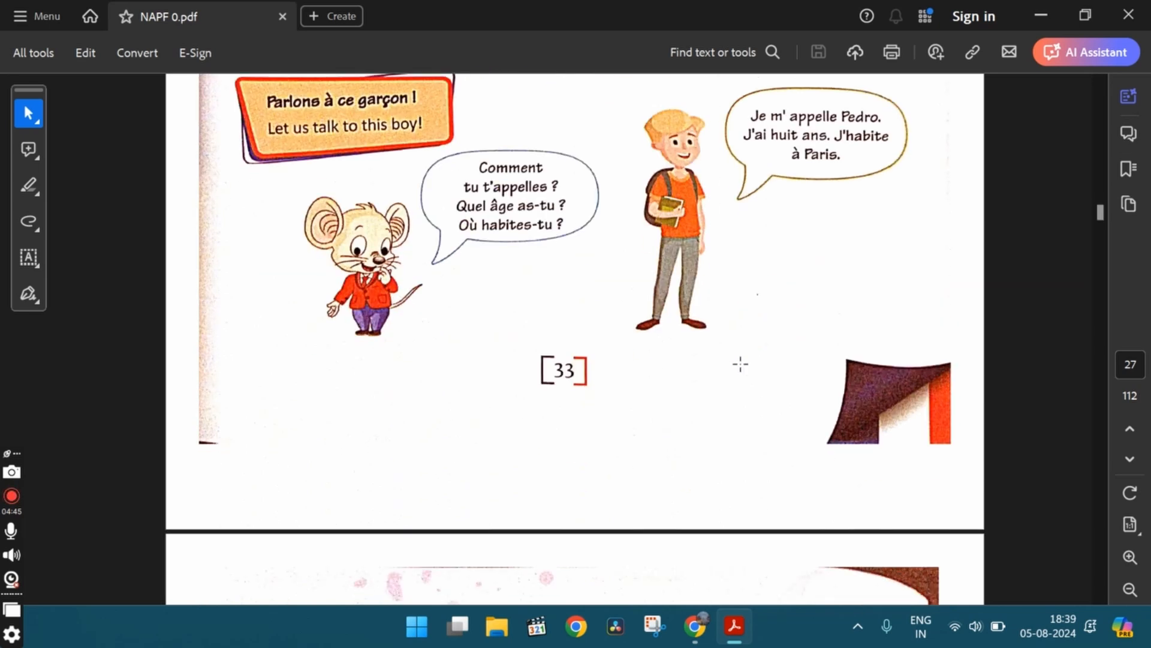
Scroll the PDF to page 28's 'Et vous monsieur !' dialogue, then return to the notes
scroll("down", 3)
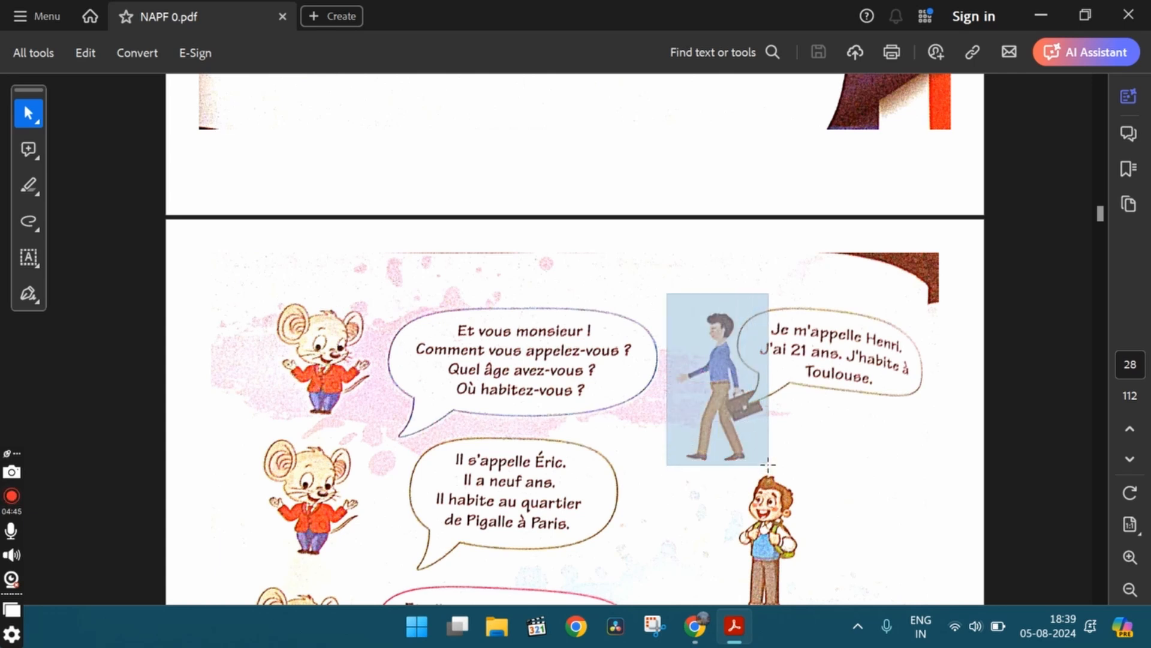
right_click(716, 378)
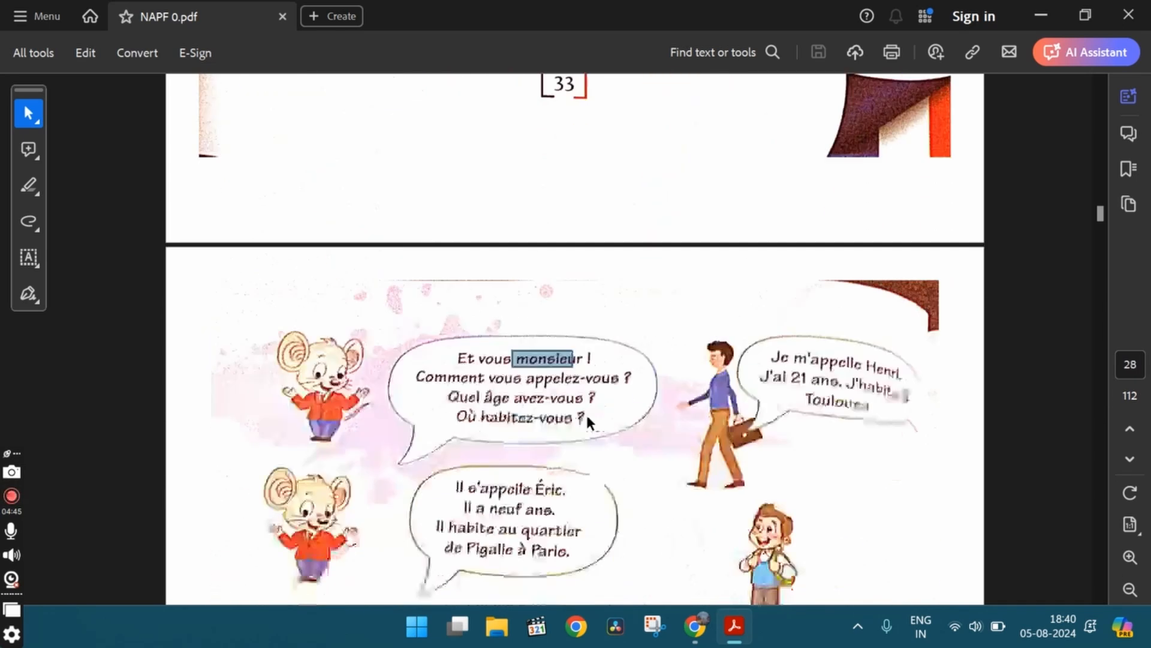
scroll("down", 3)
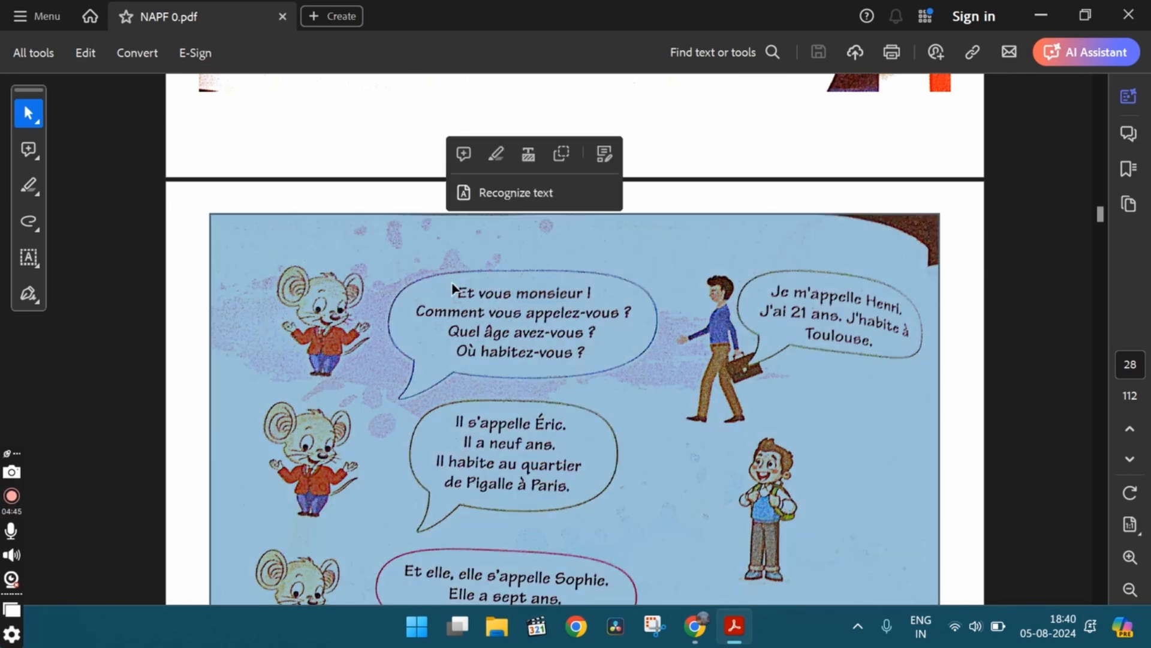
left_click(693, 626)
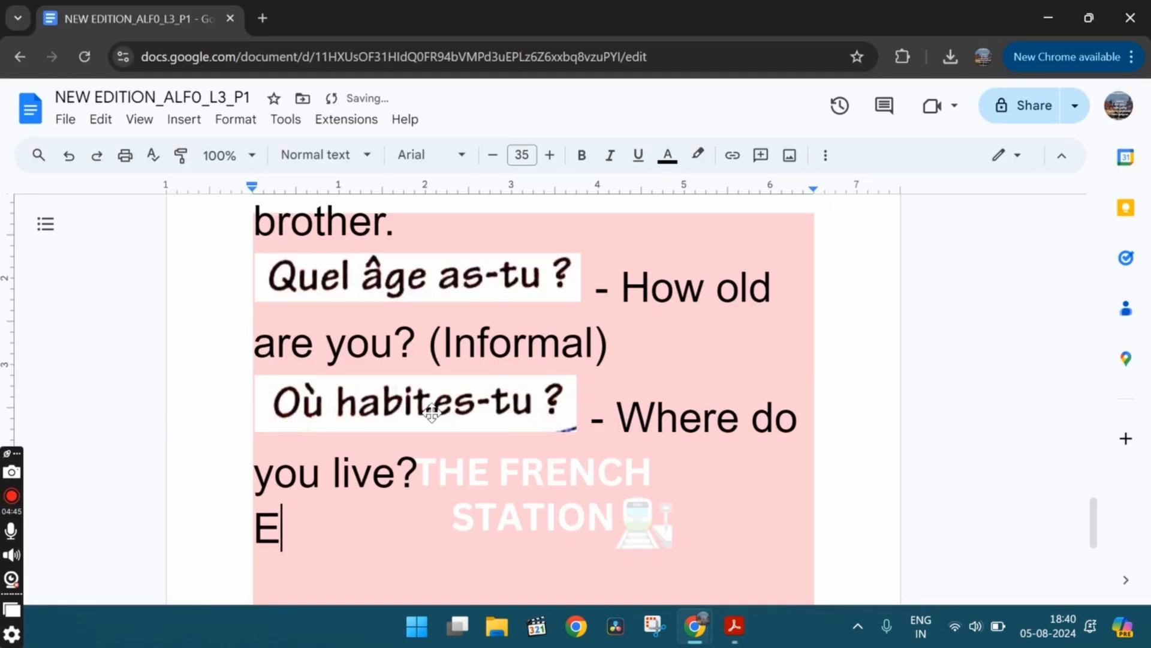
Add 'Et vous - And you' and mark the new age question 'formal'
type("t vous -")
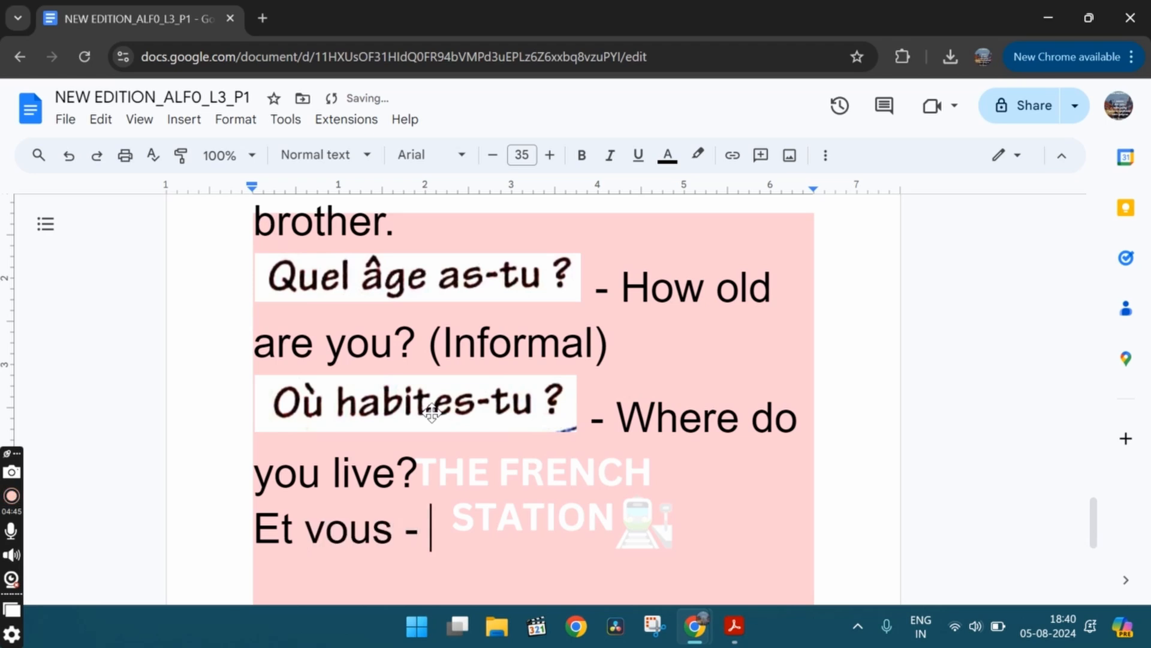
type("And you")
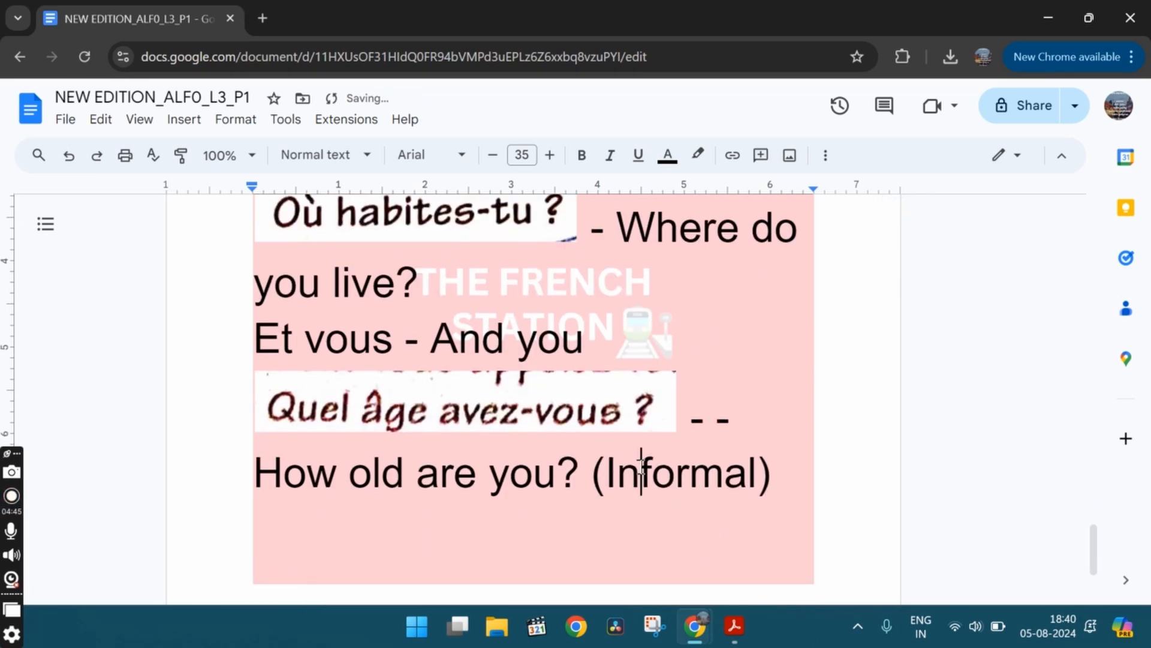
type("formal")
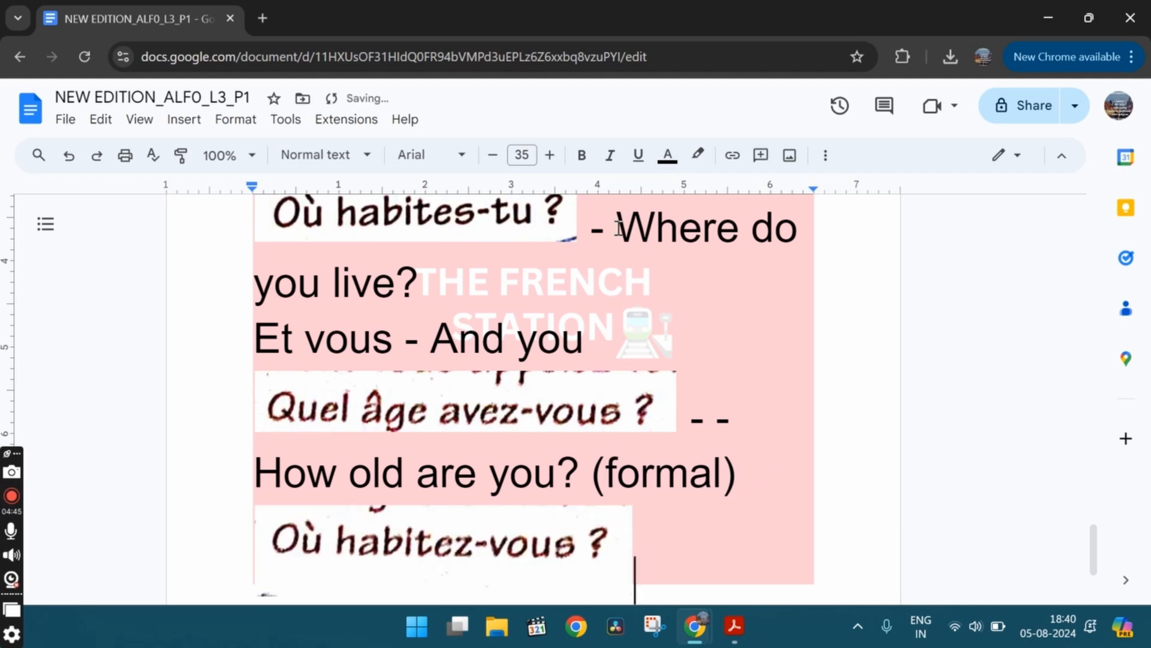
Label 'Where do you live?' as '(informal)' in the notes
left_click_drag(620, 228, 437, 282)
type(" (")
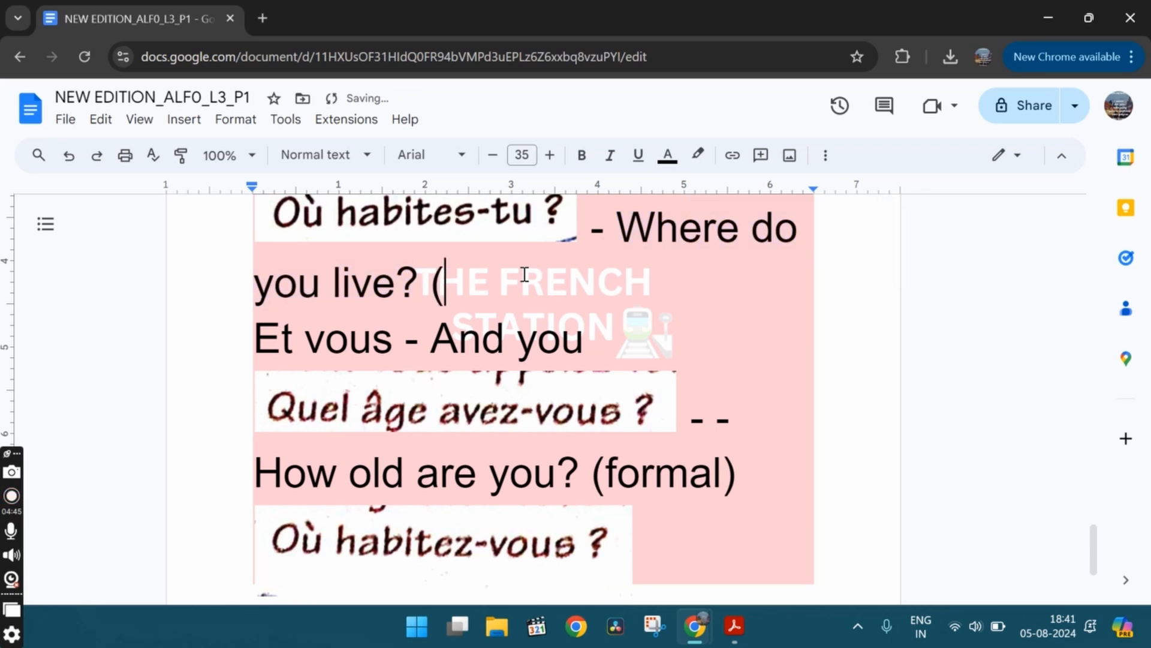
type("informal)")
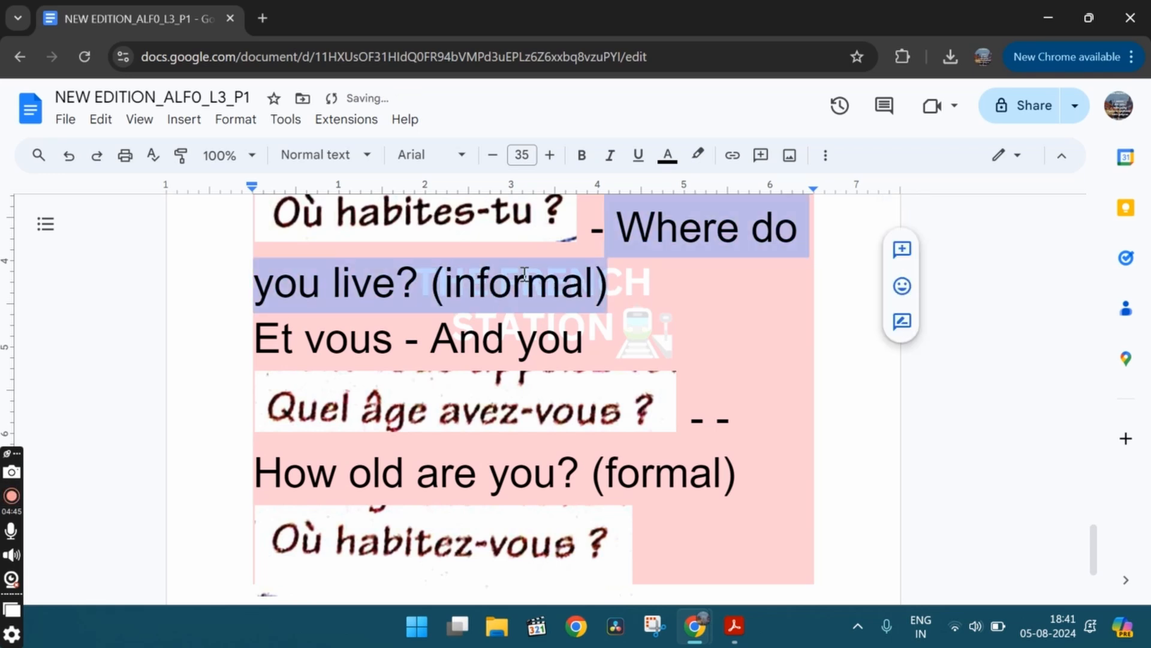
scroll("down", 3)
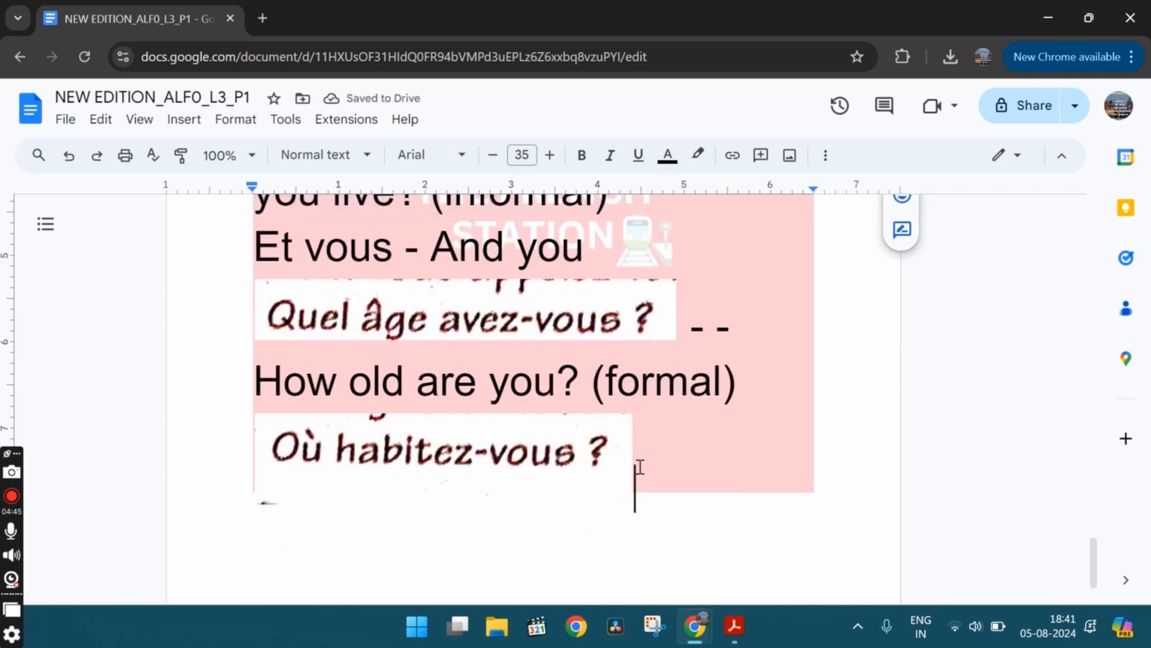
type("-  Where do you live? (informal)")
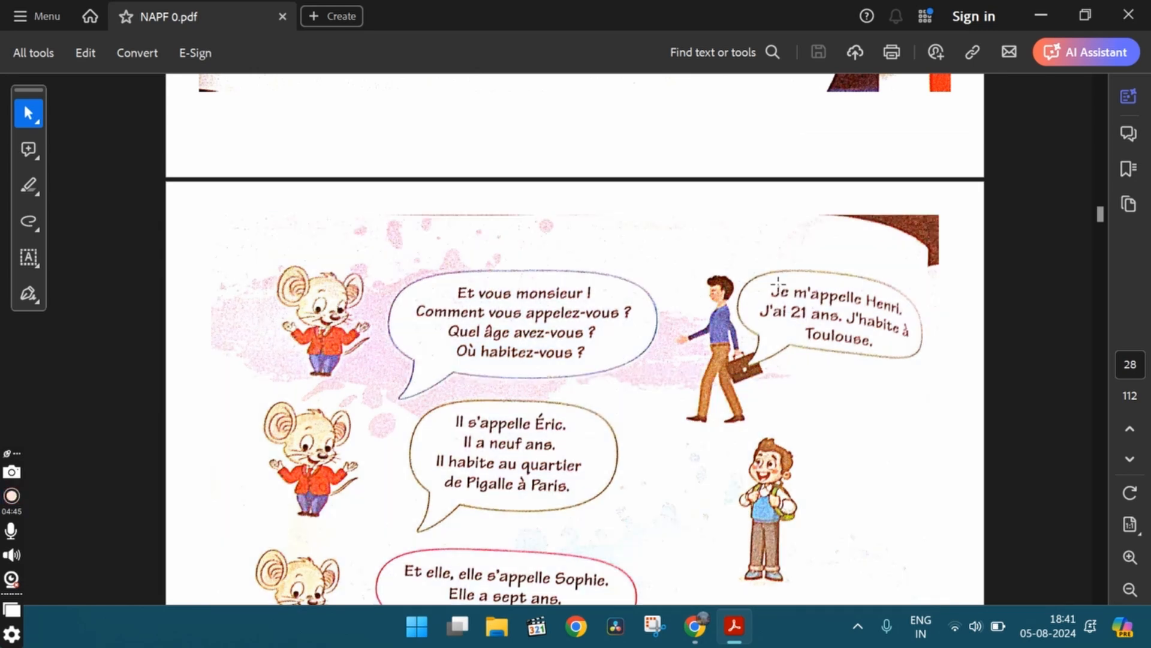
mouse_move(771, 279)
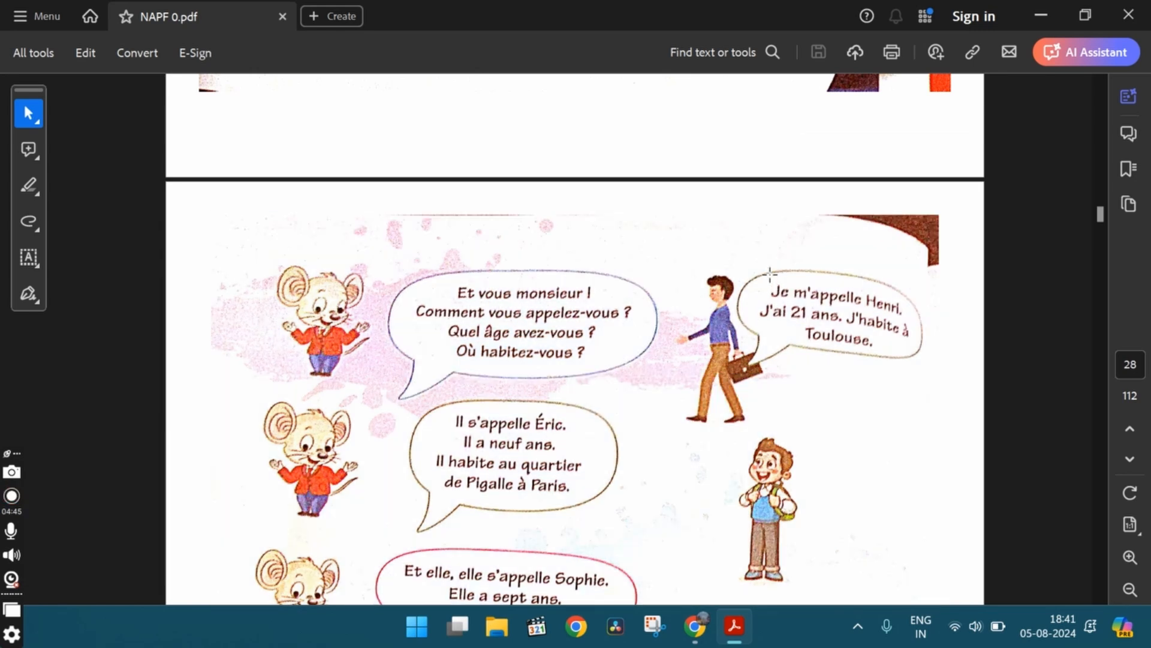
Select Henri's reply, then scroll down and clip the 'Il s'appelle Éric.' line
left_click_drag(770, 294, 888, 323)
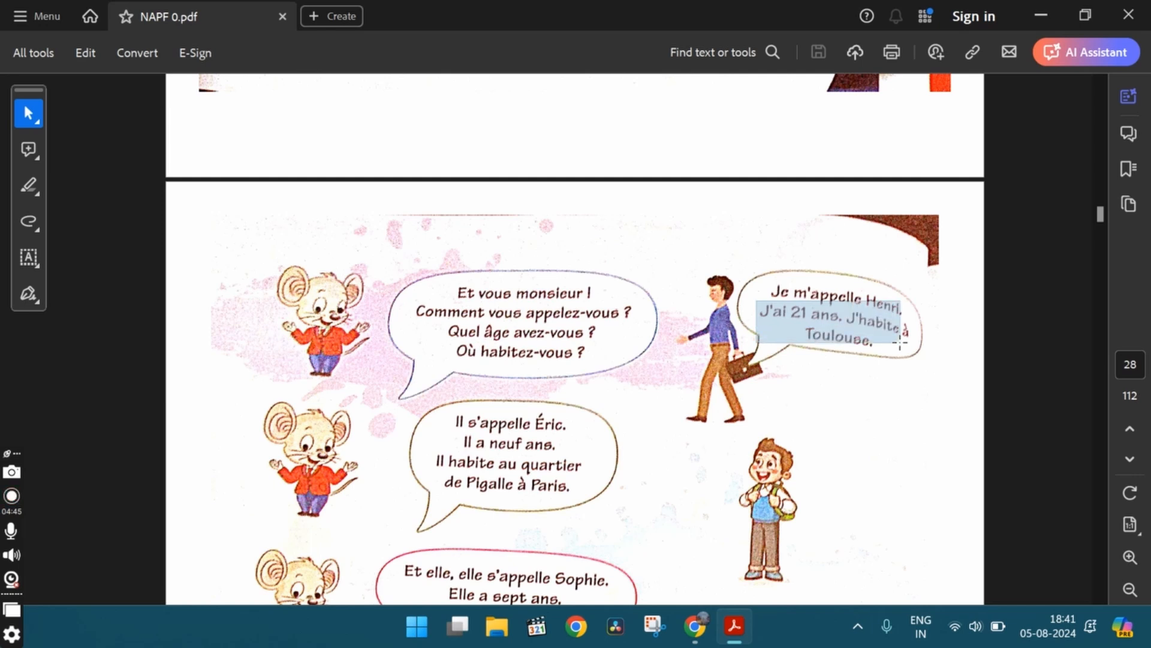
left_click(698, 406)
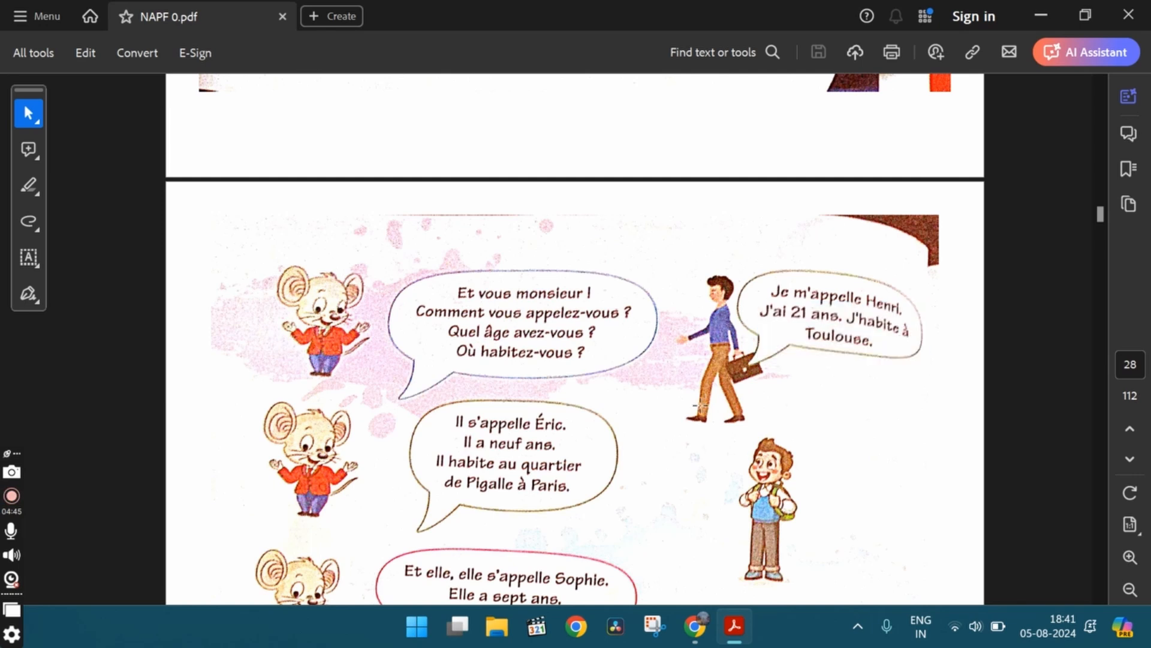
scroll("down", 3)
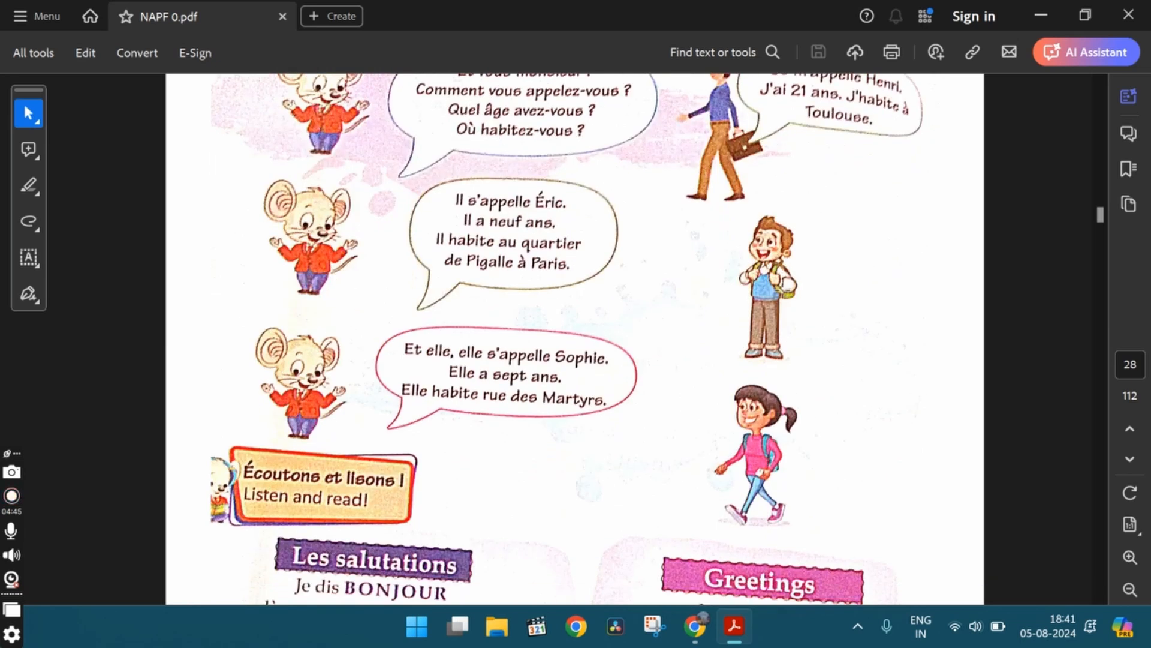
mouse_move(665, 266)
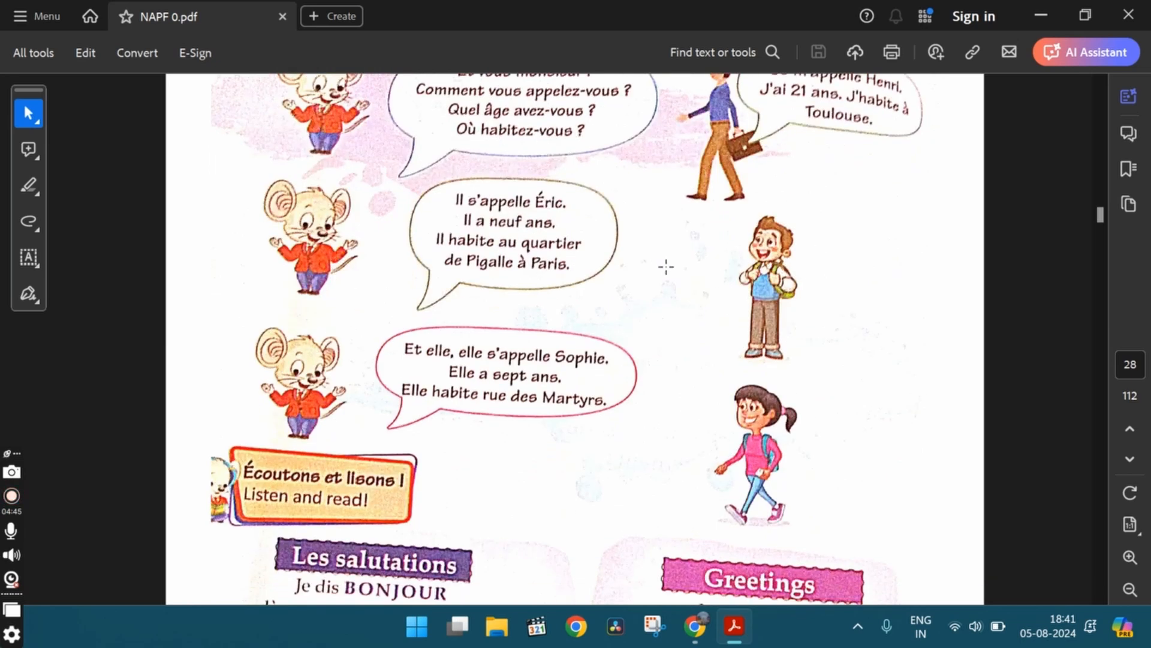
mouse_move(455, 186)
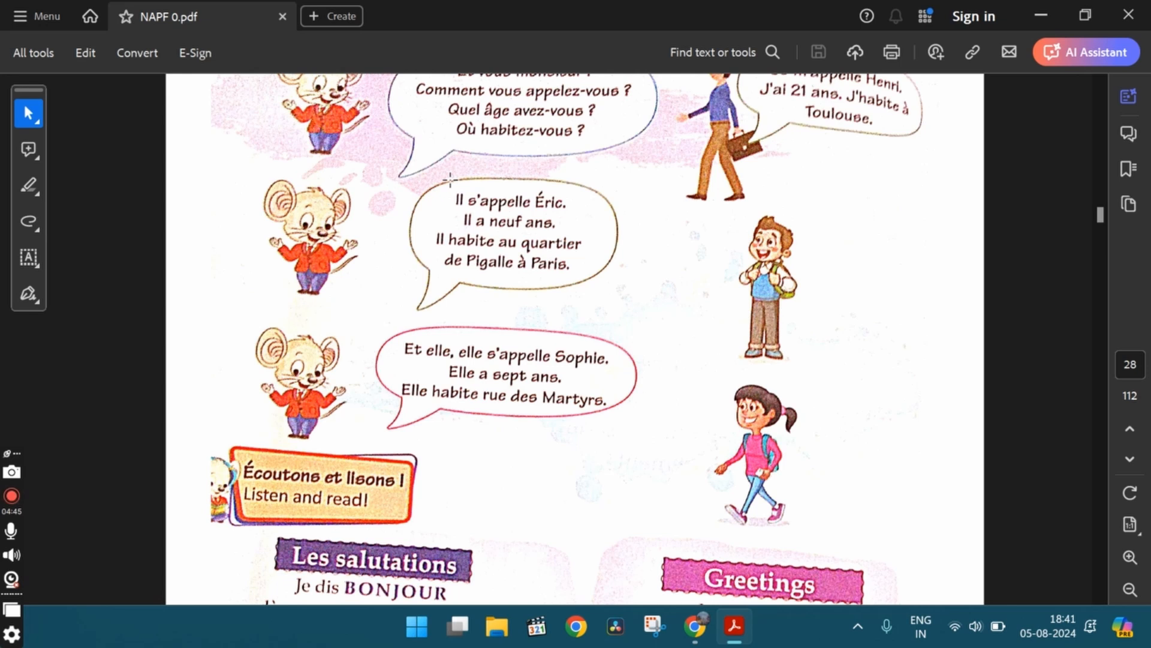
left_click_drag(452, 200, 572, 201)
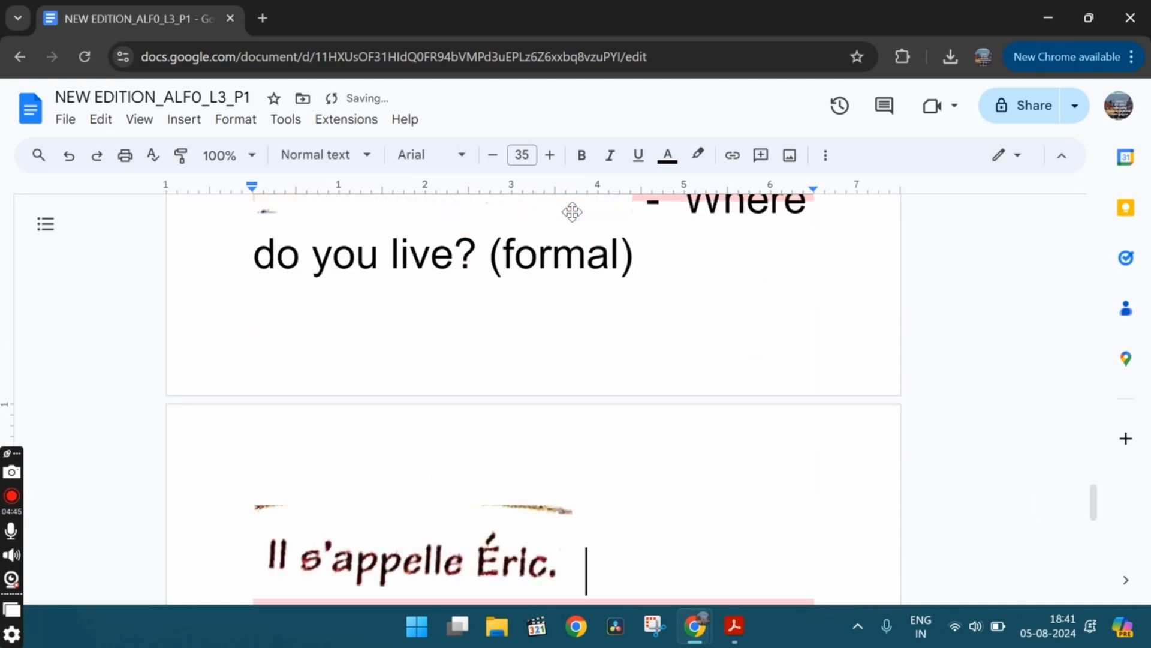
Caption the Éric clip 'His name is Eric.' and add 'Quartier - neighborhood'
type("- His")
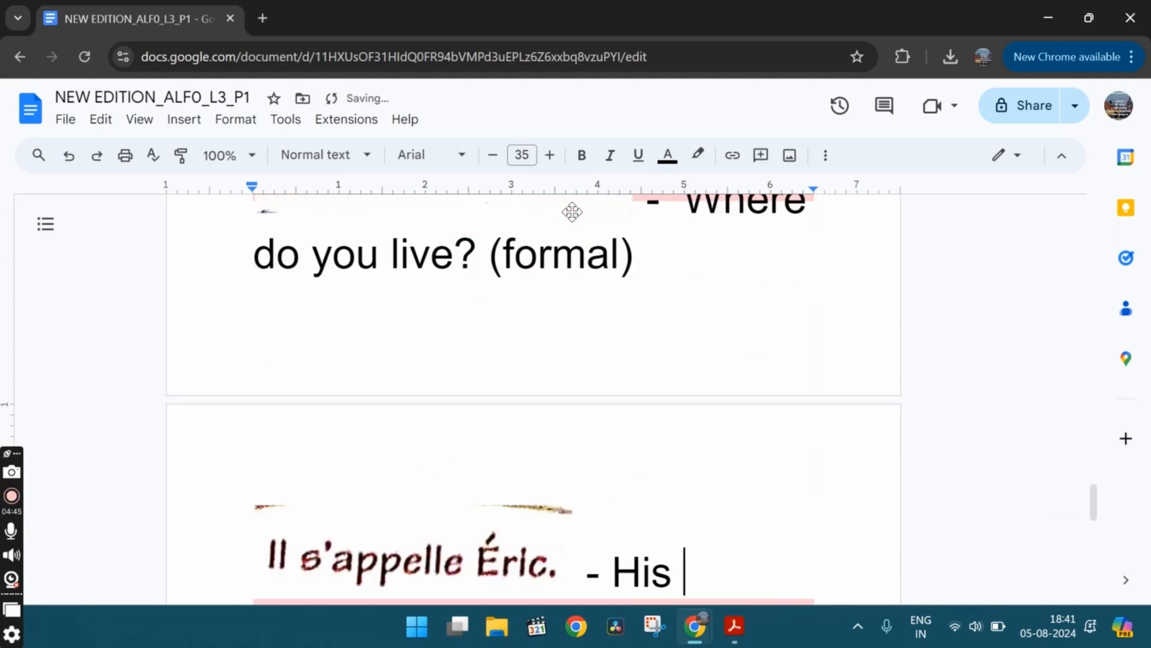
type("name is")
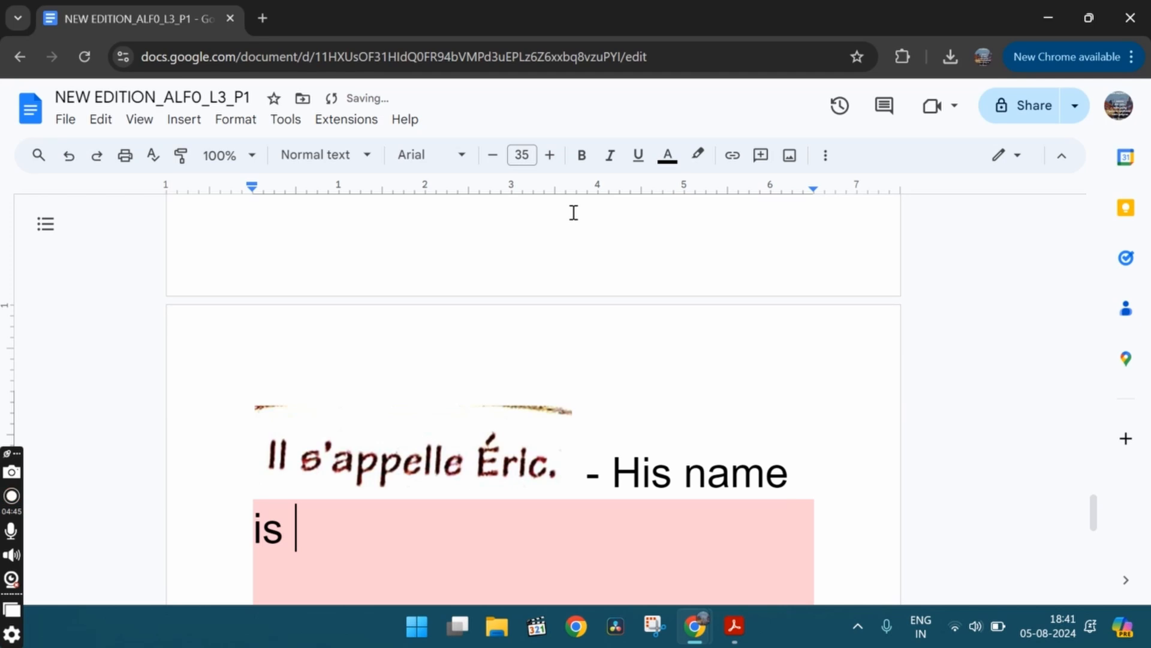
type("Eric.")
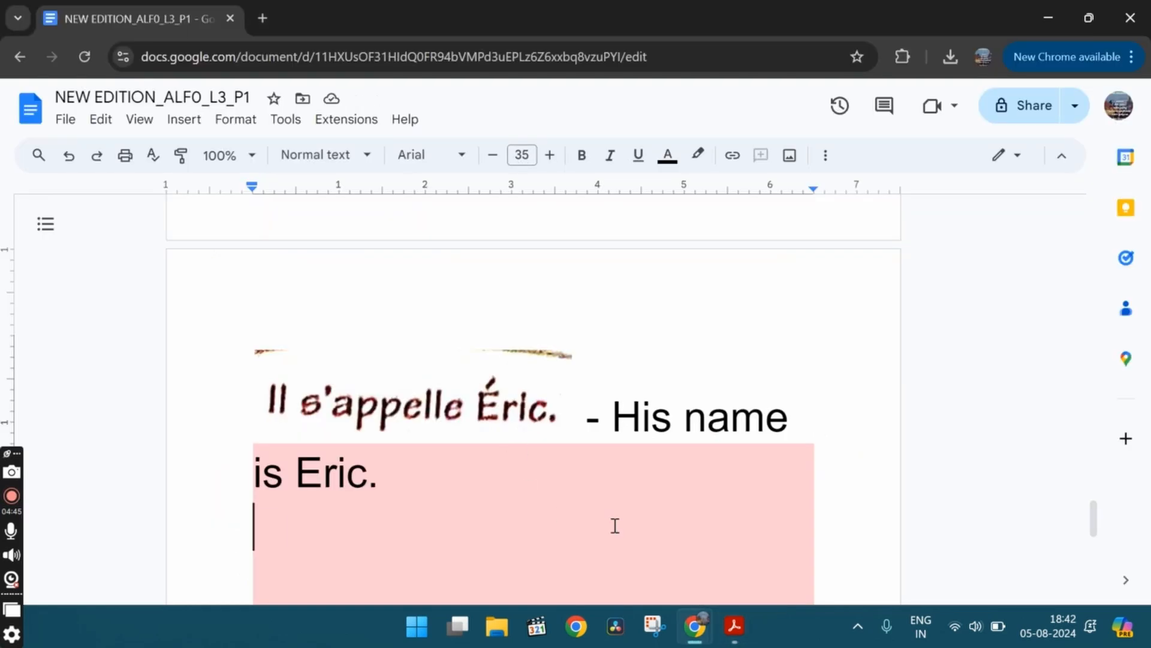
type("Quartier")
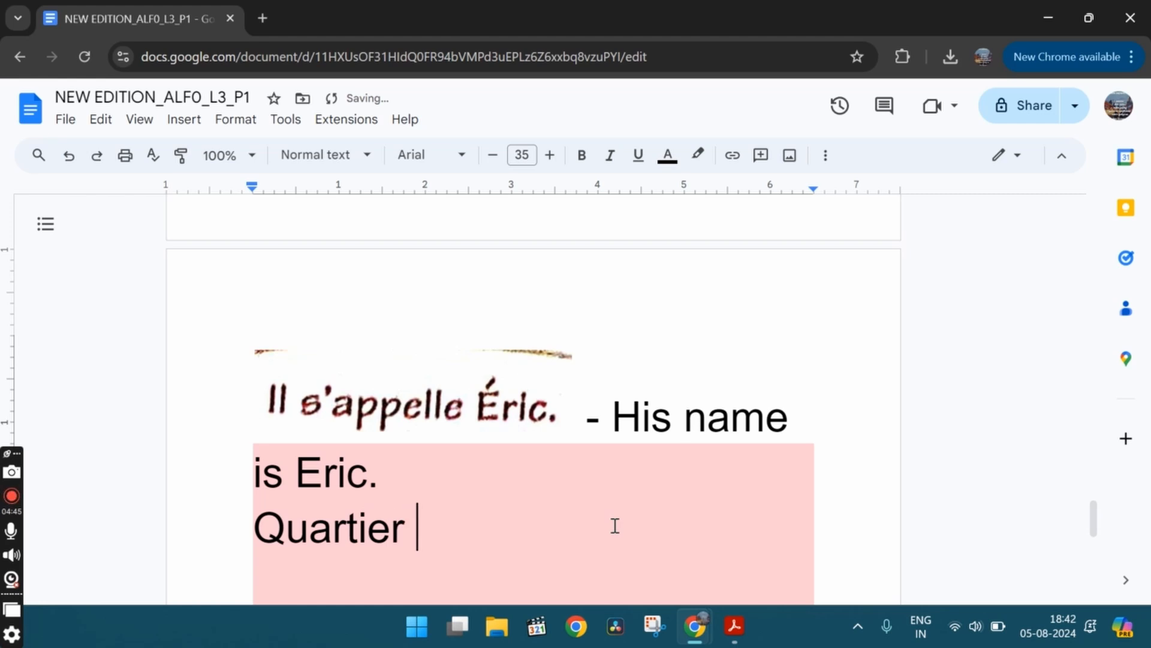
type("- neigh")
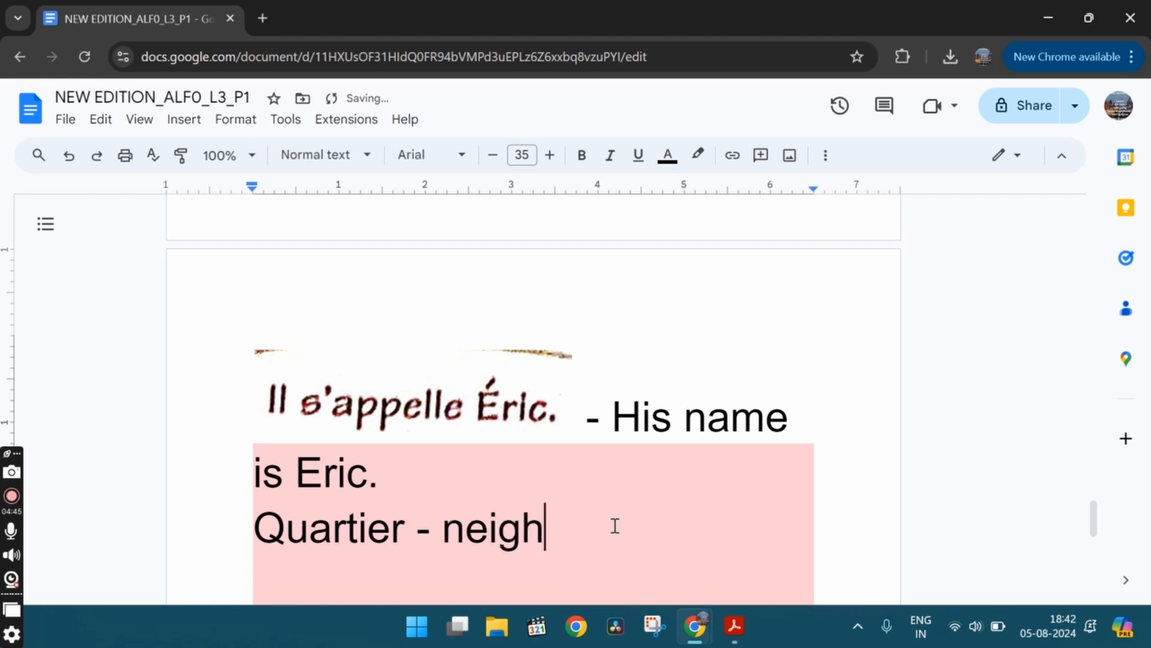
type("bor")
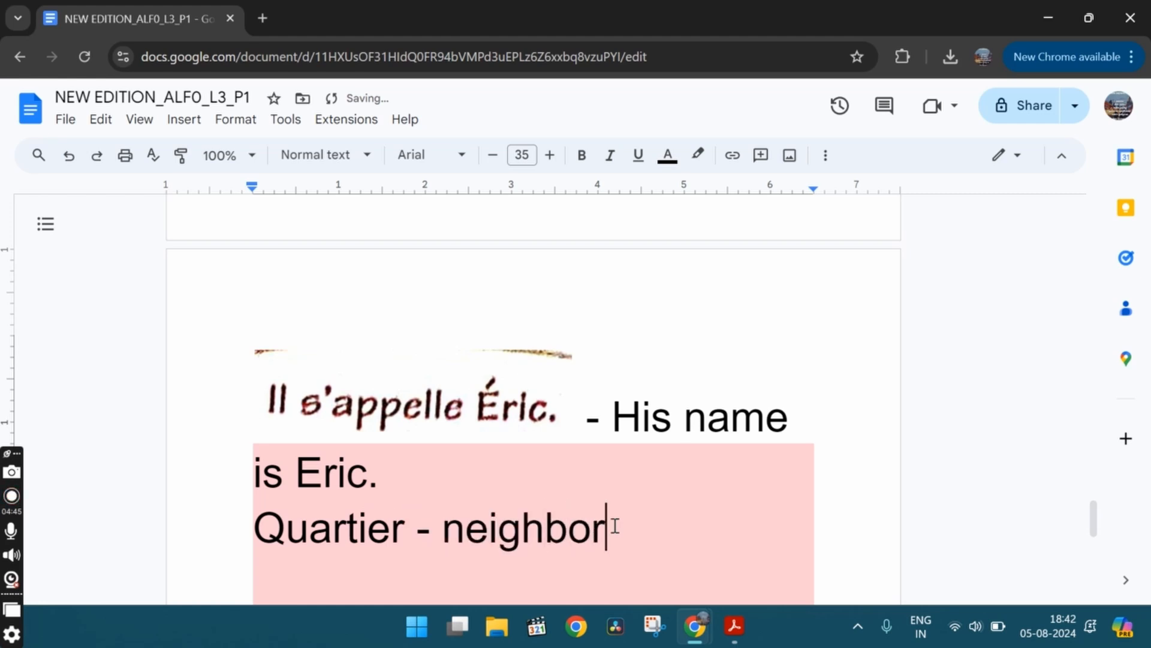
type("hood")
type("E")
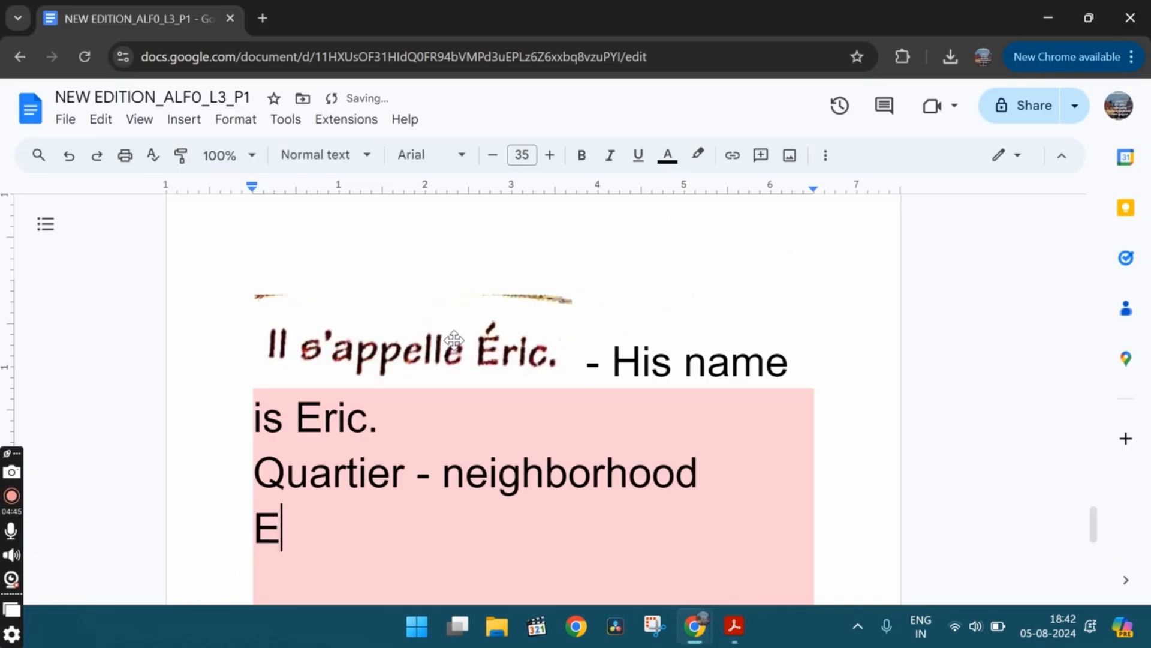
Add 'Et elle - And she' and 'Elle s'appelle - Her name is.'
type("t elle - And she")
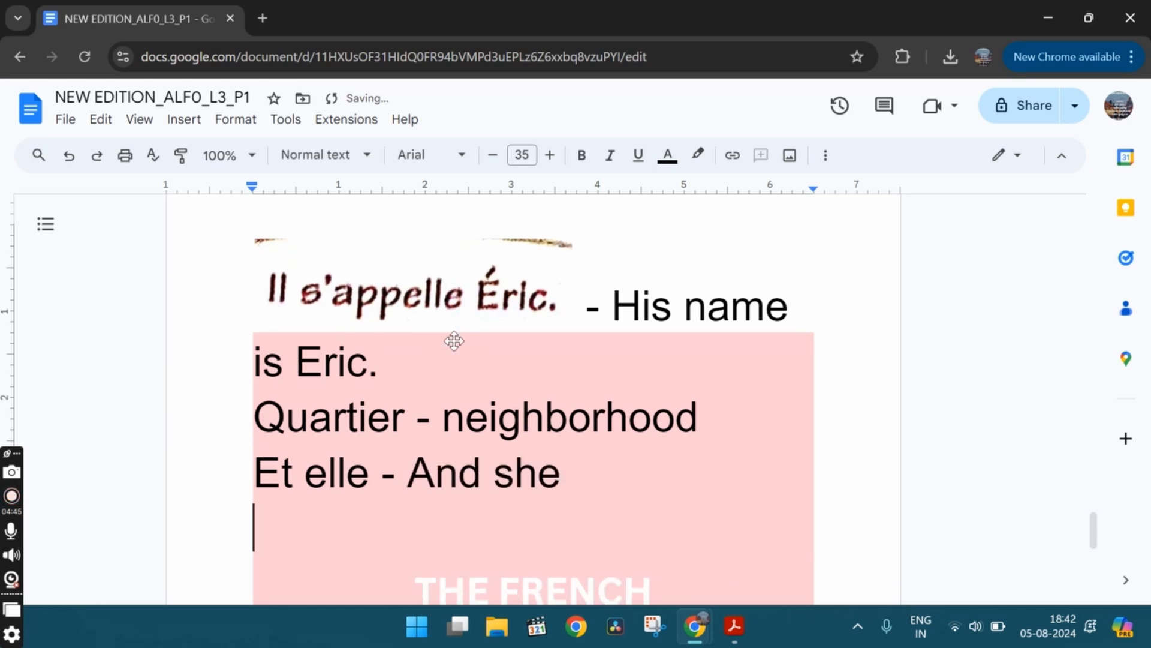
type("Elle")
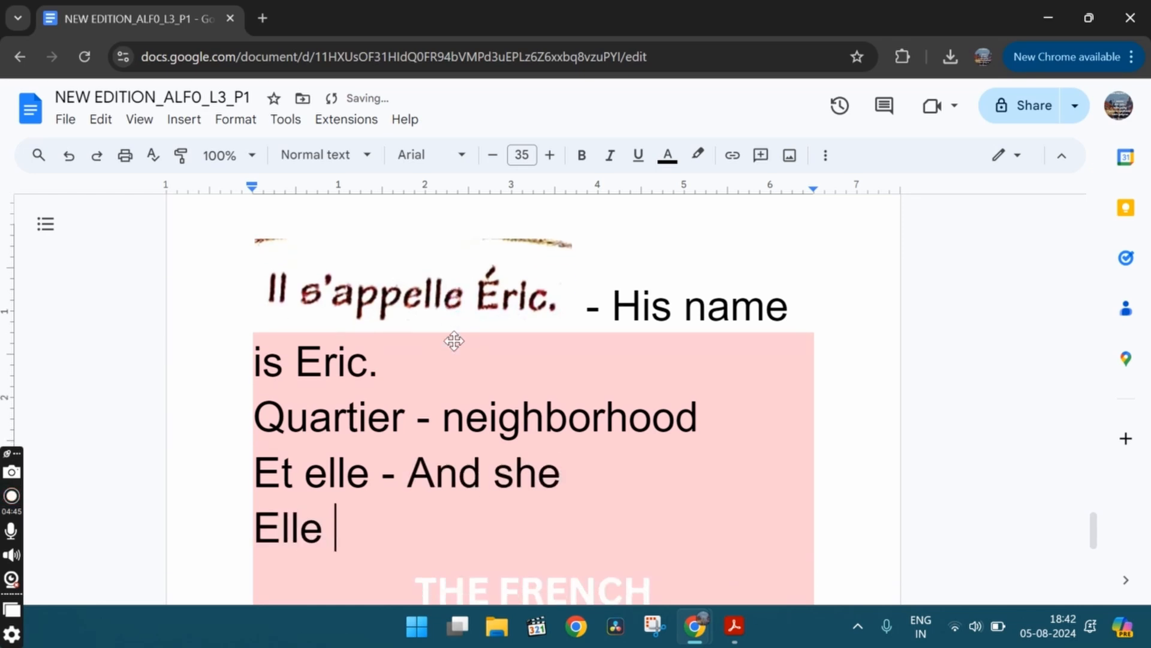
type("s'appelle")
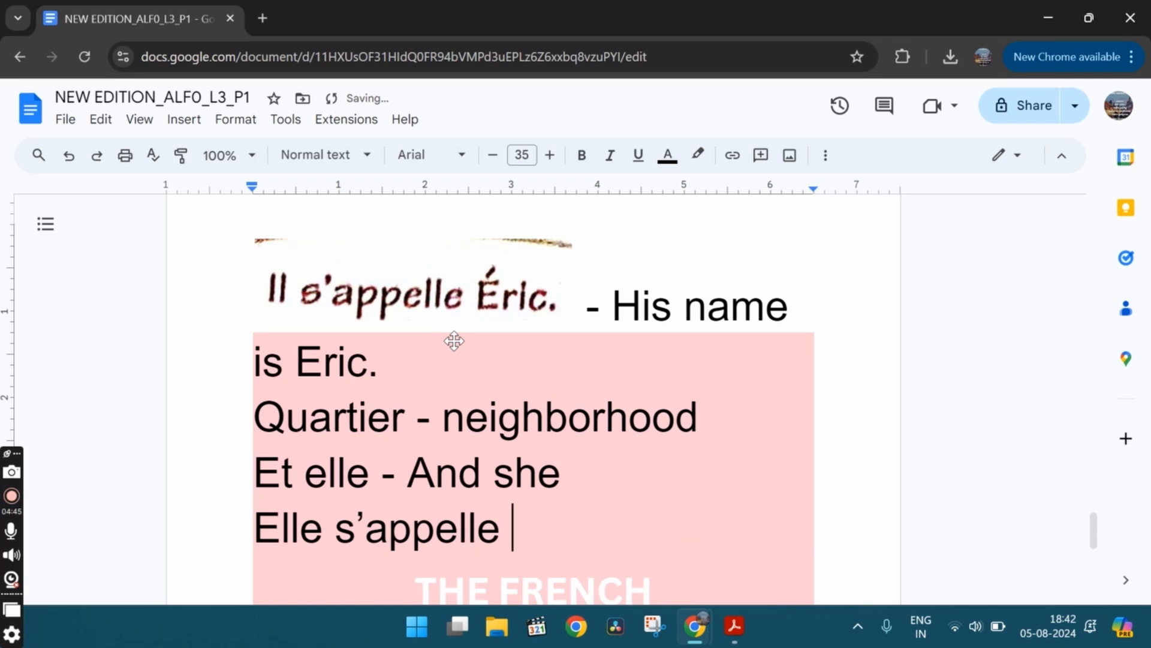
type("- H")
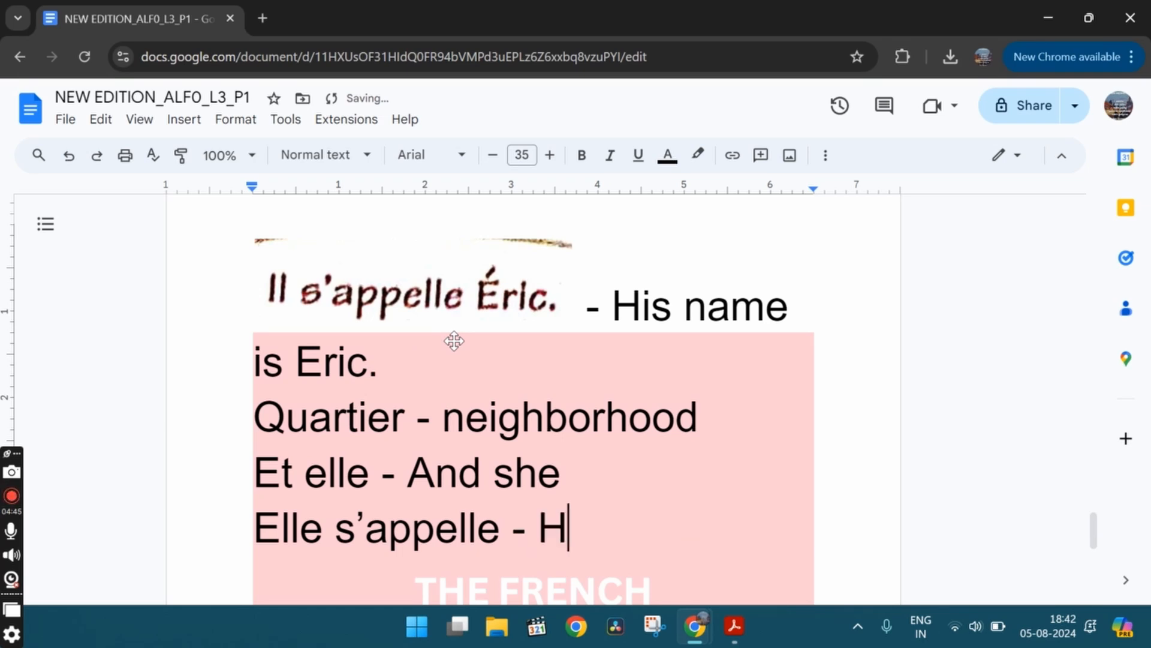
type("er name")
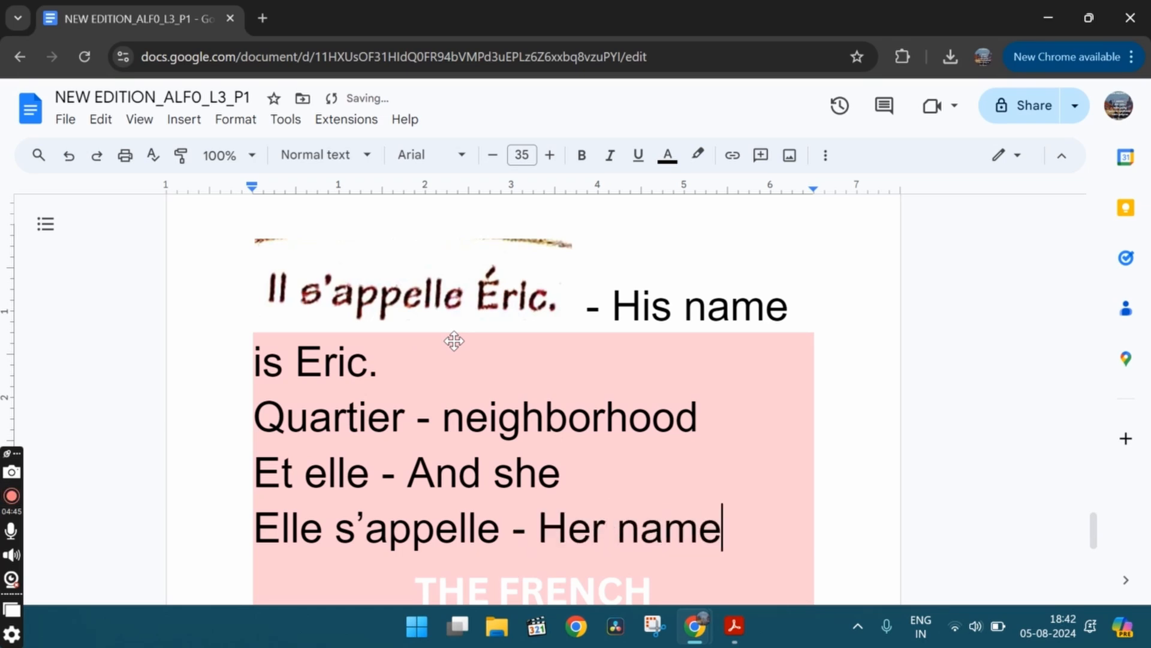
type("is.")
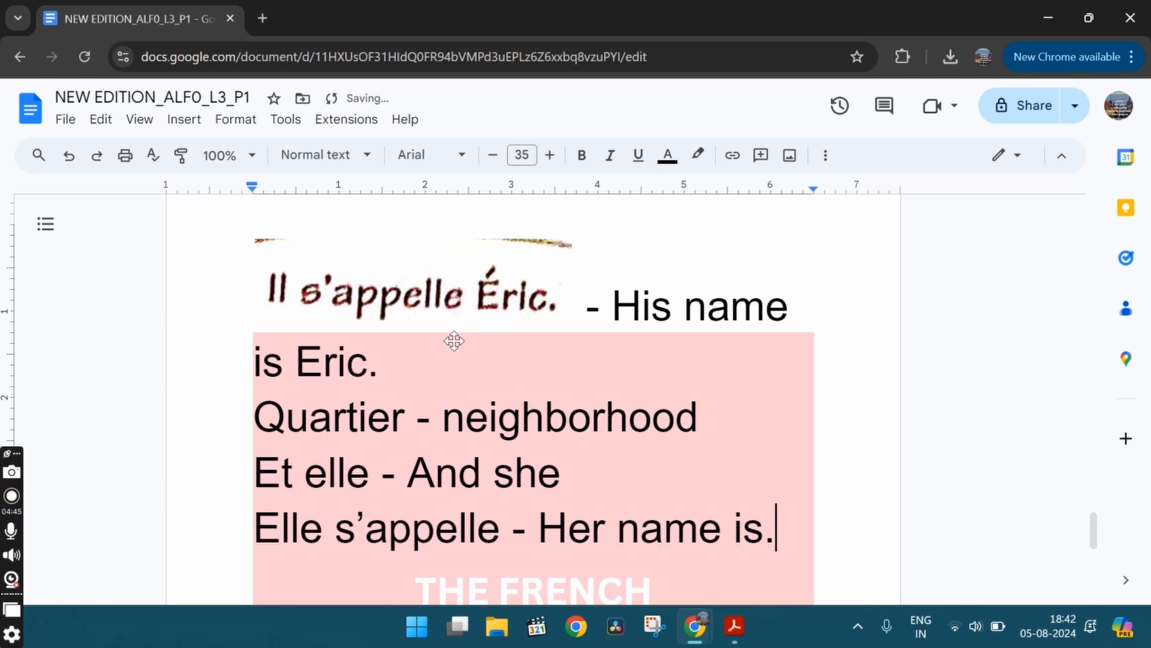
left_click(733, 626)
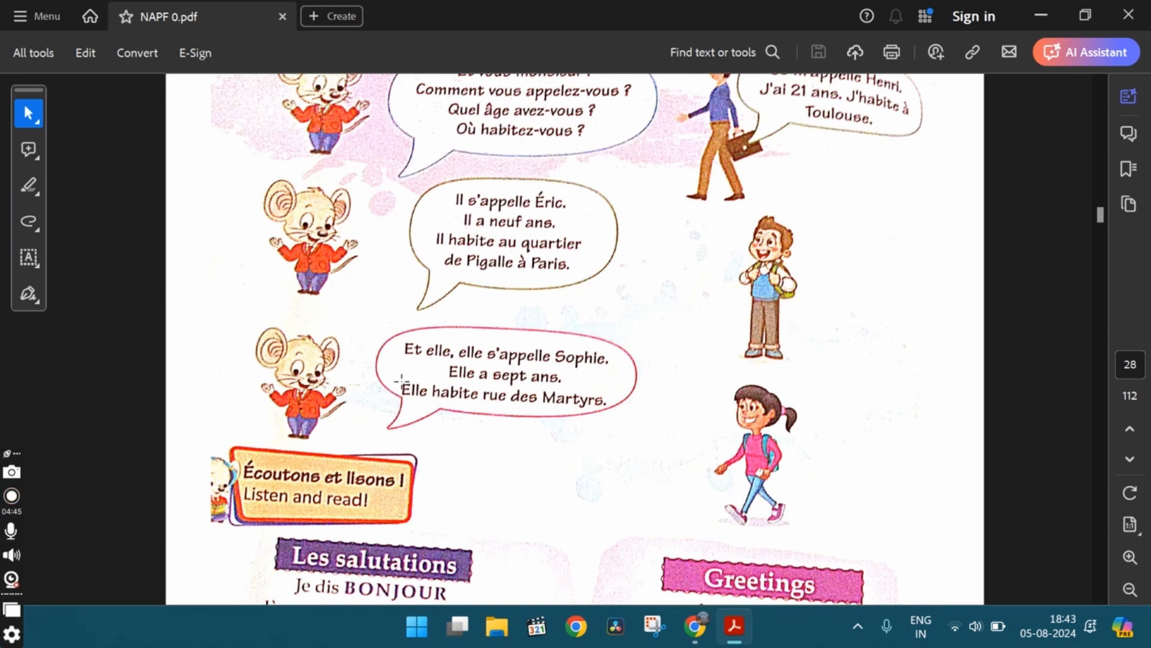
left_click_drag(400, 395, 521, 394)
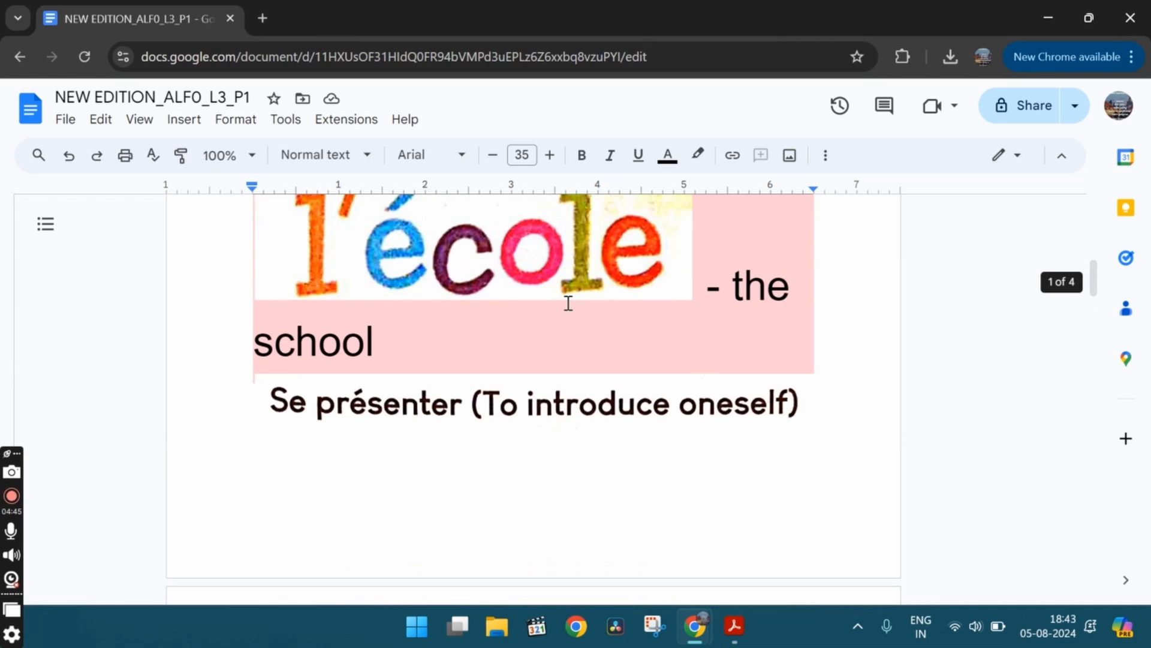
scroll("down", 3)
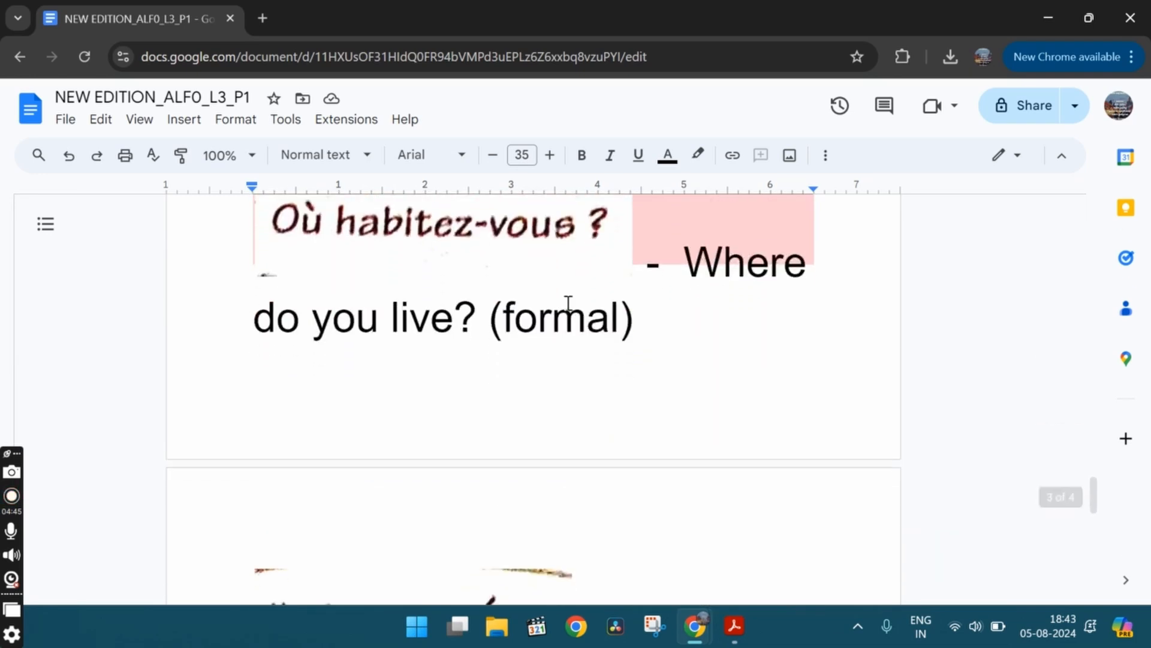
left_click(733, 626)
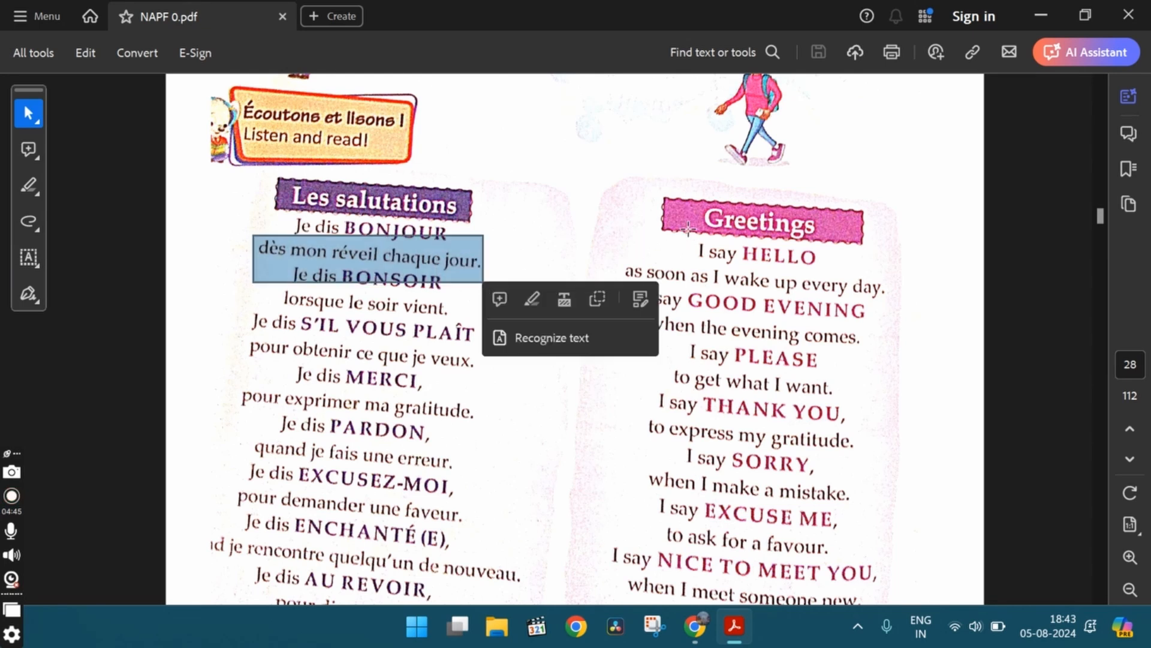
Discard stray selections around 'Je dis BONSOIR' and clip the S'IL VOUS PLAÎT phrase
left_click_drag(691, 250, 926, 287)
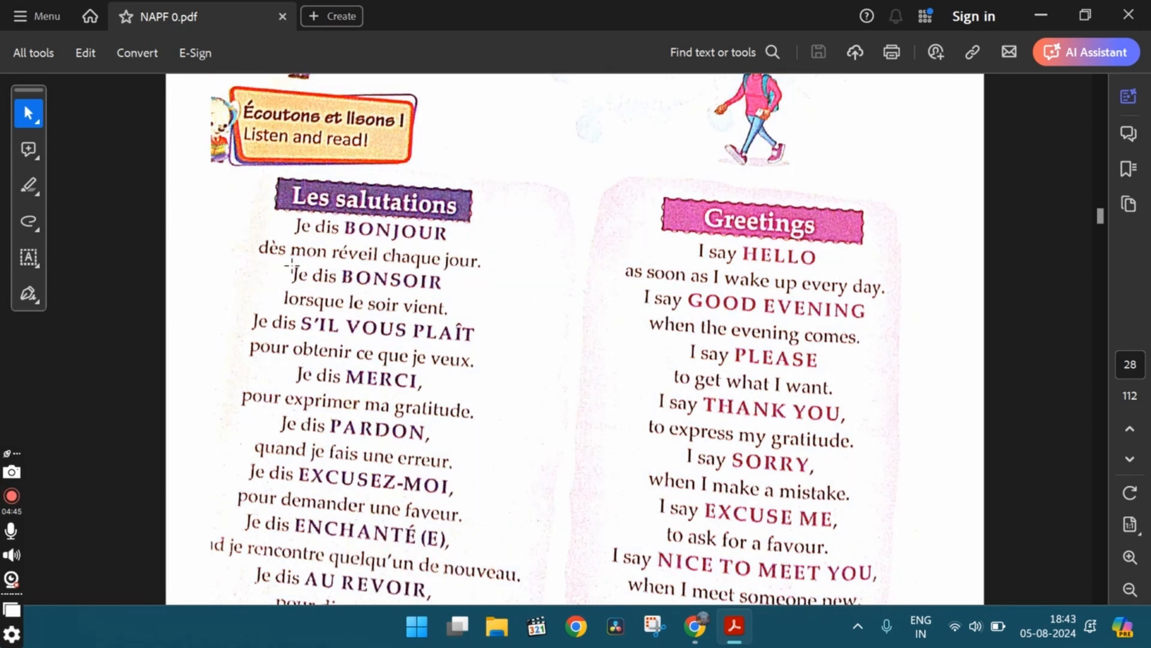
left_click_drag(292, 279, 437, 281)
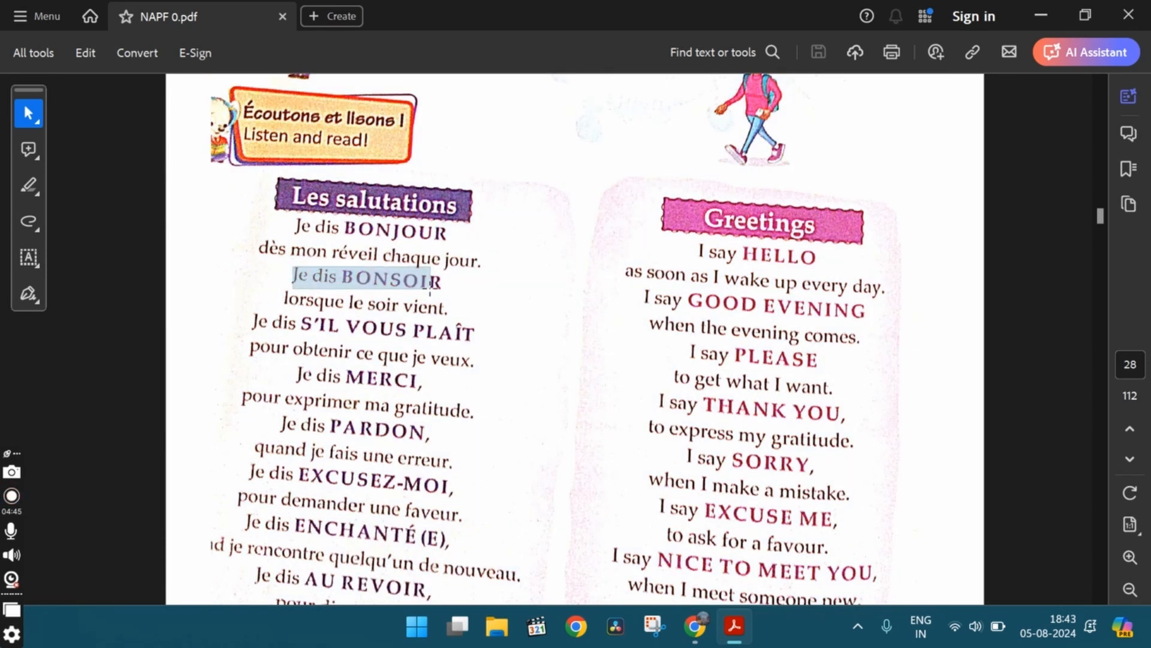
left_click_drag(435, 281, 467, 325)
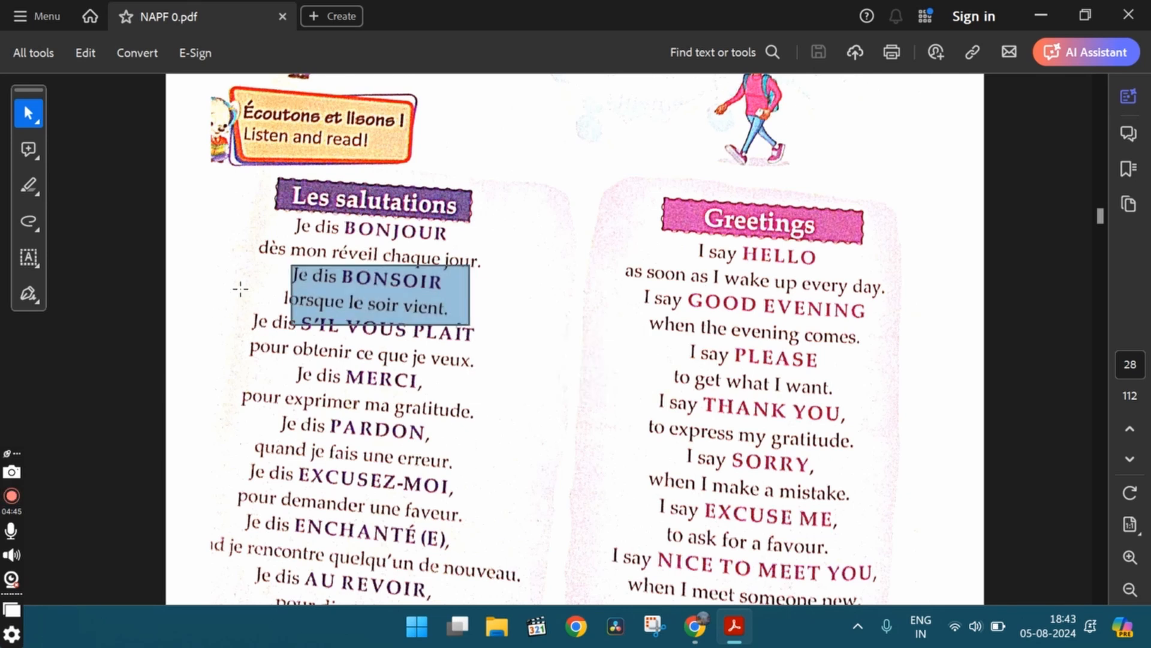
left_click(293, 317)
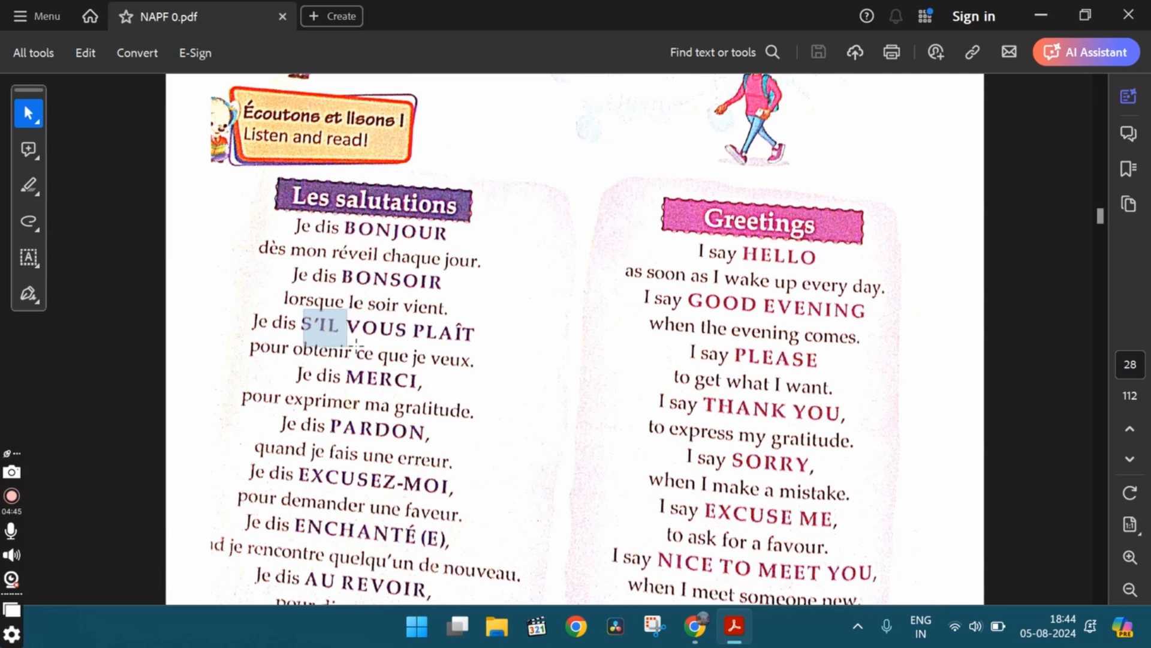
left_click_drag(345, 331, 477, 338)
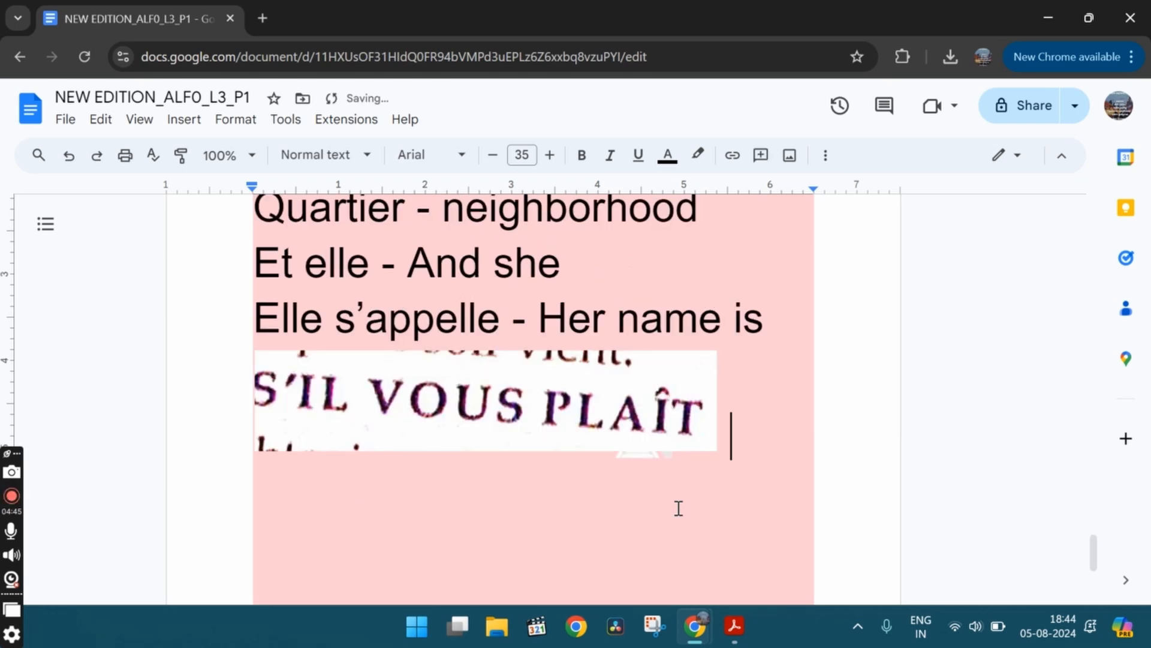
Type the meaning '- Please (F' beside the S'IL VOUS PLAÎT clip
type("- Pl")
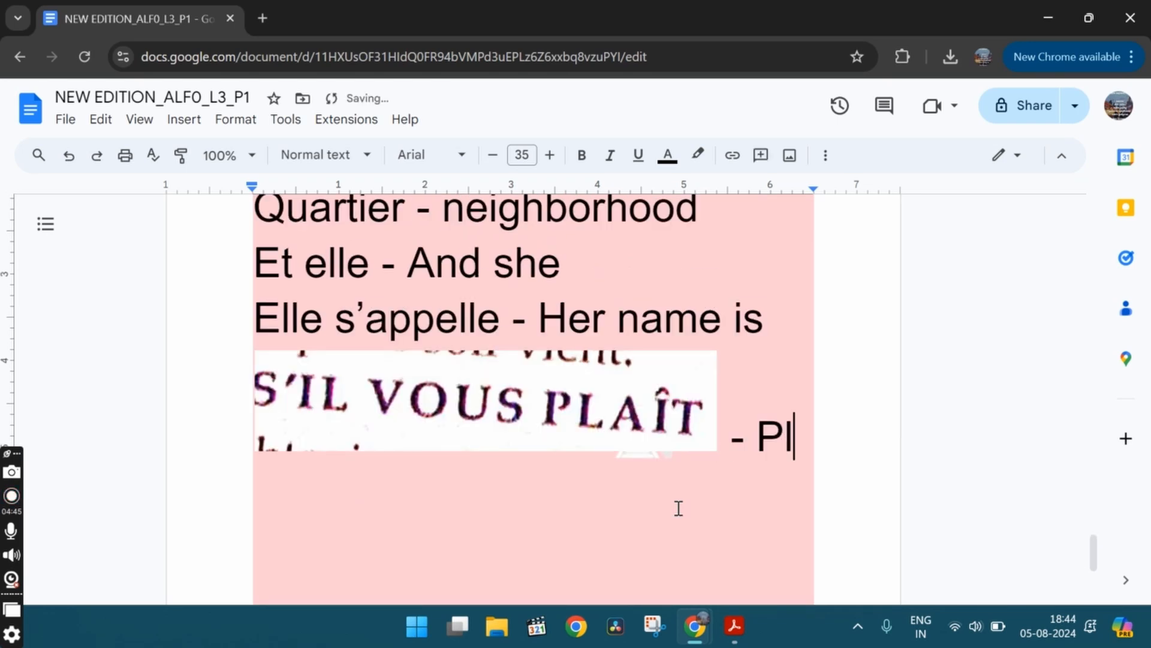
type("ease (F")
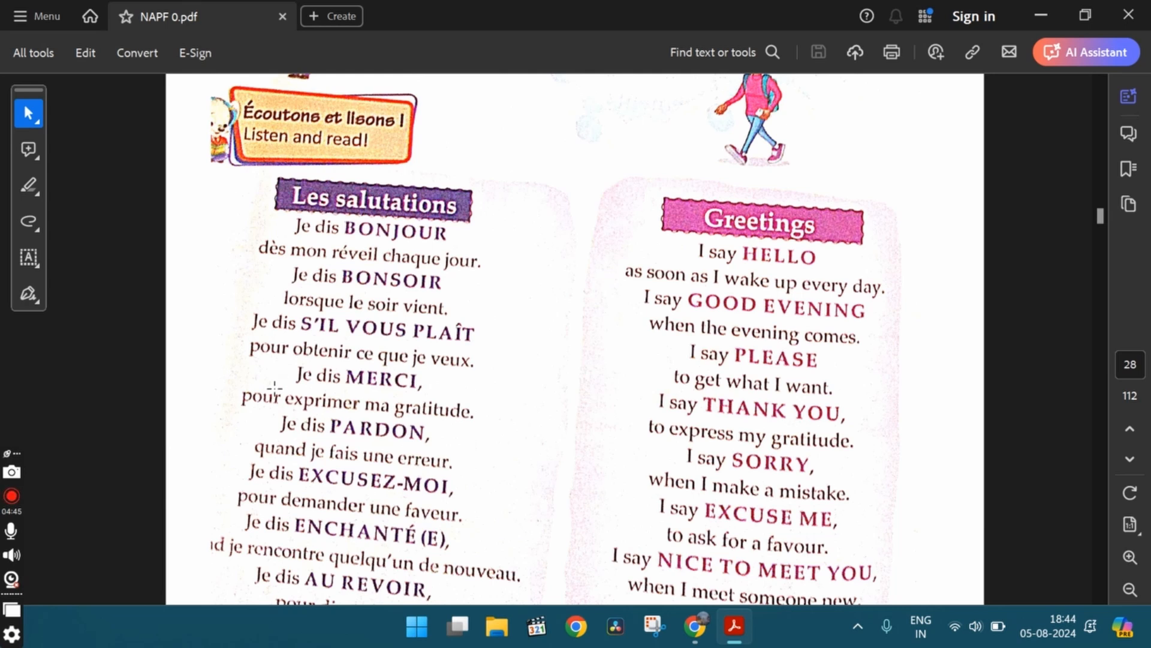
mouse_move(298, 397)
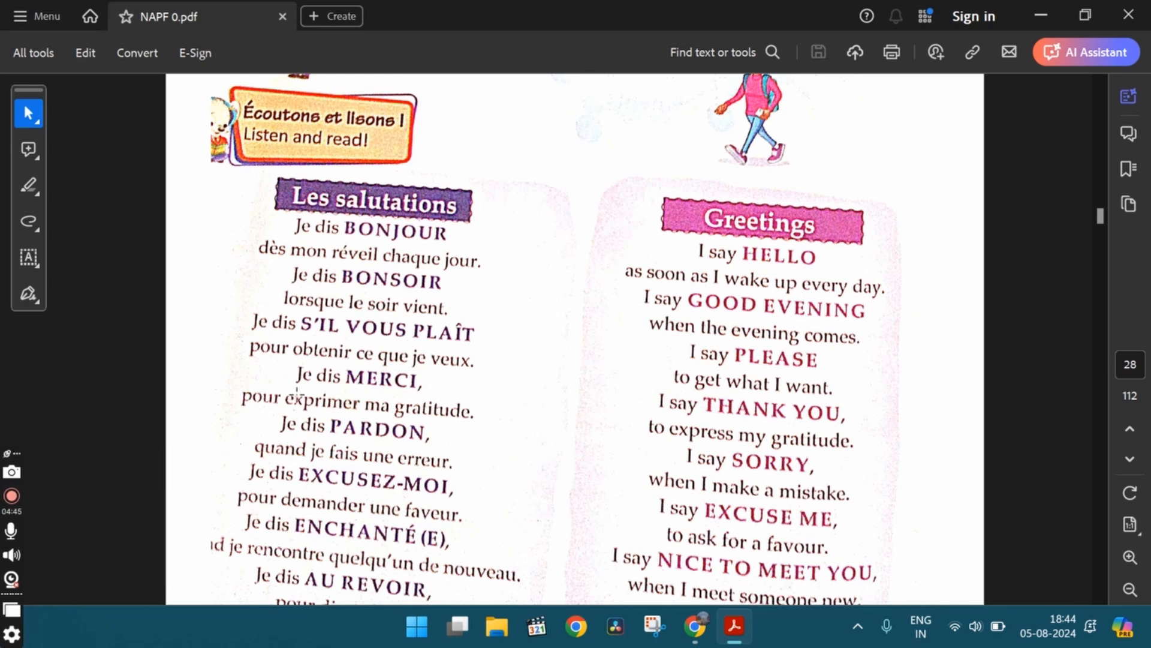
mouse_move(891, 435)
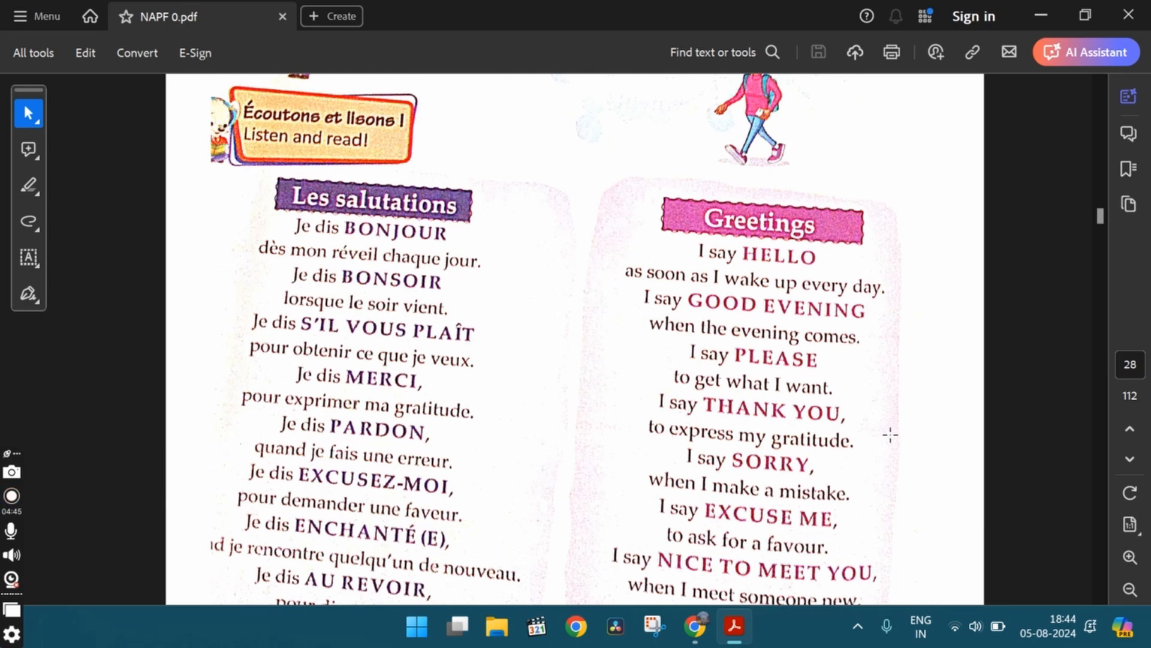
Scroll through the full greetings lists, box S'IL VOUS PLAÎT, then dismiss the area
scroll("down", 3)
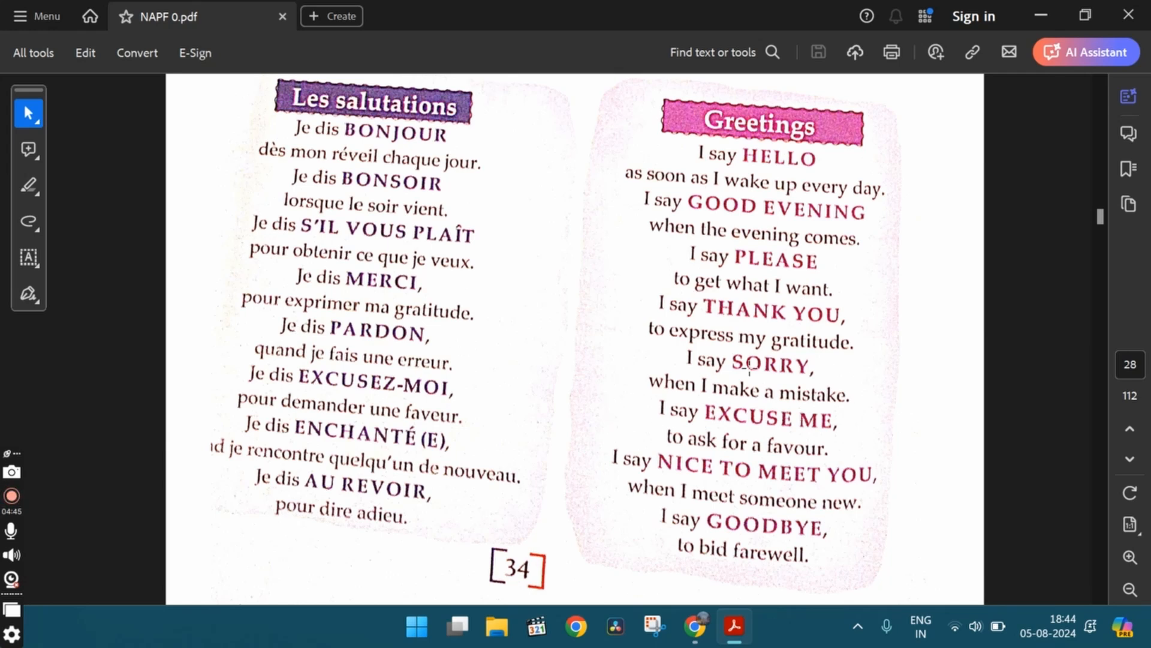
mouse_move(321, 361)
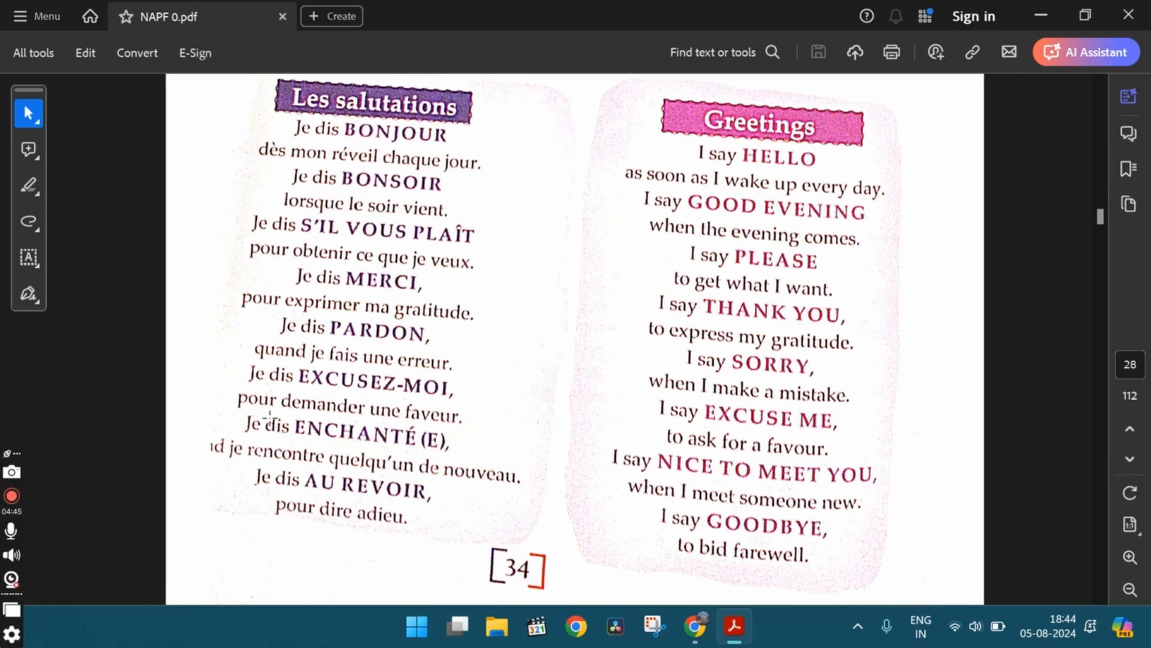
mouse_move(748, 451)
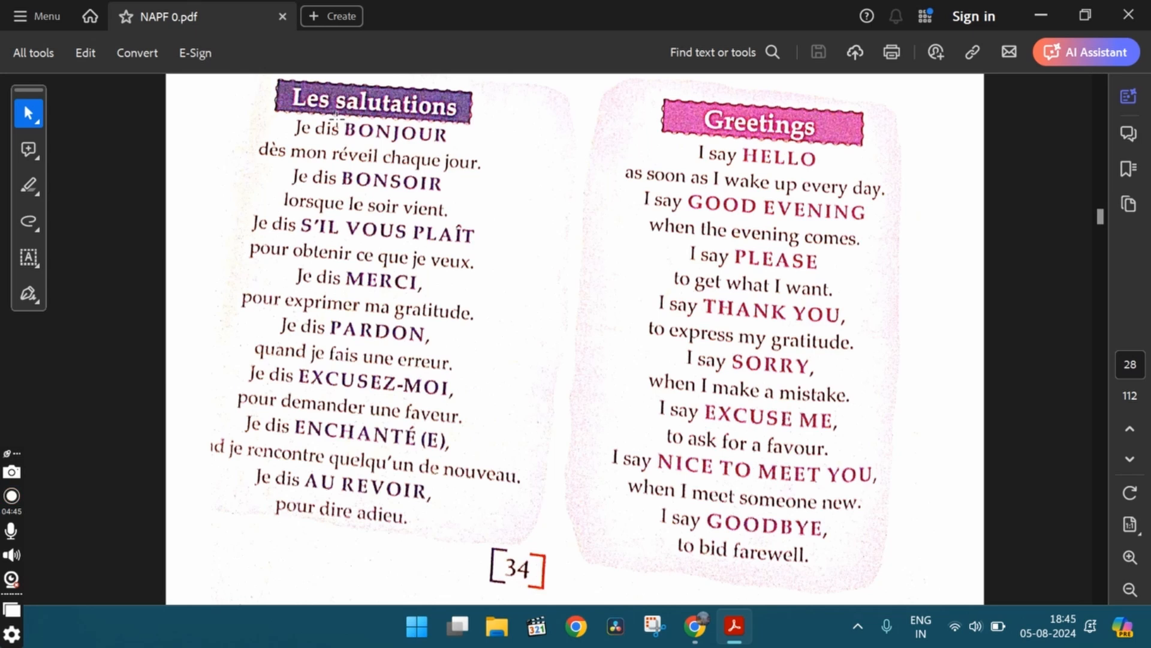
left_click_drag(334, 121, 481, 246)
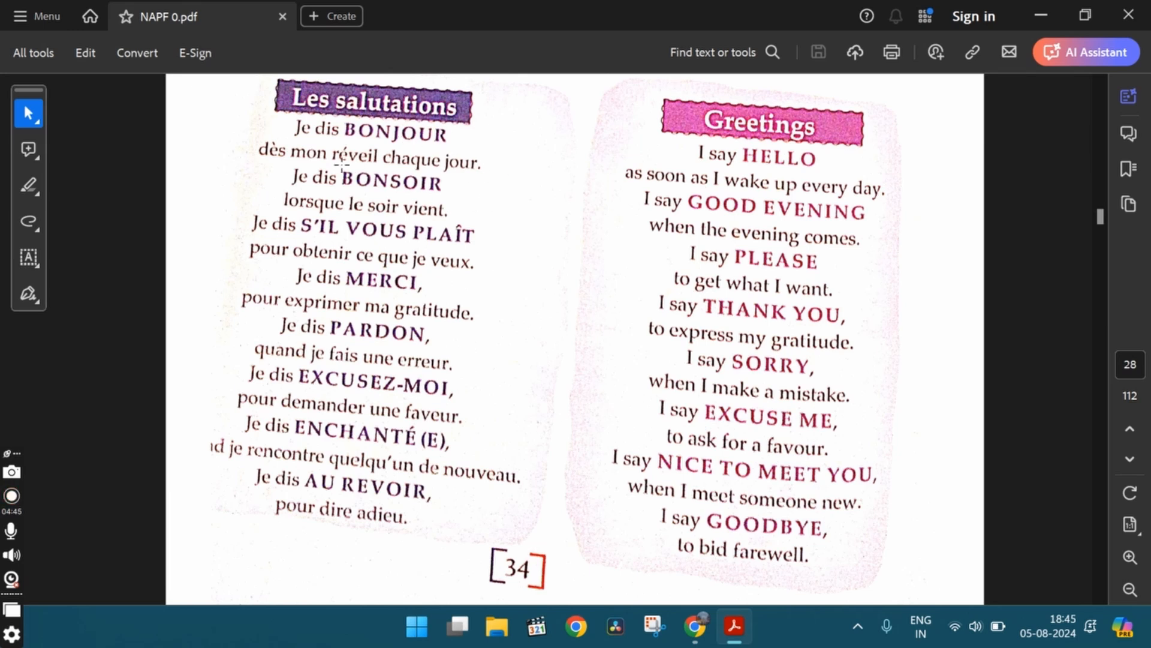
double_click(395, 181)
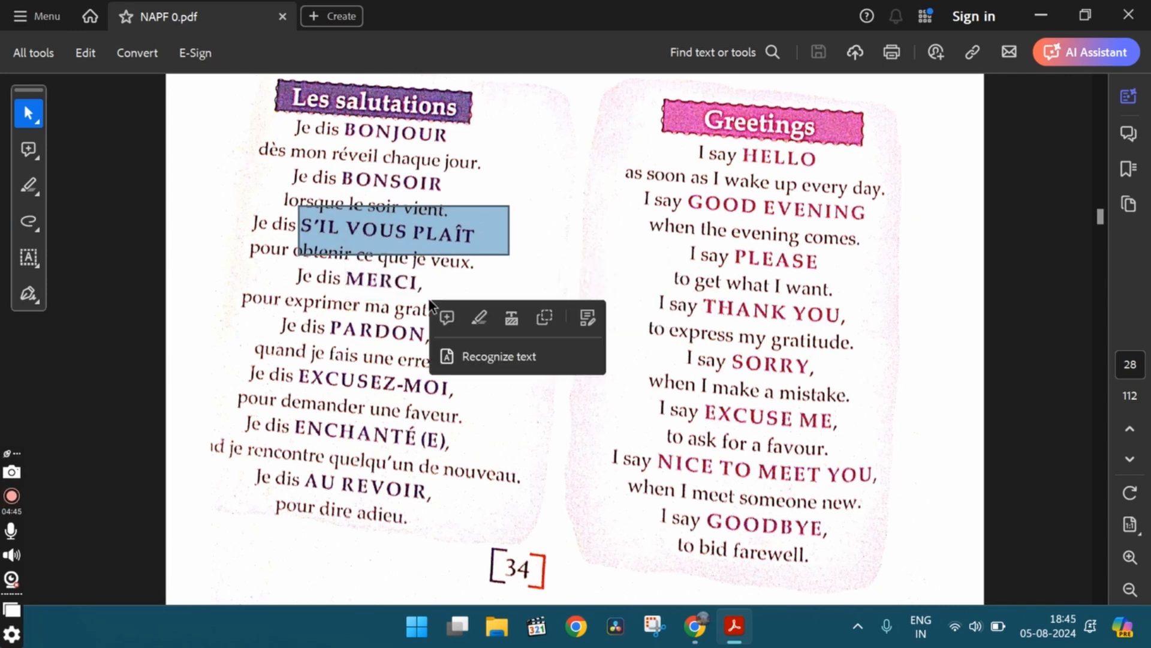
left_click(387, 280)
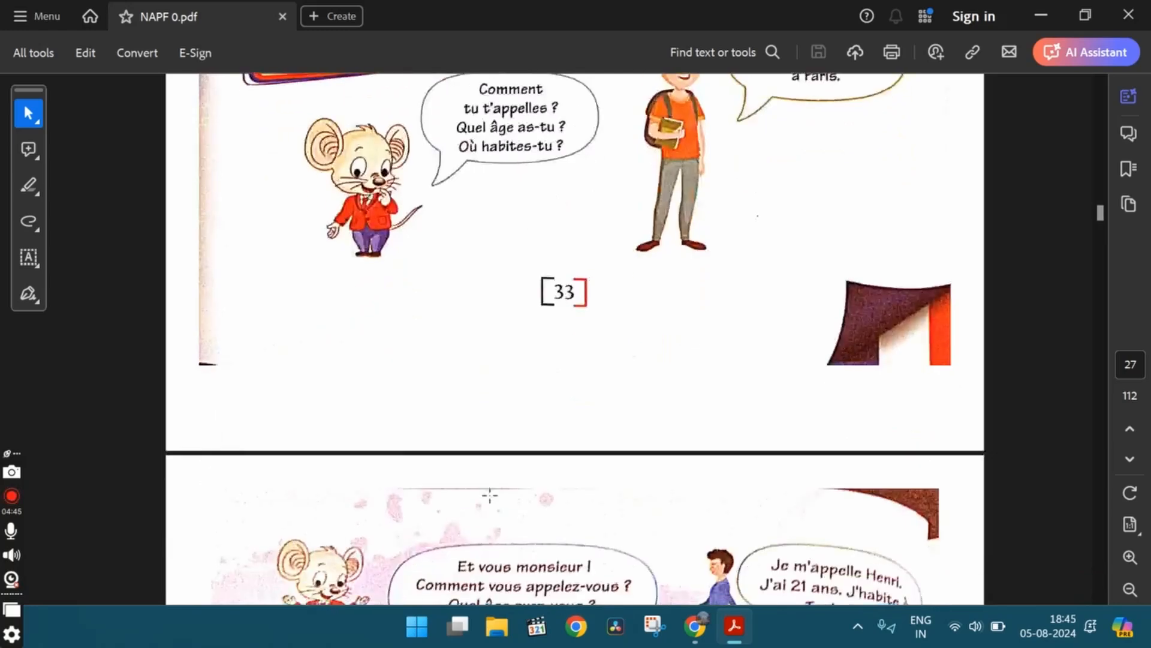
Scroll the PDF forward to the Apprenons vocabulary table on page 37
scroll("down", 3)
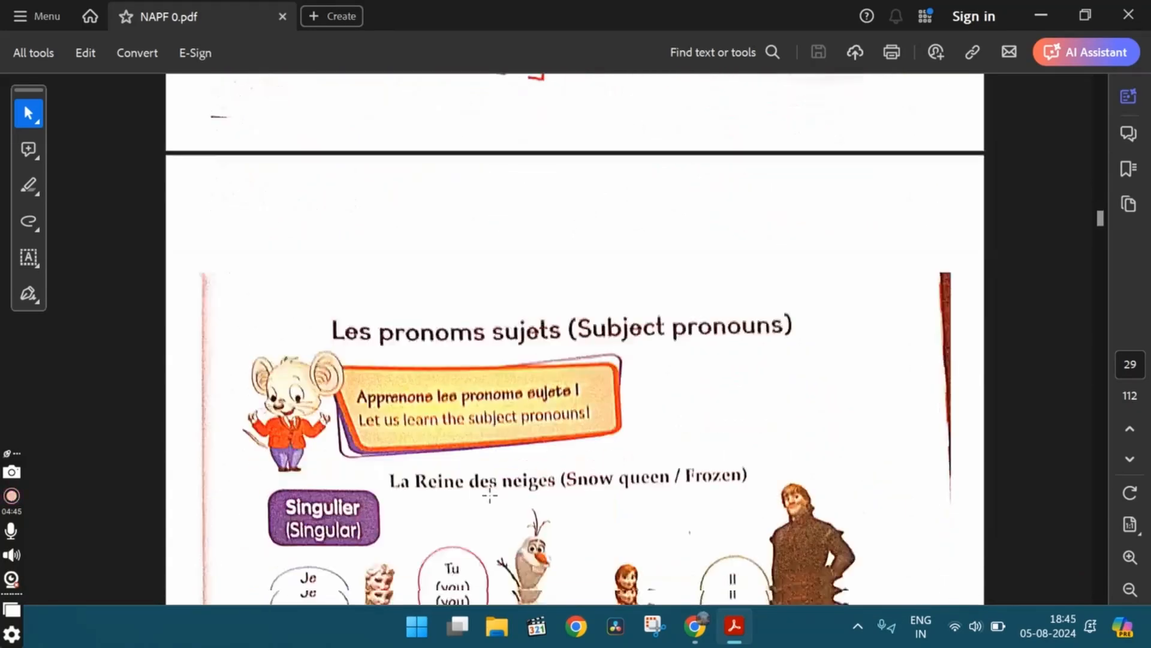
scroll("down", 3)
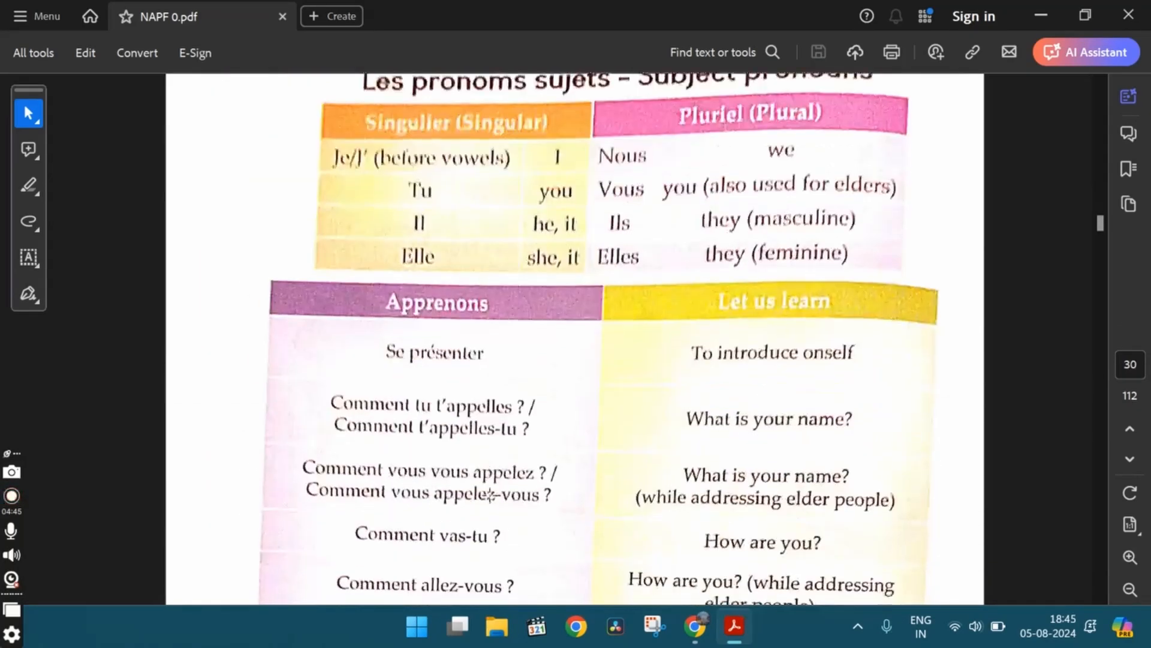
scroll("down", 3)
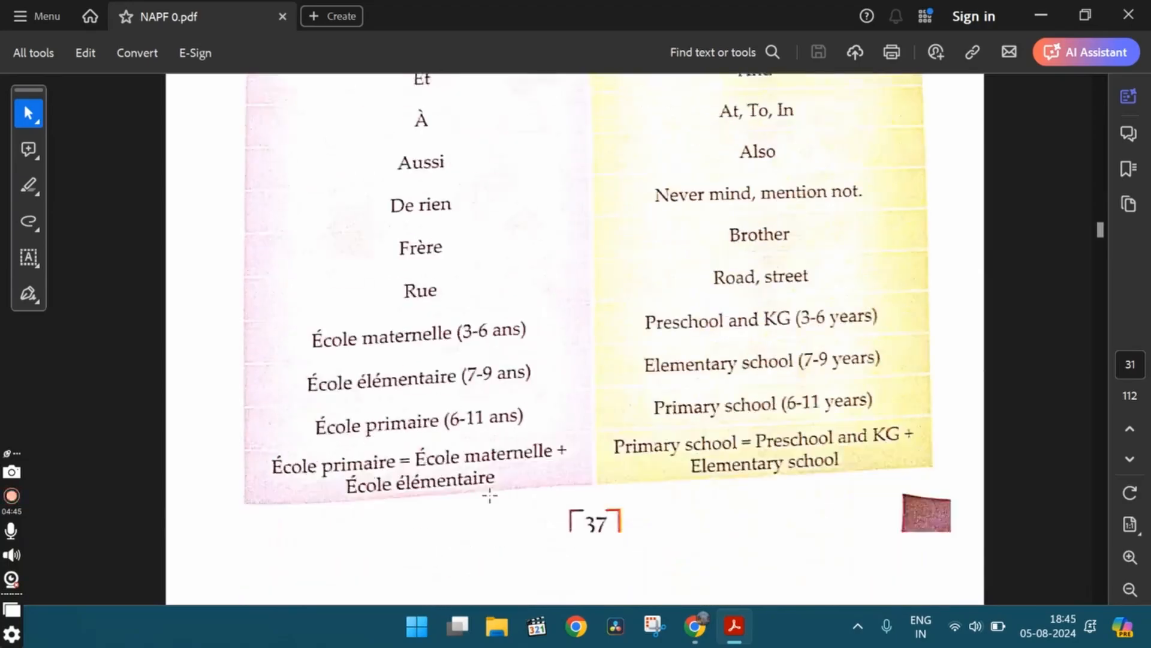